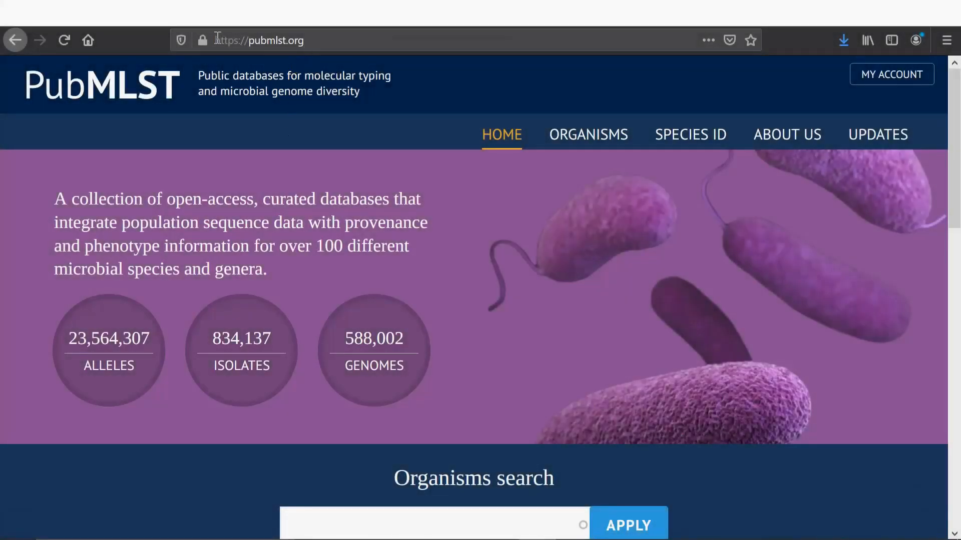
Step: Go from Organisms through Neisseria spp. to the Isolate collection database
{"action": "scroll", "scroll_direction": "down", "scroll_amount": 3}
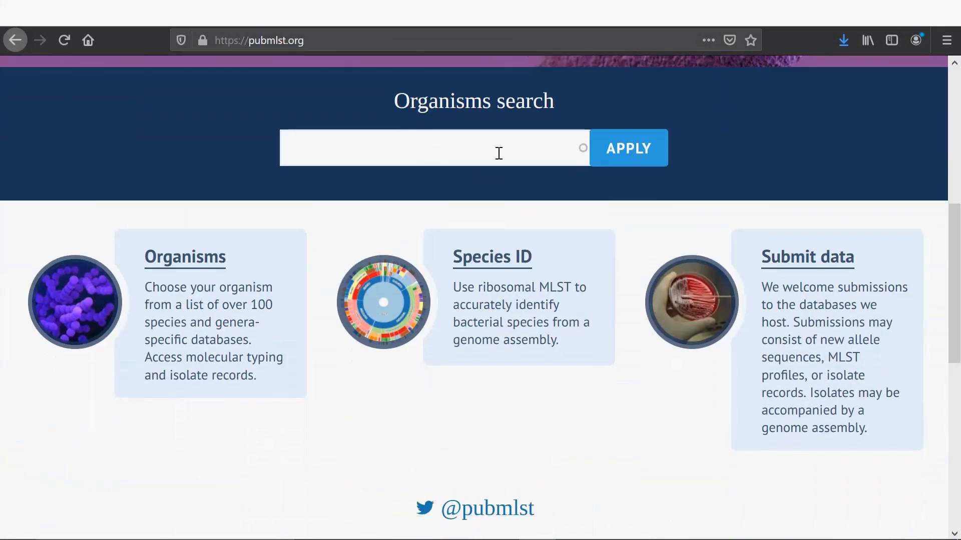
{"action": "left_click", "coordinate": [184, 258]}
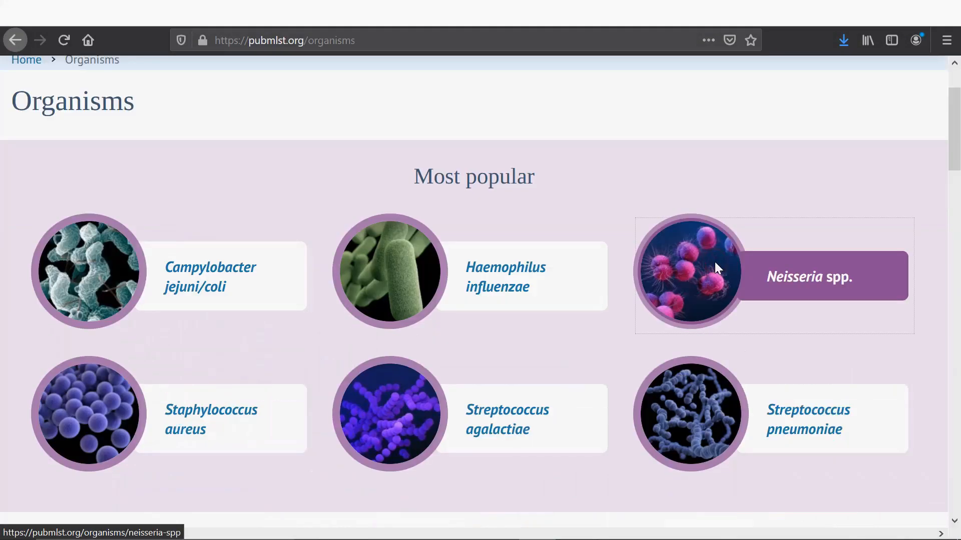
{"action": "left_click", "coordinate": [809, 275]}
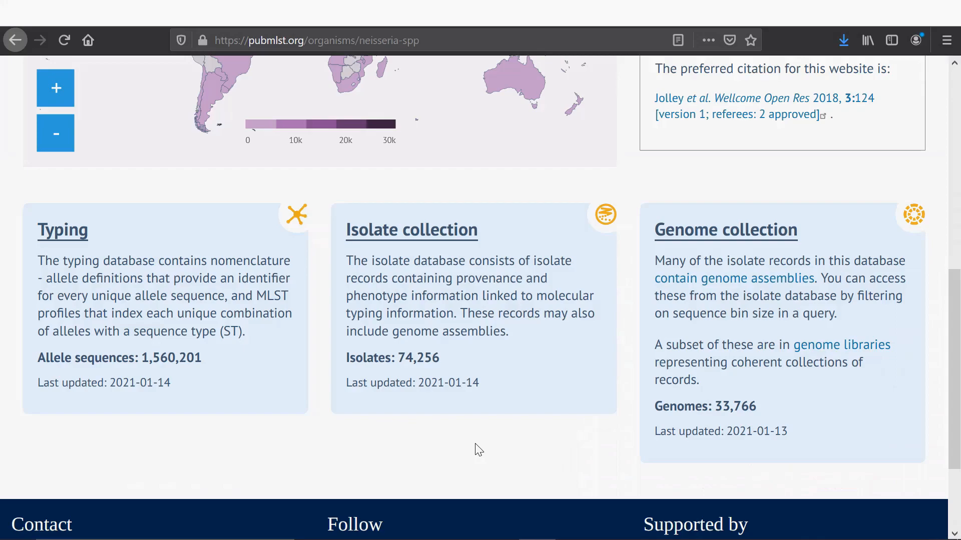
{"action": "mouse_move", "coordinate": [469, 397]}
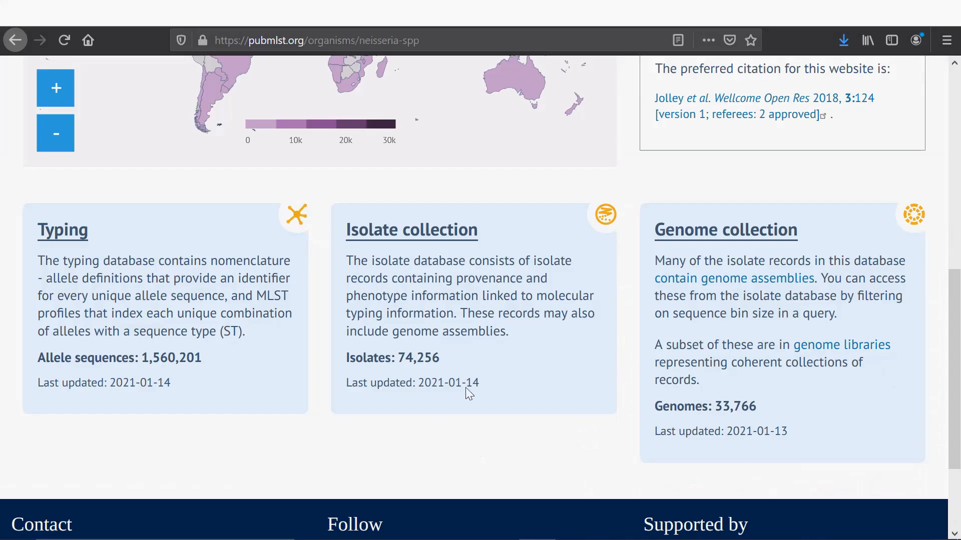
{"action": "left_click", "coordinate": [411, 230]}
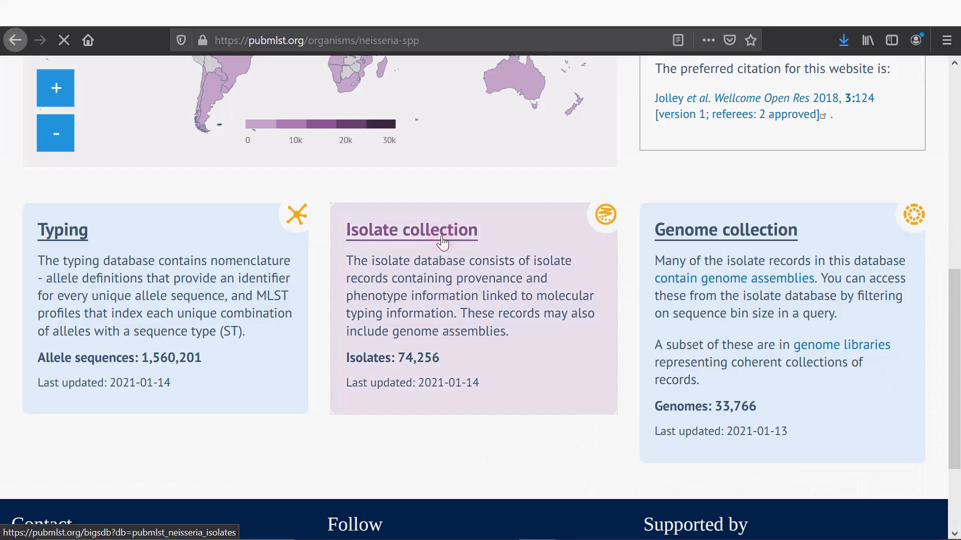
{"action": "left_click", "coordinate": [411, 230]}
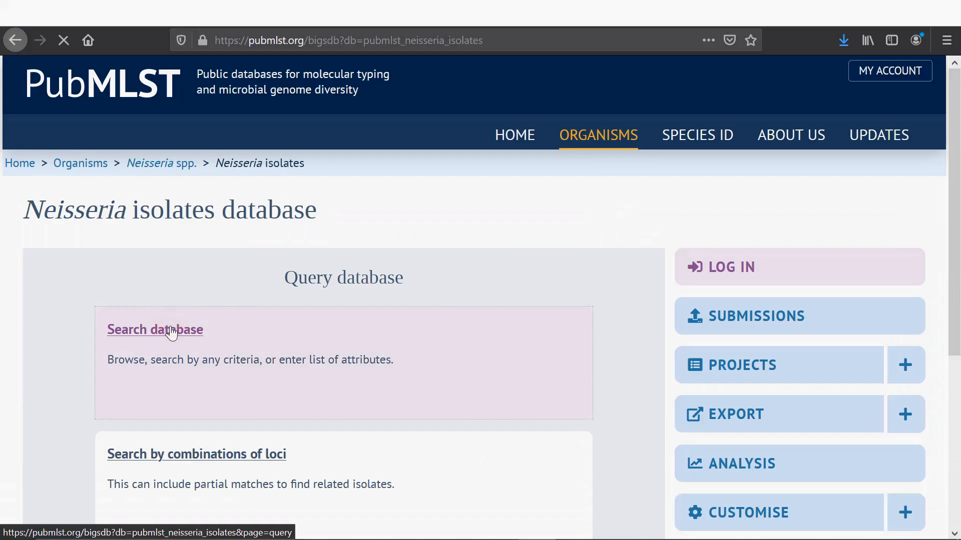
Step: Search isolates by species Neisseria subflava, displaying all records, and scroll through results
{"action": "left_click", "coordinate": [155, 330]}
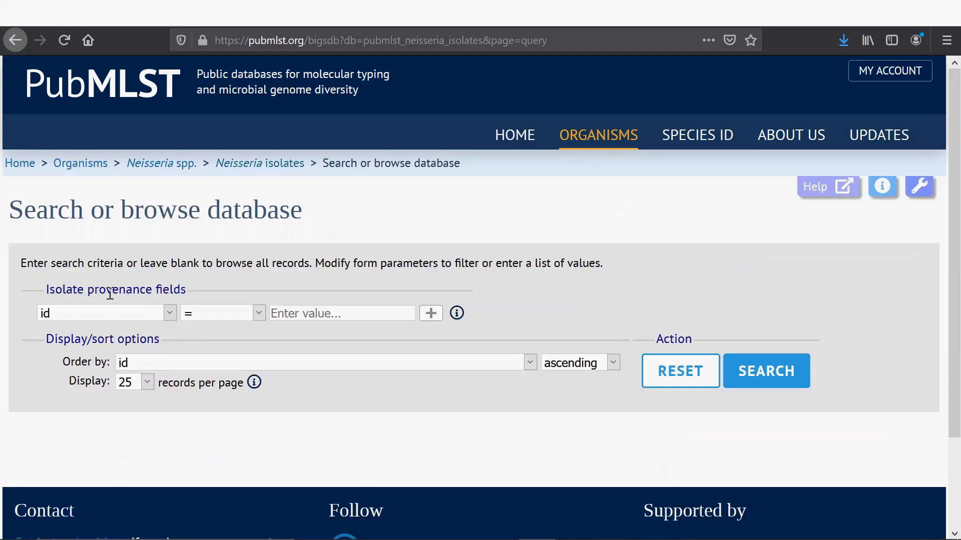
{"action": "left_click", "coordinate": [169, 314]}
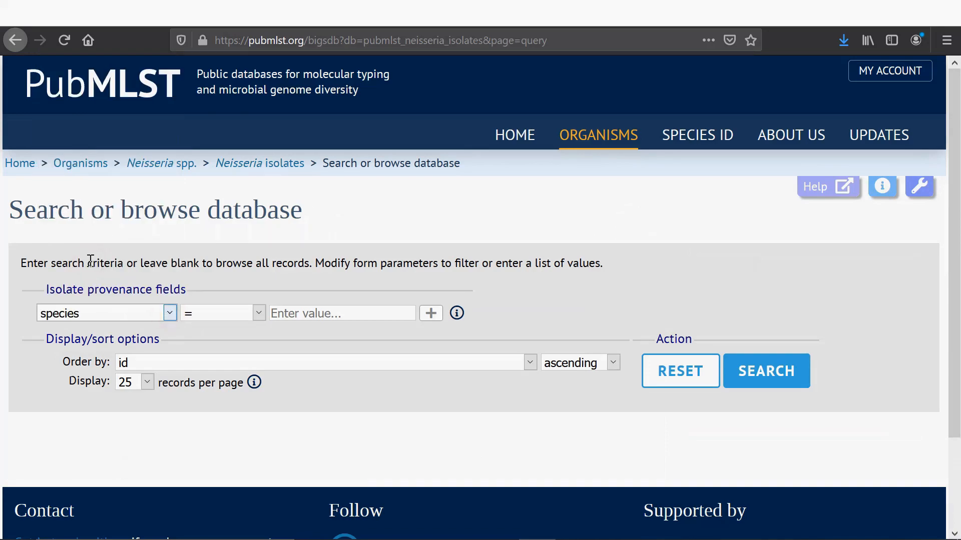
{"action": "type", "text": "neisseria sub"}
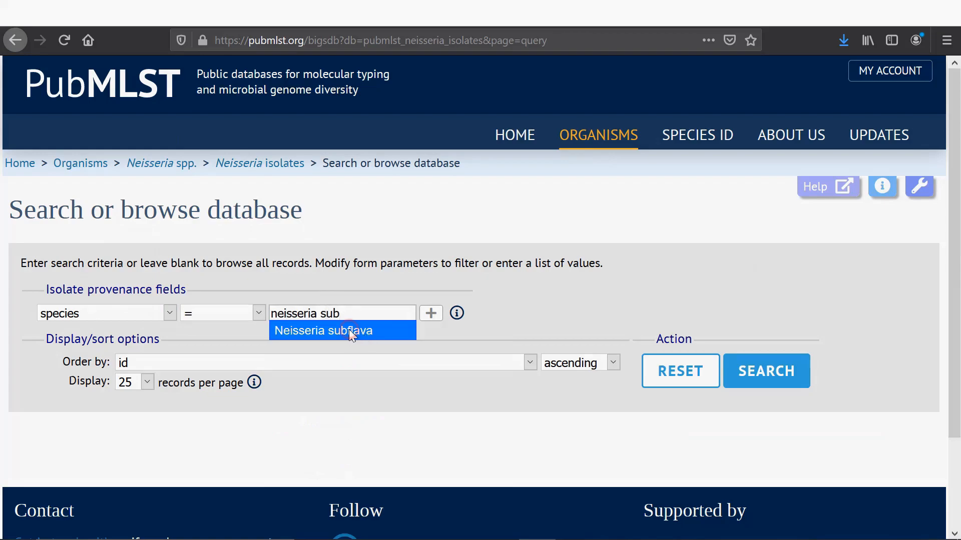
{"action": "left_click", "coordinate": [134, 382]}
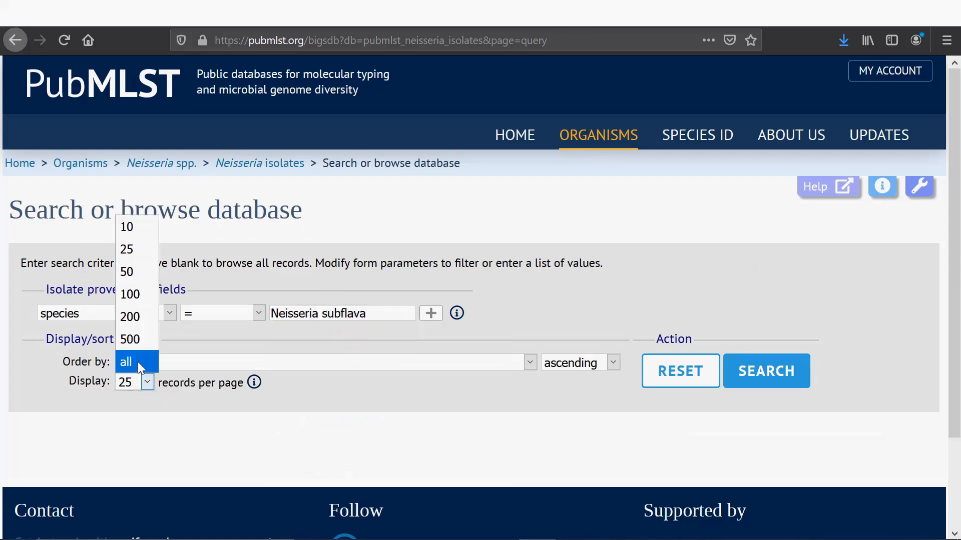
{"action": "left_click", "coordinate": [766, 371]}
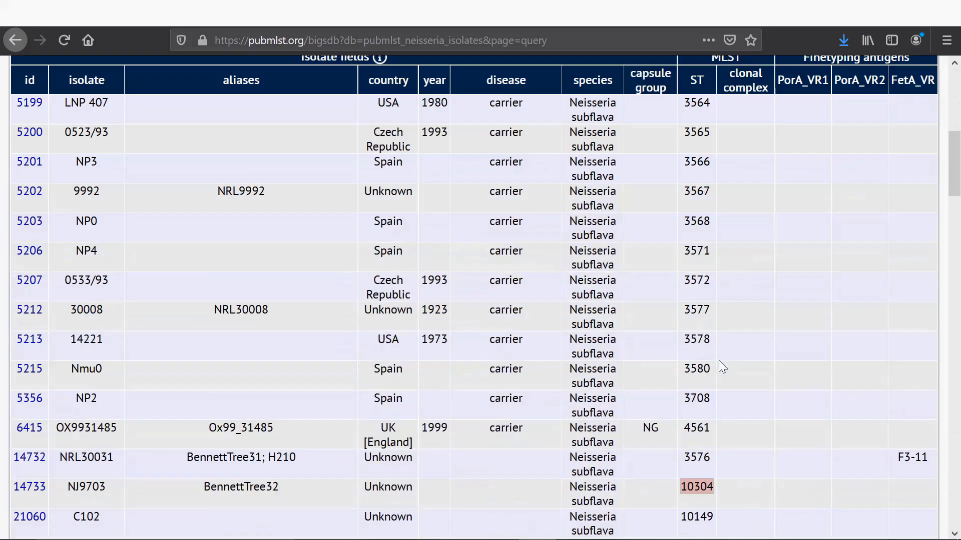
{"action": "scroll", "scroll_direction": "down", "scroll_amount": 3}
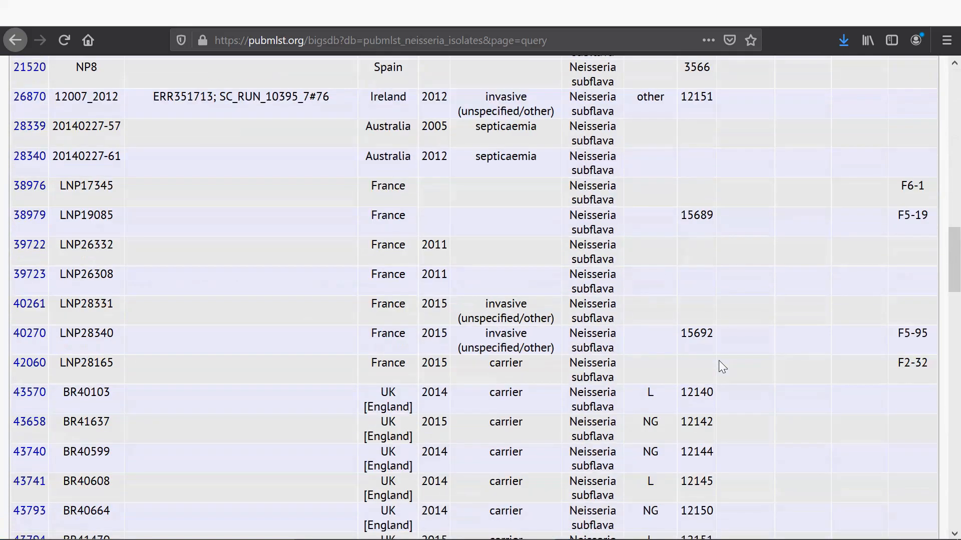
{"action": "scroll", "scroll_direction": "down", "scroll_amount": 3}
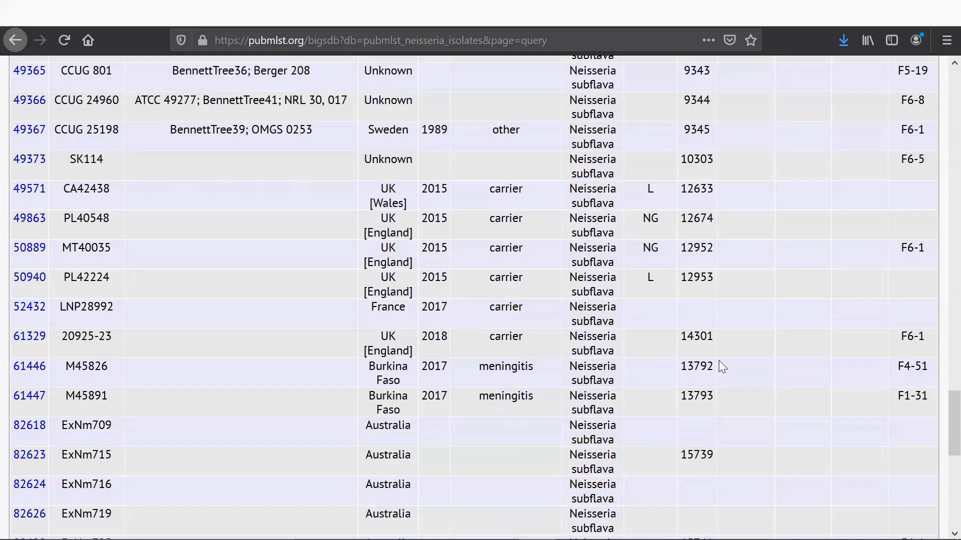
{"action": "scroll", "scroll_direction": "down", "scroll_amount": 3}
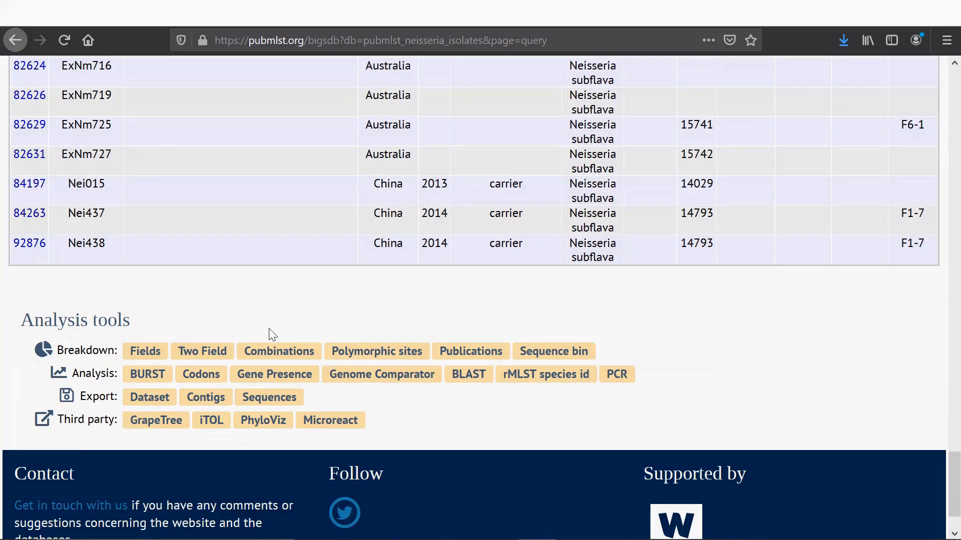
{"action": "mouse_move", "coordinate": [97, 398]}
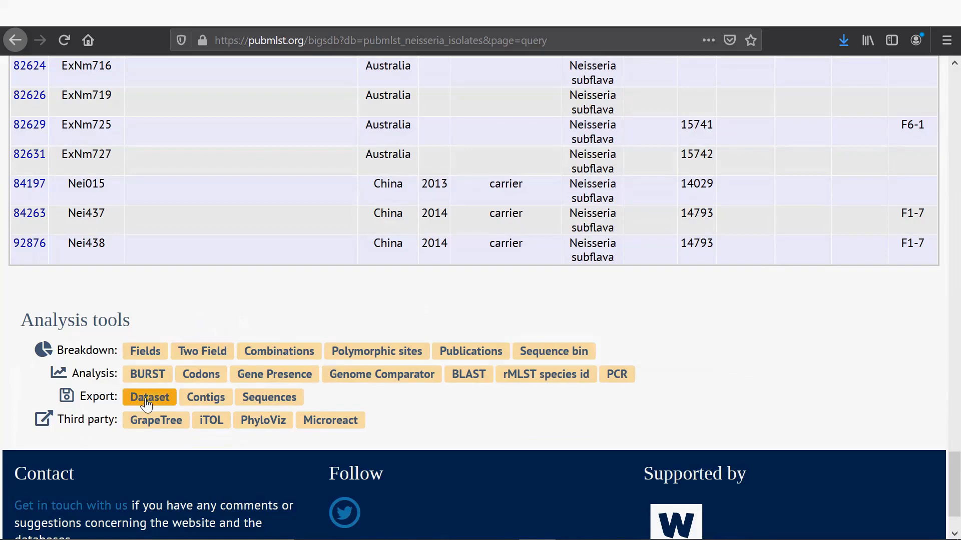
Step: Export a dataset with id, isolate, country and disease fields selected, and submit
{"action": "left_click", "coordinate": [150, 398]}
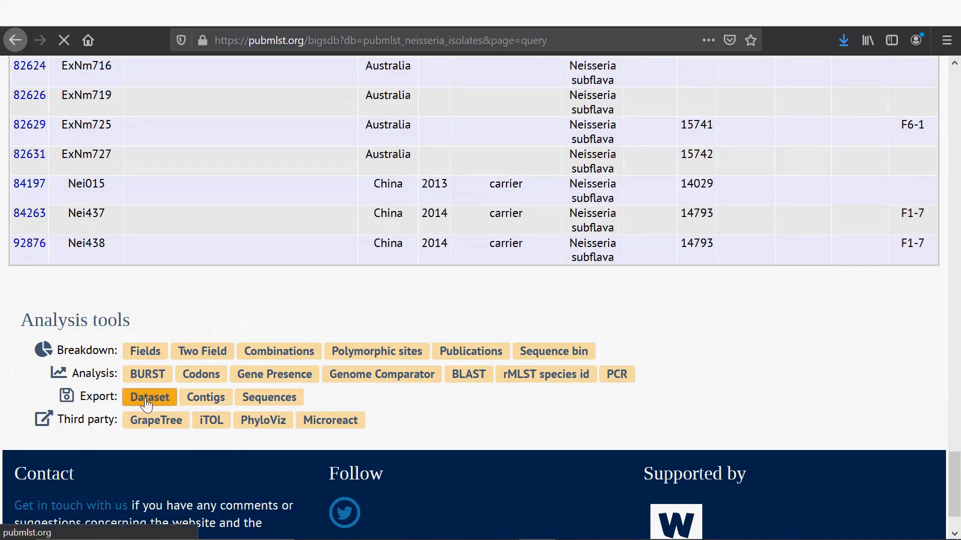
{"action": "left_click", "coordinate": [150, 397]}
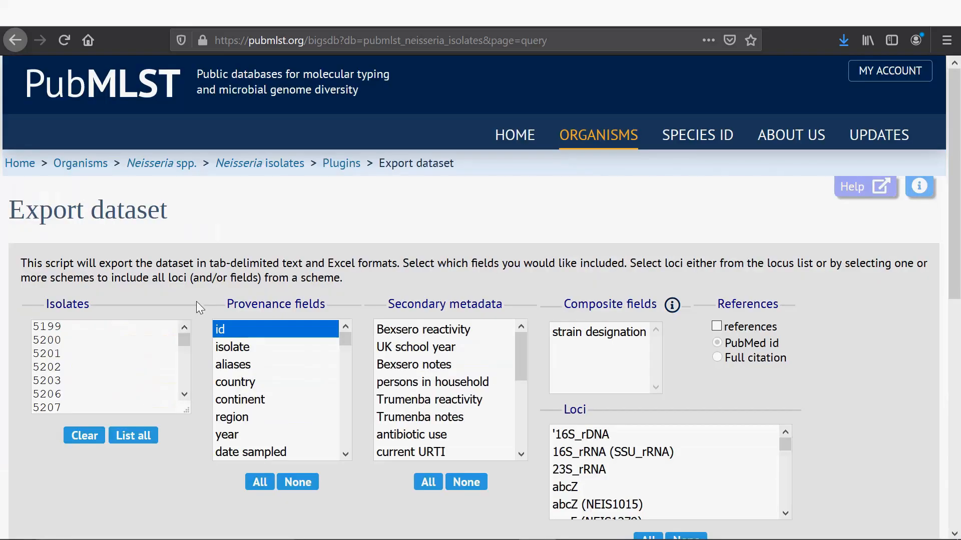
{"action": "scroll", "scroll_direction": "down", "scroll_amount": 3}
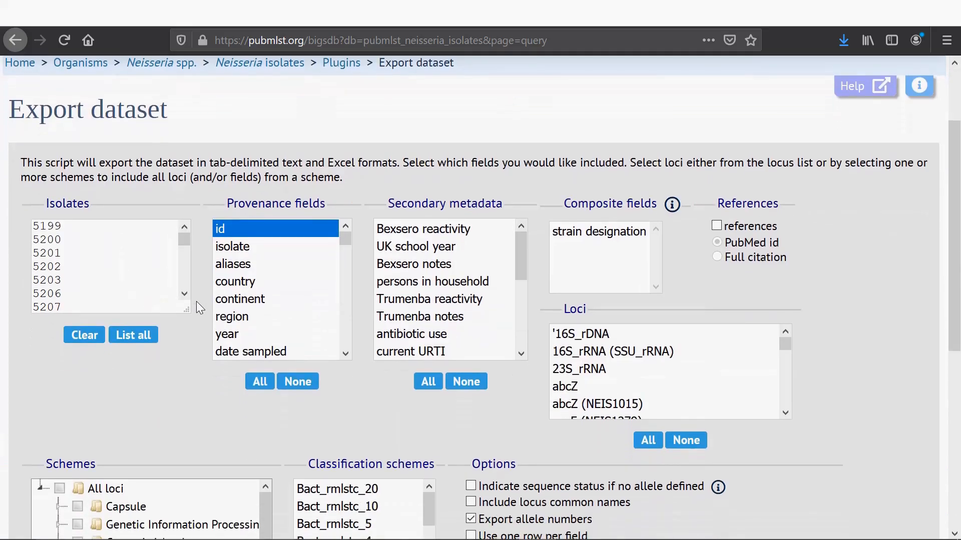
{"action": "left_click", "coordinate": [232, 247]}
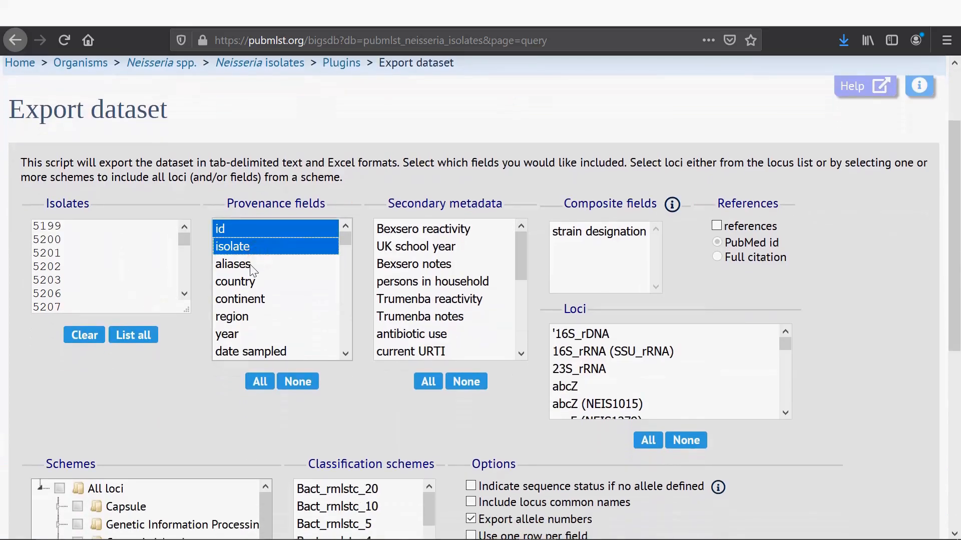
{"action": "left_click", "coordinate": [235, 281]}
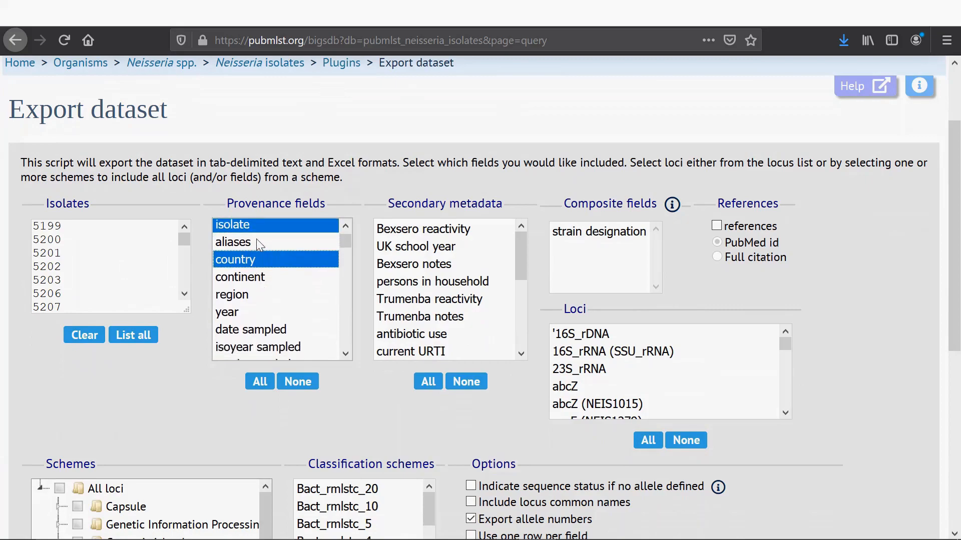
{"action": "scroll", "scroll_direction": "down", "scroll_amount": 3}
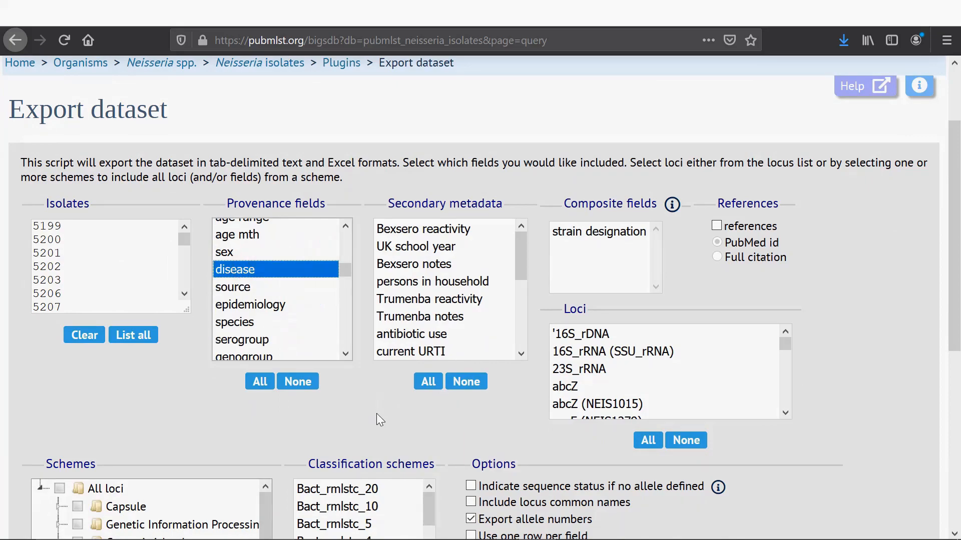
{"action": "scroll", "scroll_direction": "down", "scroll_amount": 3}
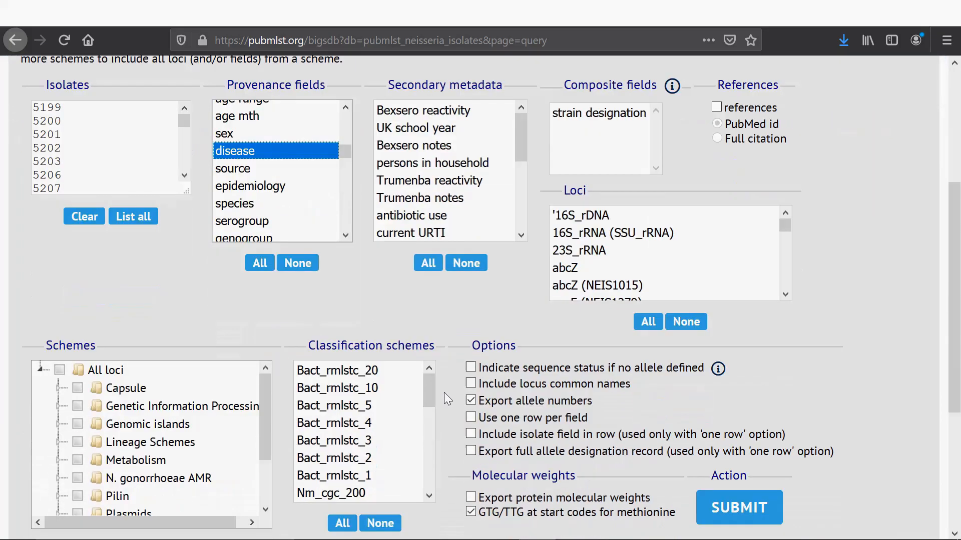
{"action": "scroll", "scroll_direction": "down", "scroll_amount": 3}
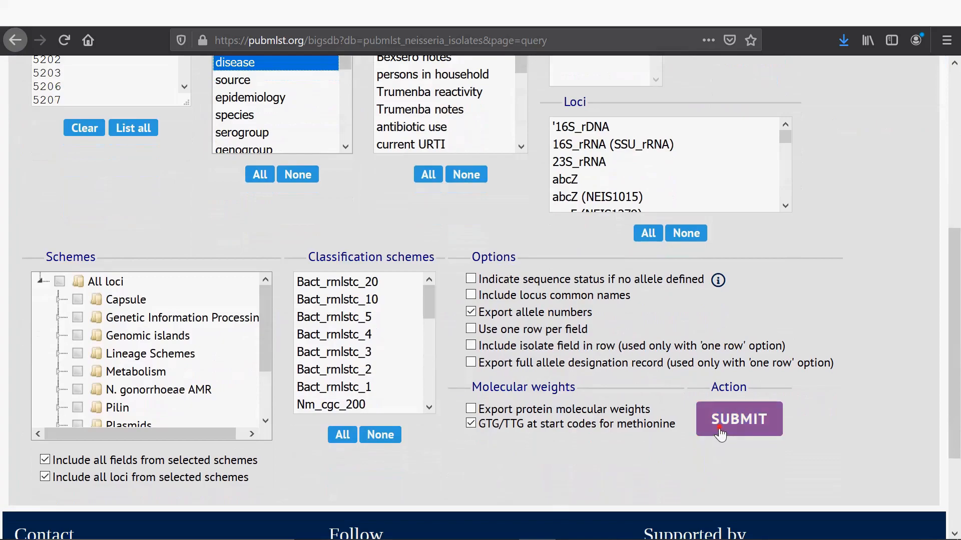
{"action": "left_click", "coordinate": [739, 418]}
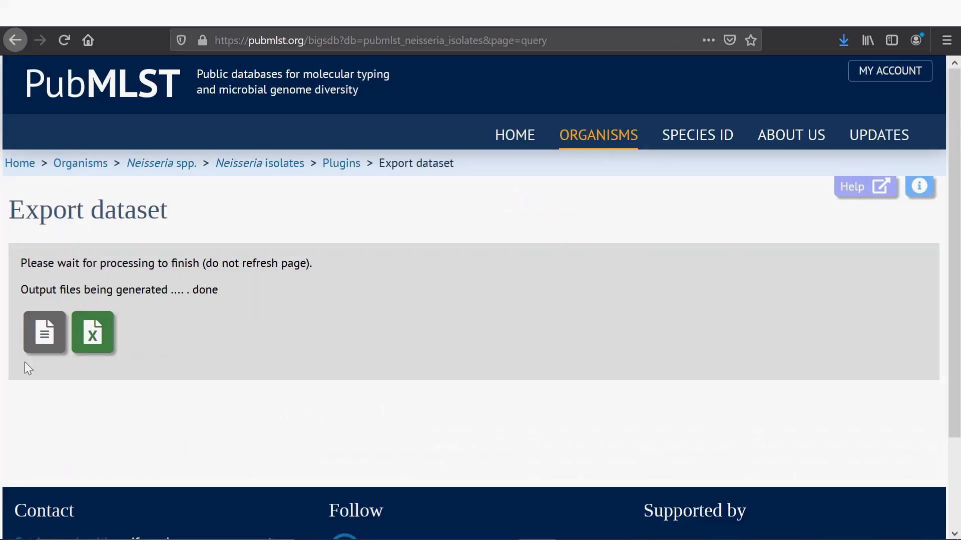
{"action": "mouse_move", "coordinate": [44, 332]}
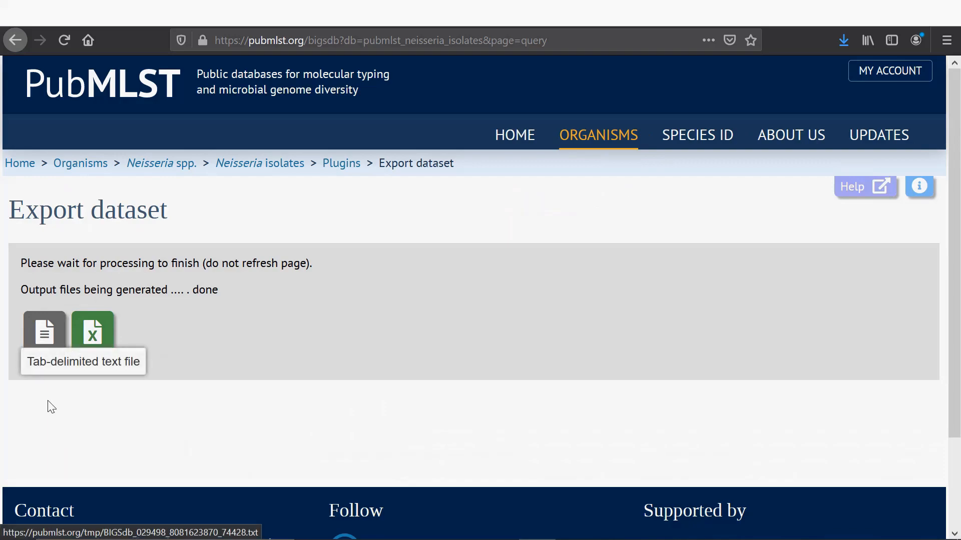
{"action": "mouse_move", "coordinate": [94, 336]}
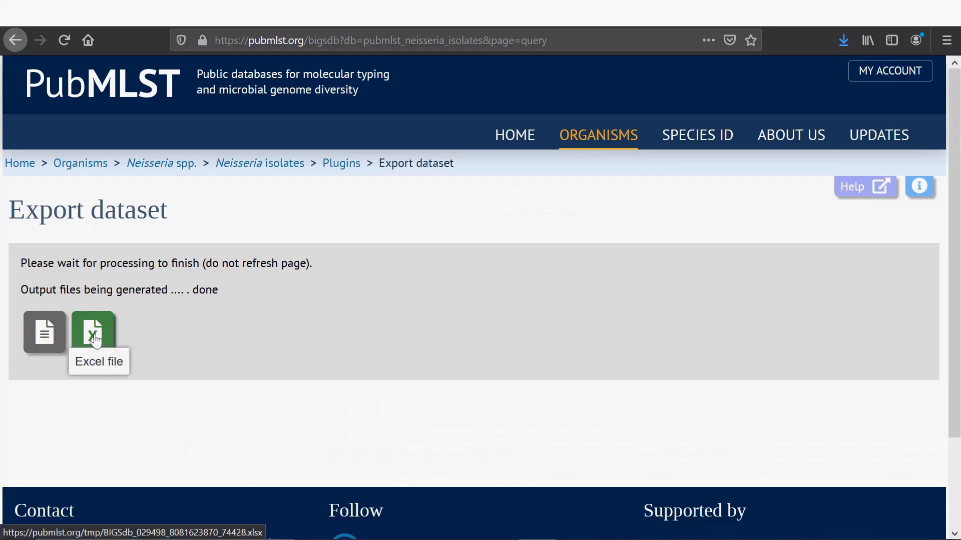
Step: Download the Excel export, review disease values and last rows, then switch to the genome workbook
{"action": "left_click", "coordinate": [94, 333]}
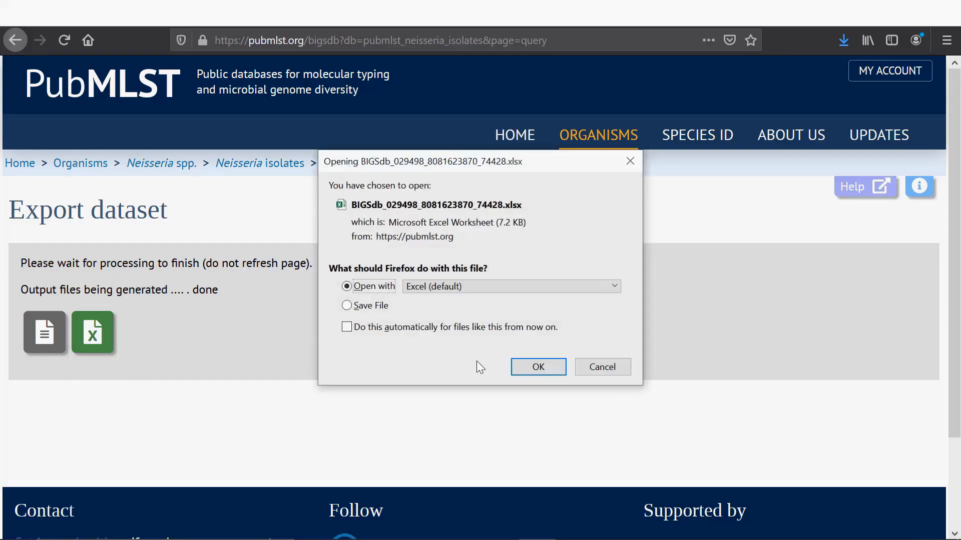
{"action": "left_click", "coordinate": [538, 367]}
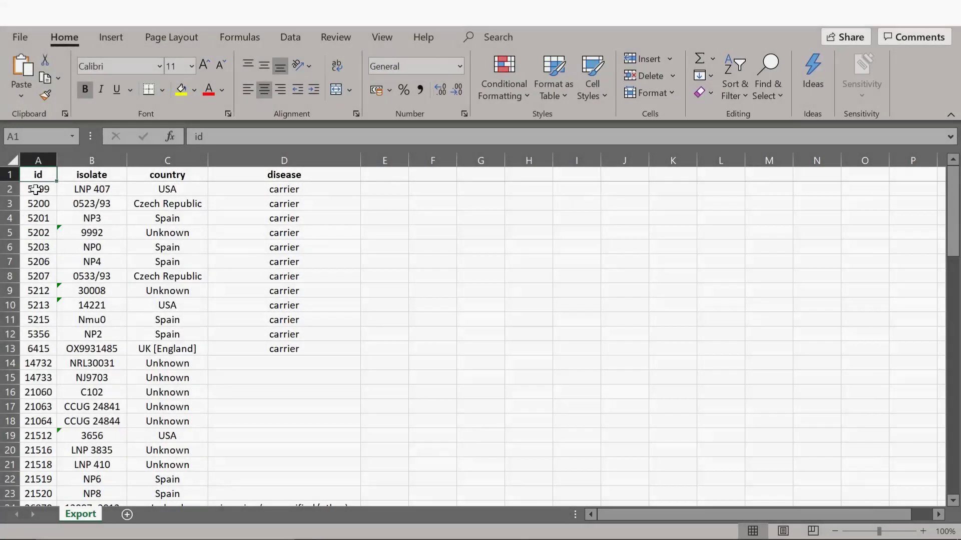
{"action": "left_click_drag", "start_coordinate": [91, 189], "coordinate": [91, 232]}
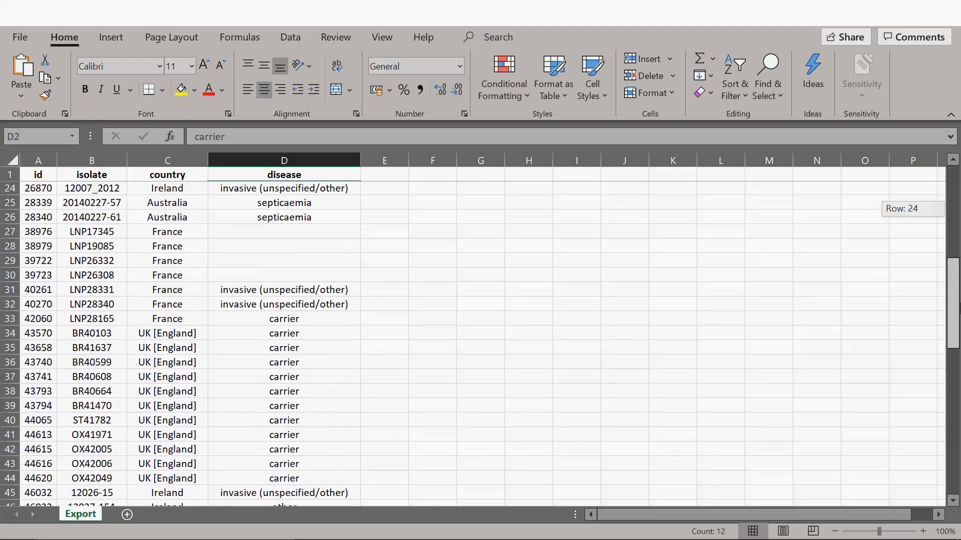
{"action": "scroll", "scroll_direction": "down", "scroll_amount": 3}
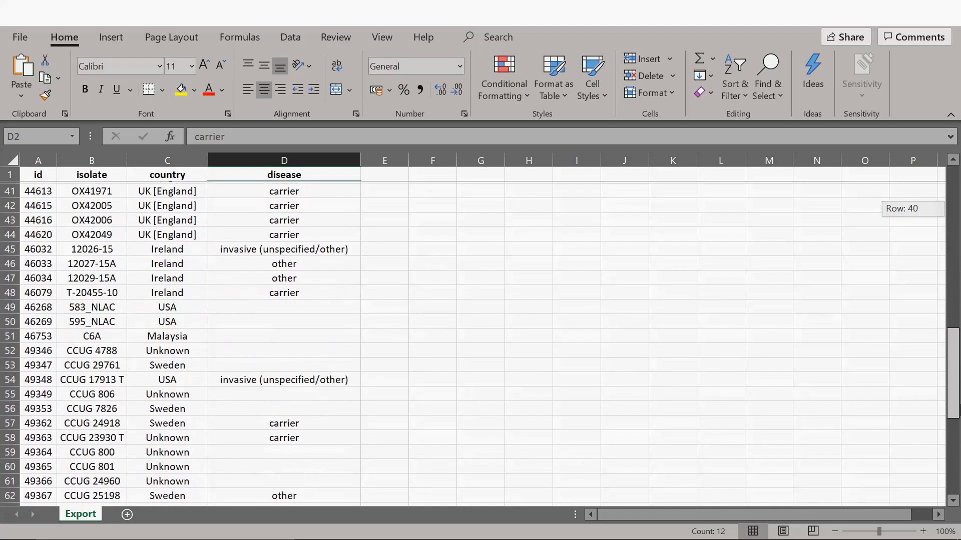
{"action": "scroll", "scroll_direction": "down", "scroll_amount": 3}
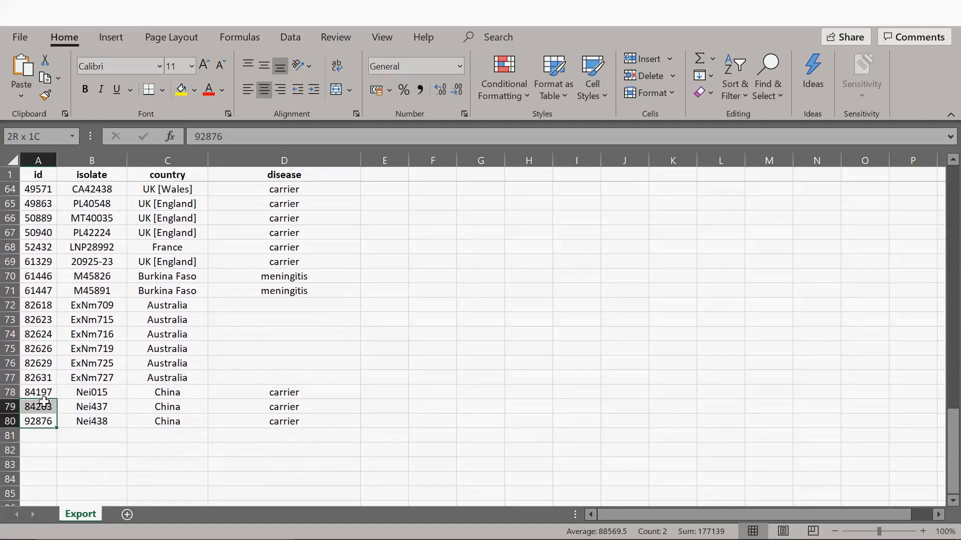
{"action": "left_click", "coordinate": [81, 514]}
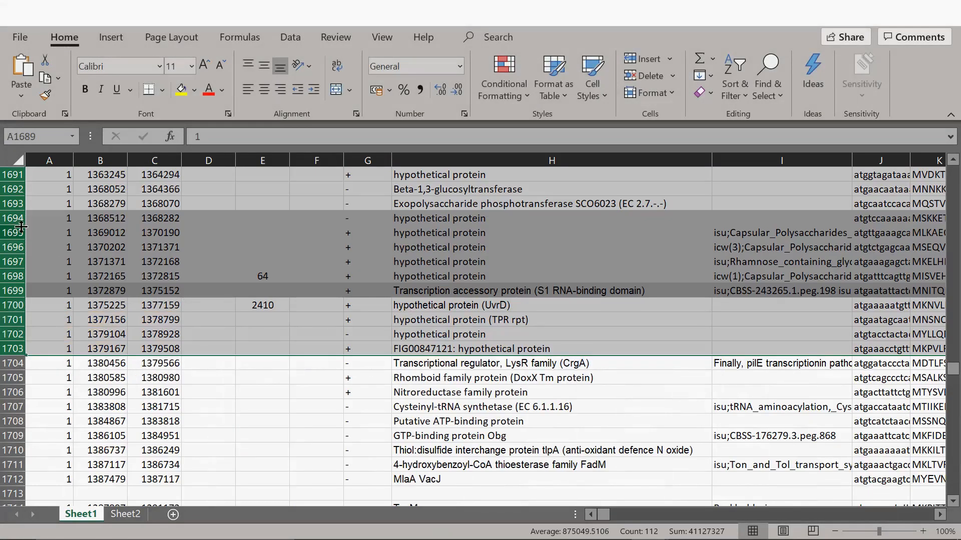
Step: Locate the transcription accessory protein, then copy the NEIS0059 nucleotide sequence from Sheet2
{"action": "left_click_drag", "start_coordinate": [9, 218], "coordinate": [9, 262]}
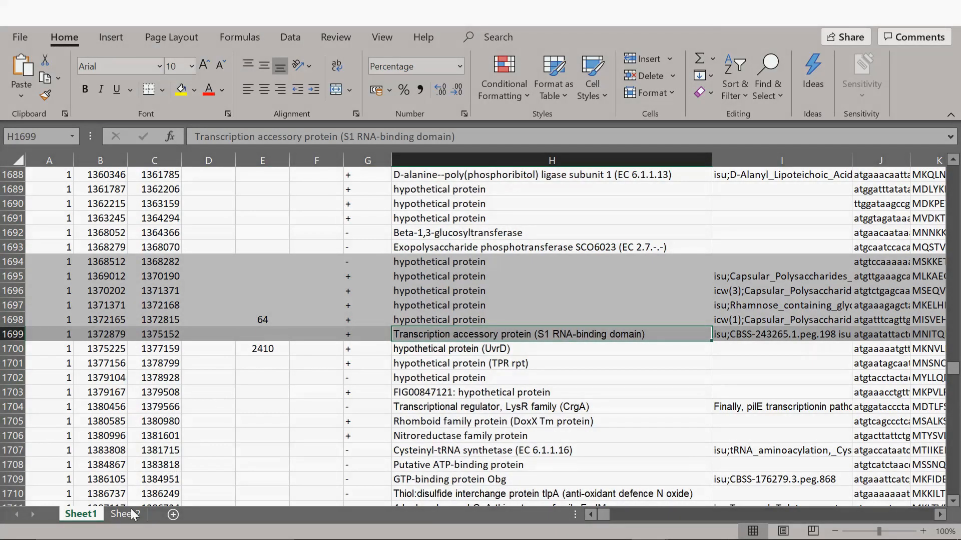
{"action": "left_click", "coordinate": [124, 528]}
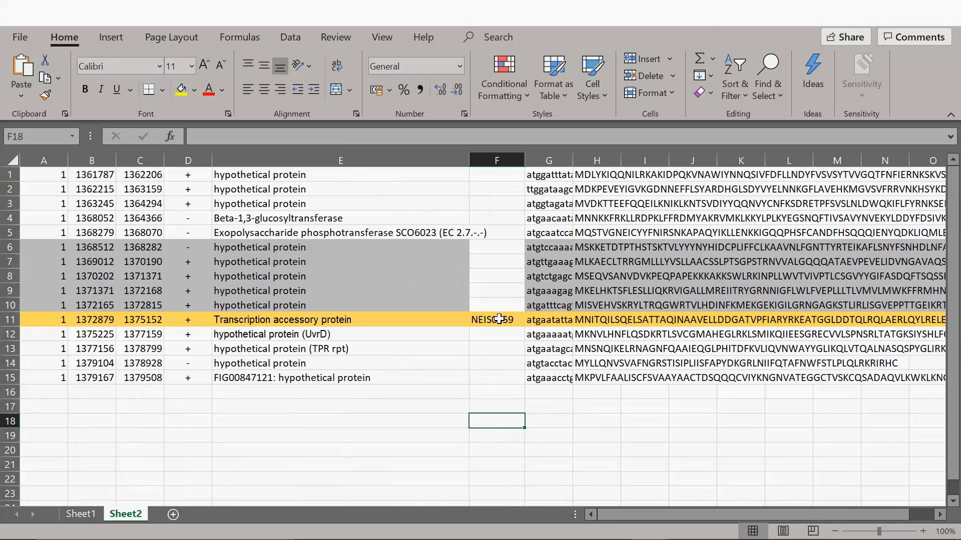
{"action": "mouse_move", "coordinate": [546, 323]}
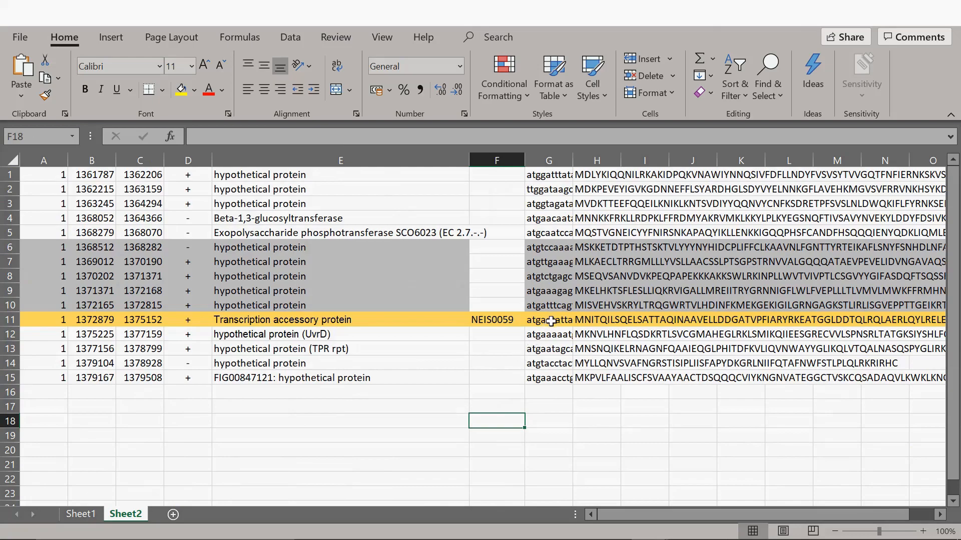
{"action": "right_click", "coordinate": [549, 320]}
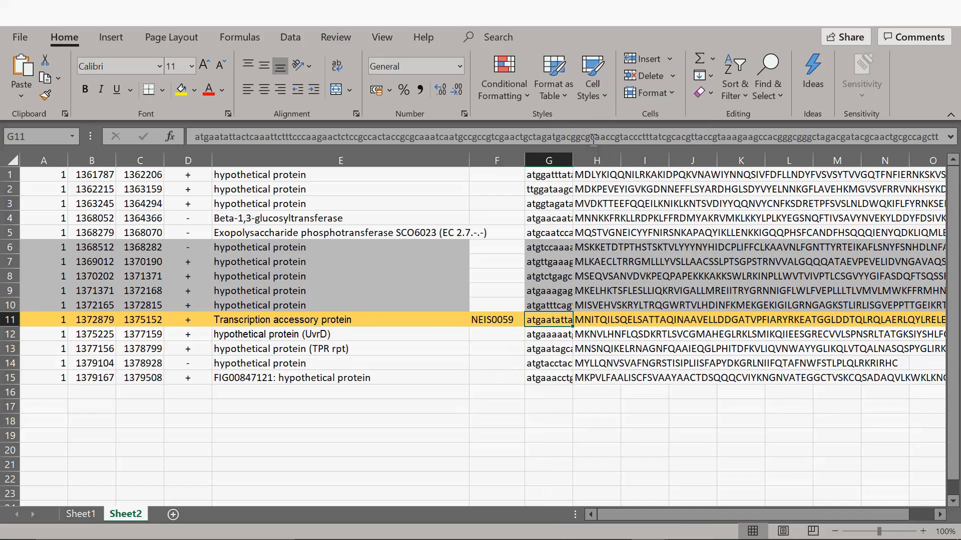
{"action": "key", "text": "ctrl+c"}
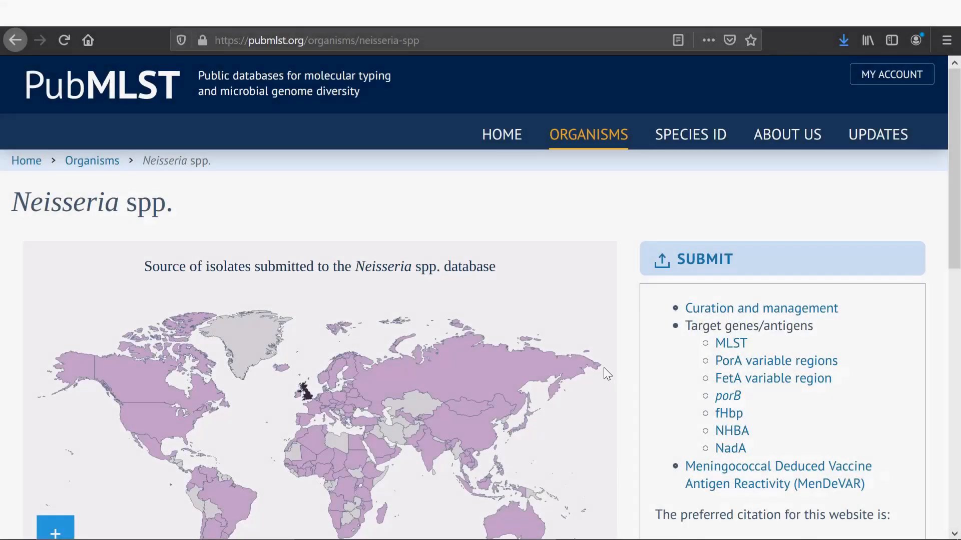
Step: Submit the pasted sequence as a single-sequence query against all Neisseria typing loci
{"action": "scroll", "scroll_direction": "down", "scroll_amount": 3}
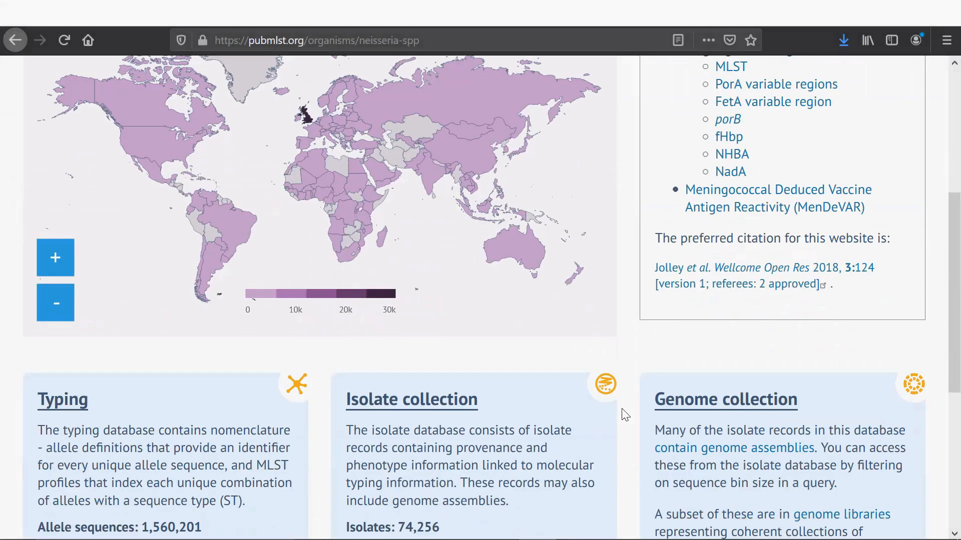
{"action": "scroll", "scroll_direction": "down", "scroll_amount": 3}
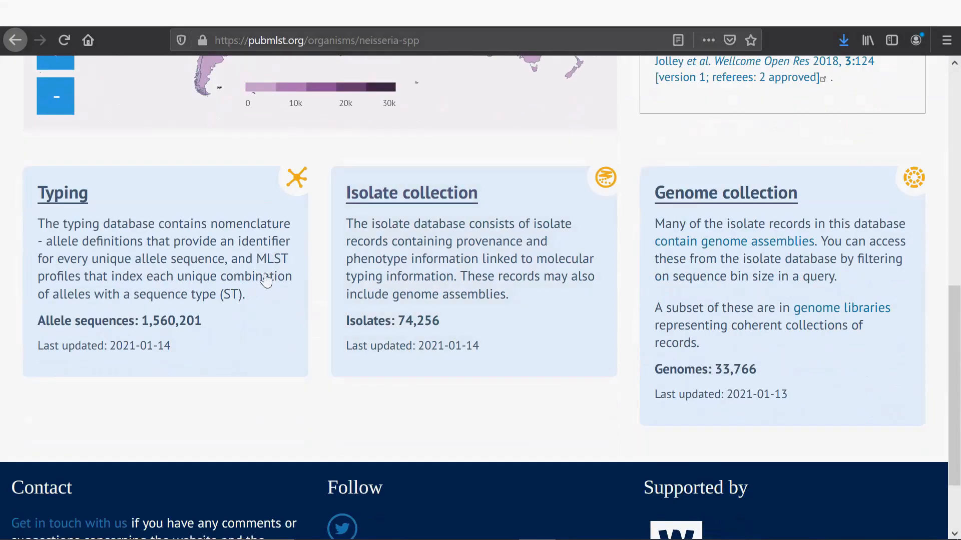
{"action": "left_click", "coordinate": [62, 194]}
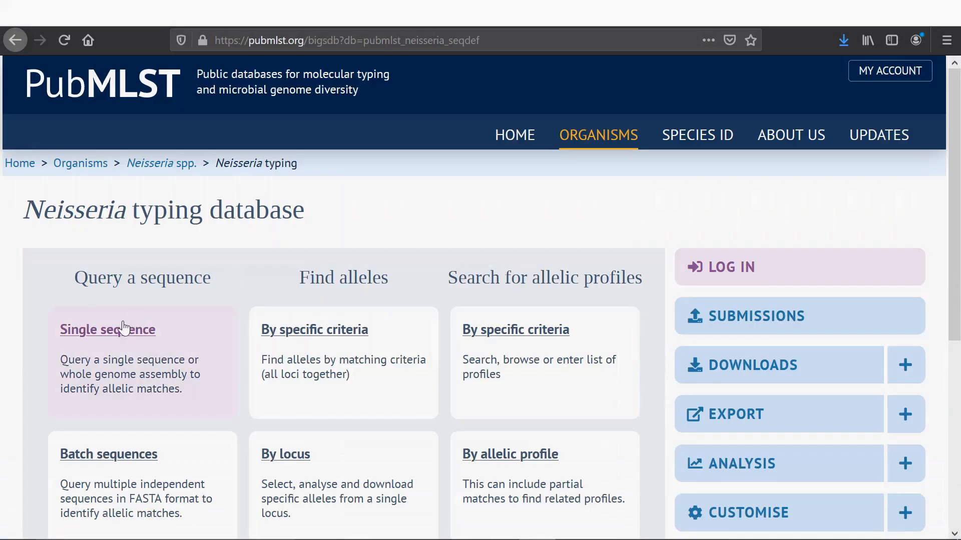
{"action": "mouse_move", "coordinate": [124, 334]}
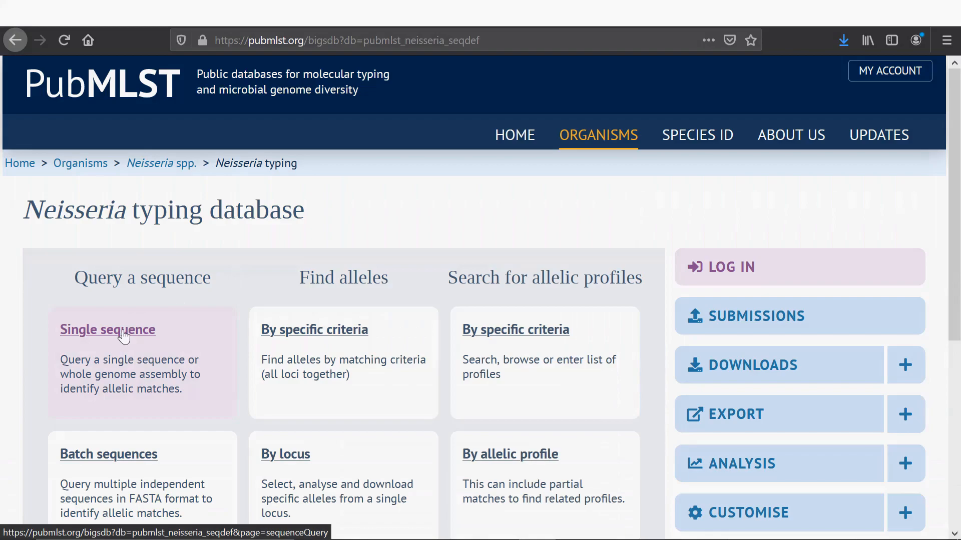
{"action": "left_click", "coordinate": [107, 330]}
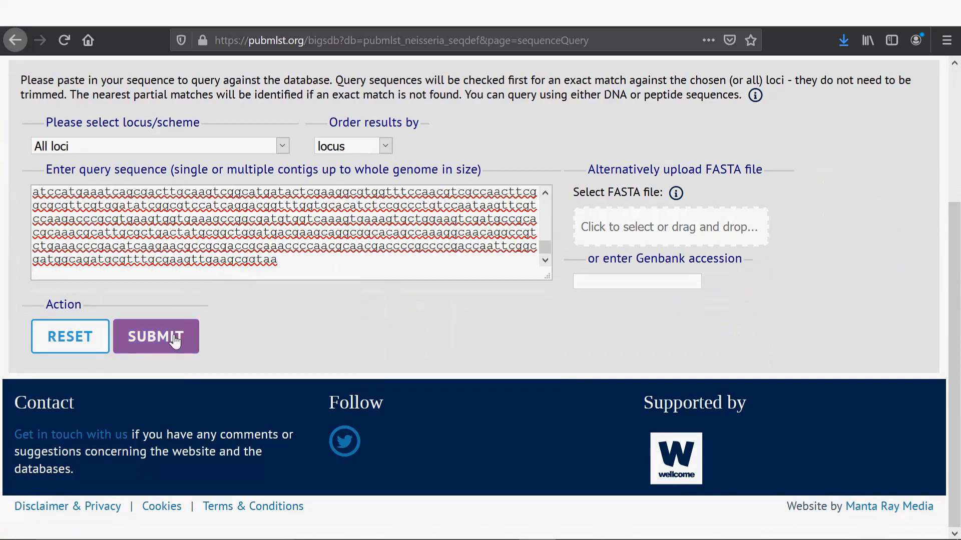
{"action": "left_click", "coordinate": [156, 337]}
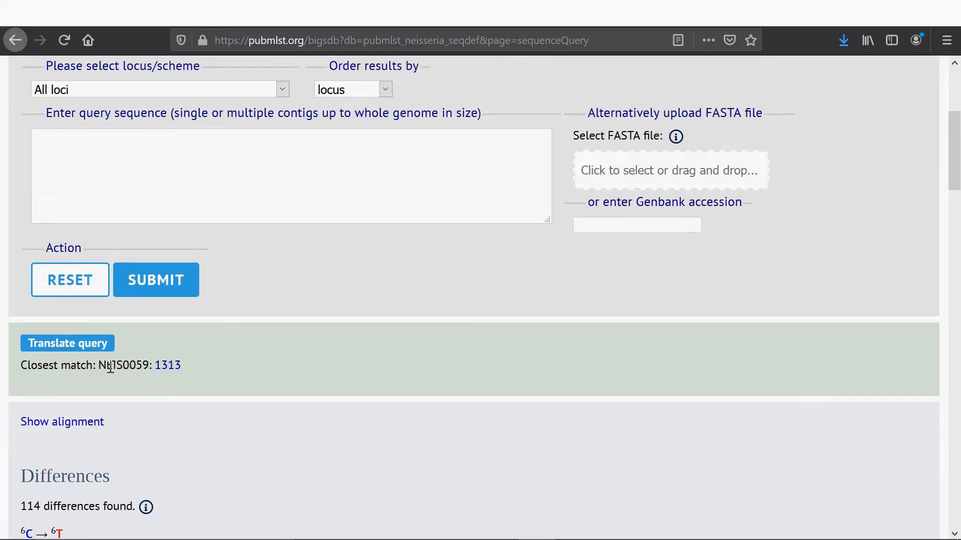
Step: Select the matched locus NEIS0059 (allele 1313) and return to the page top
{"action": "double_click", "coordinate": [123, 365]}
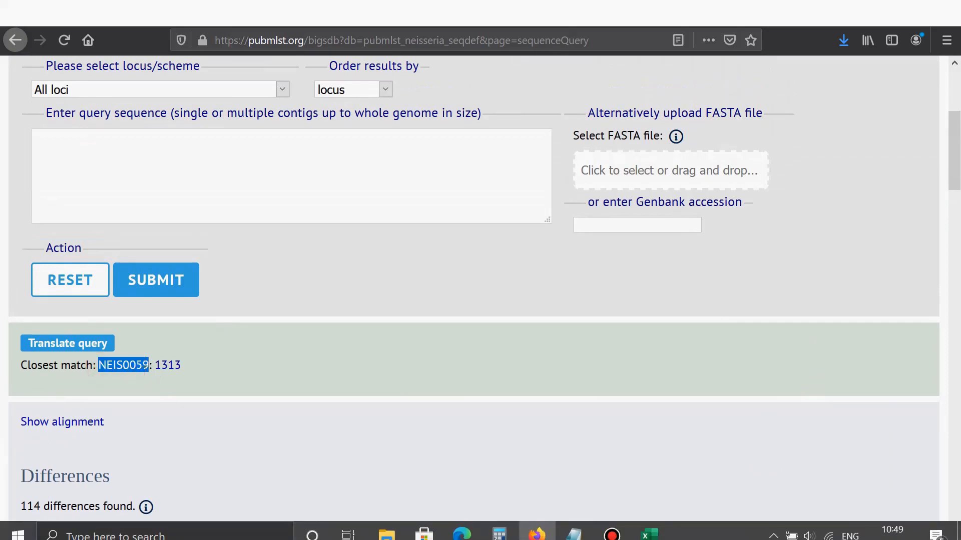
{"action": "left_click", "coordinate": [644, 536]}
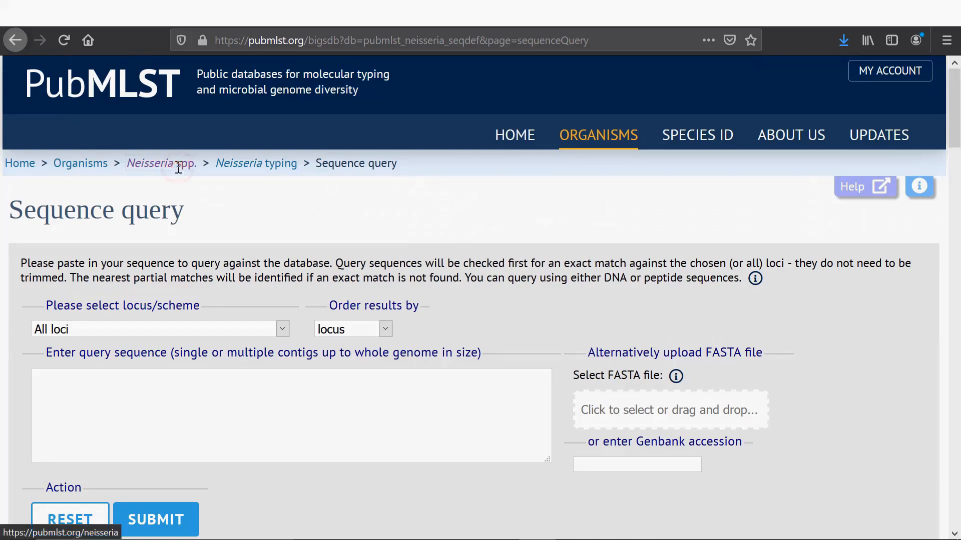
Step: Rerun the Neisseria subflava isolate search with Display set to all records
{"action": "left_click", "coordinate": [161, 163]}
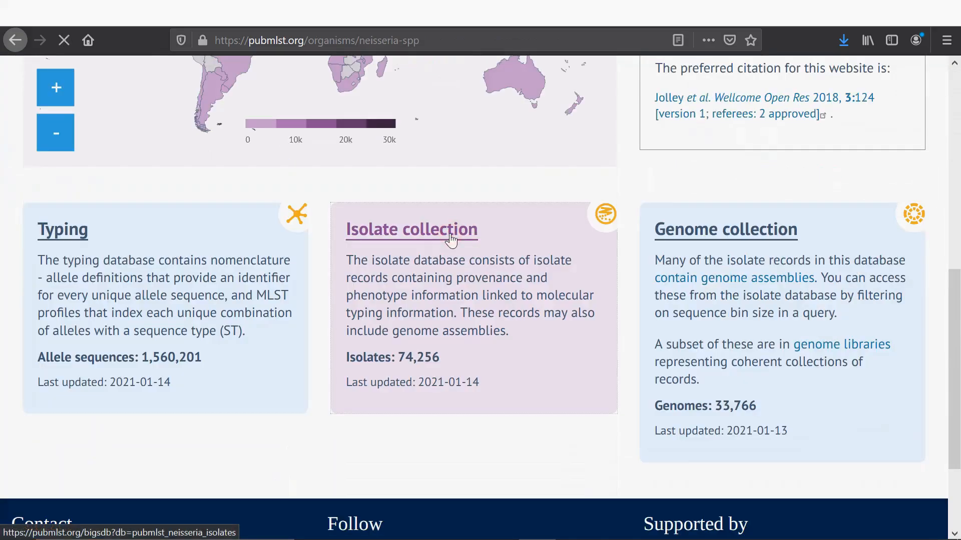
{"action": "left_click", "coordinate": [411, 229]}
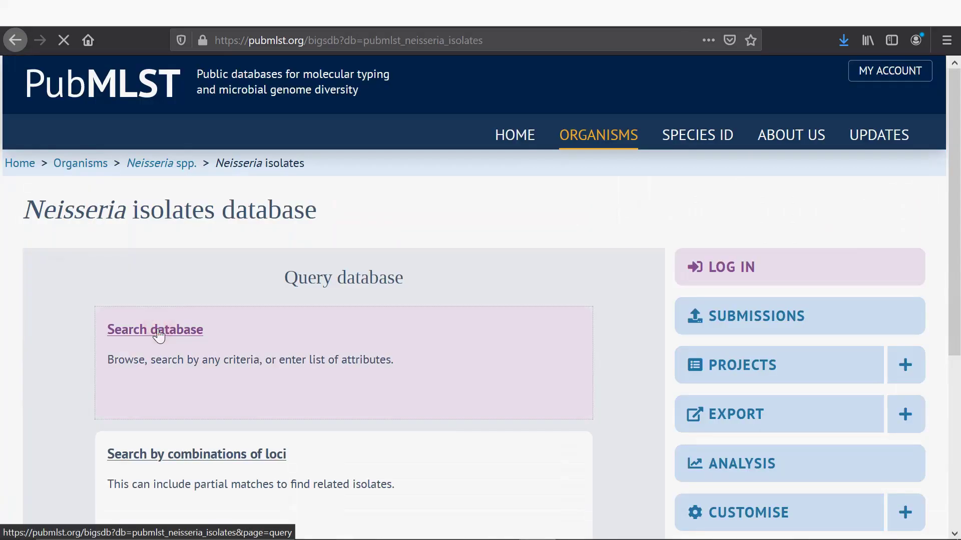
{"action": "left_click", "coordinate": [155, 330]}
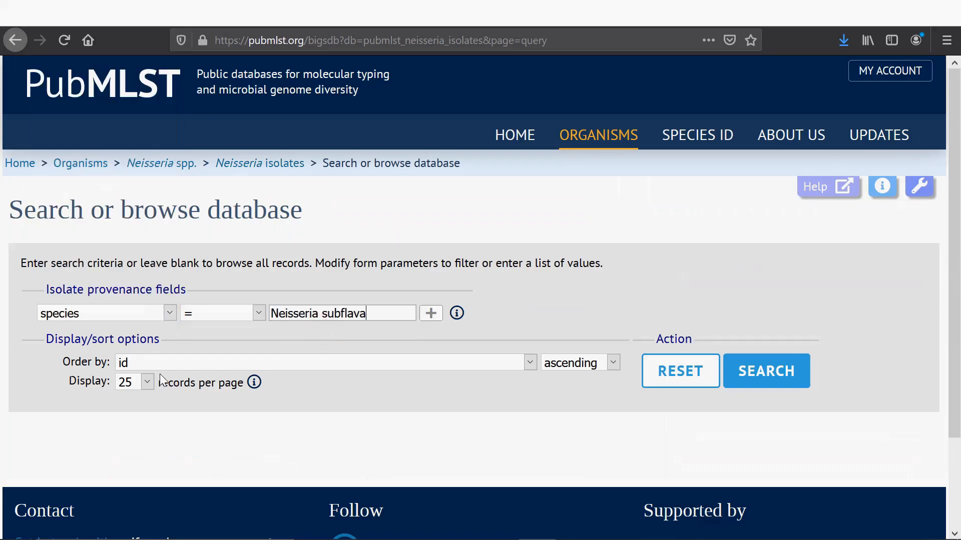
{"action": "left_click", "coordinate": [133, 382]}
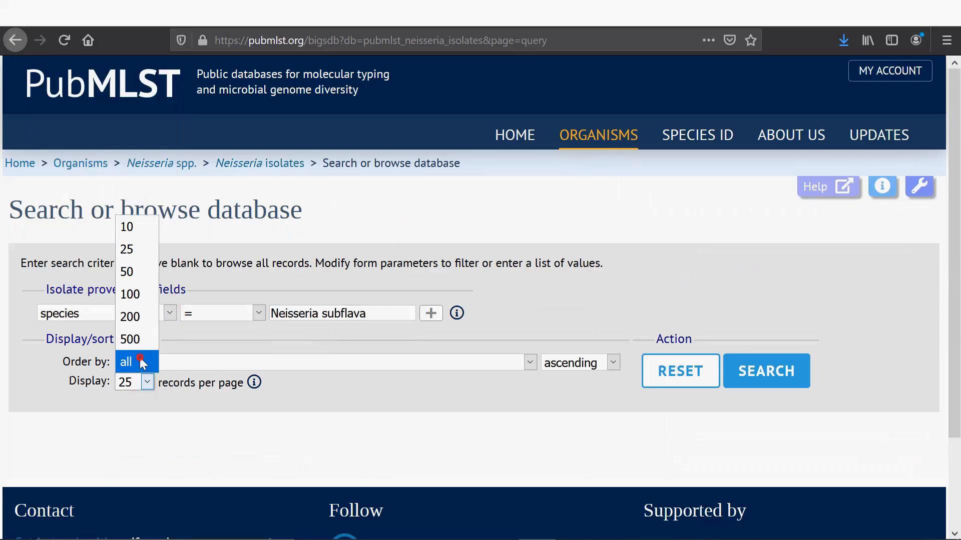
{"action": "left_click", "coordinate": [137, 362]}
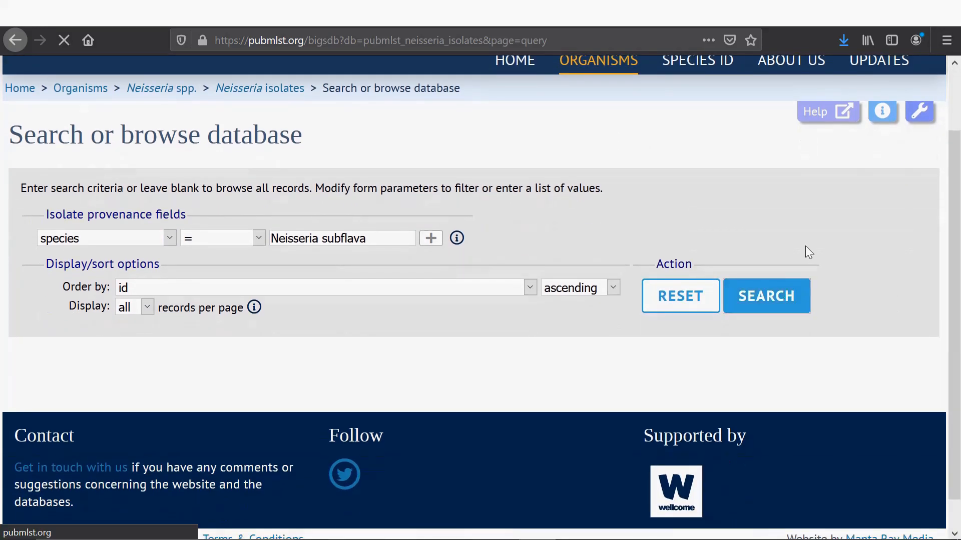
{"action": "left_click", "coordinate": [767, 296]}
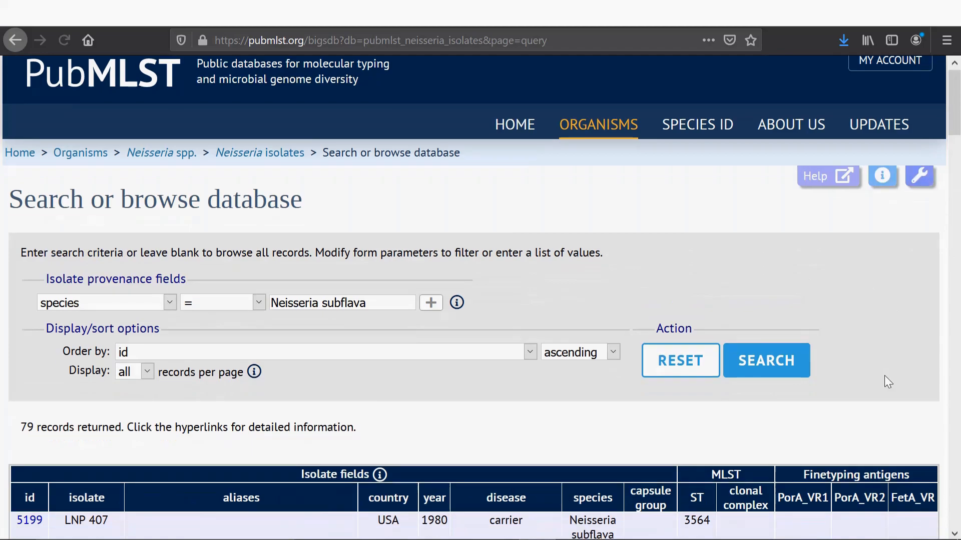
Step: Scroll through all 79 isolate results down to Analysis tools
{"action": "scroll", "scroll_direction": "down", "scroll_amount": 3}
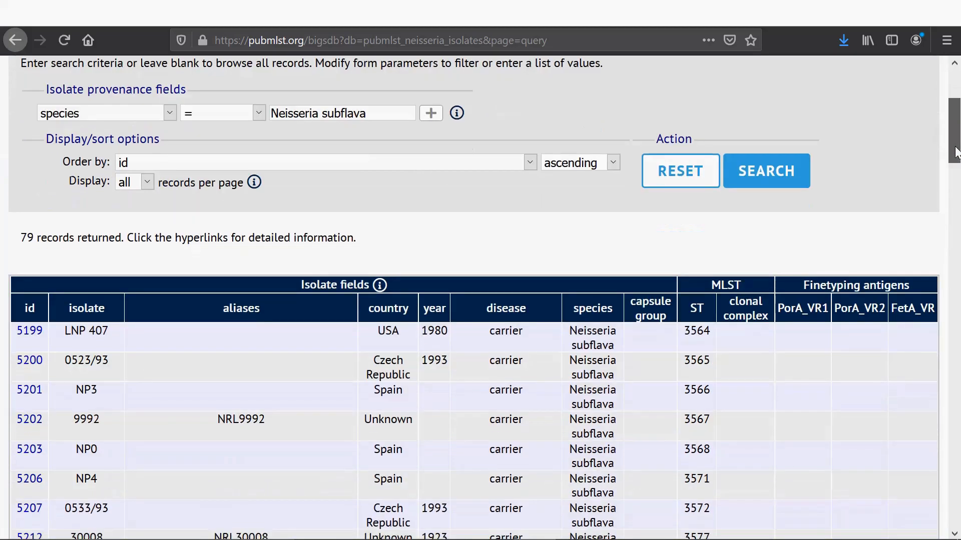
{"action": "scroll", "scroll_direction": "down", "scroll_amount": 3}
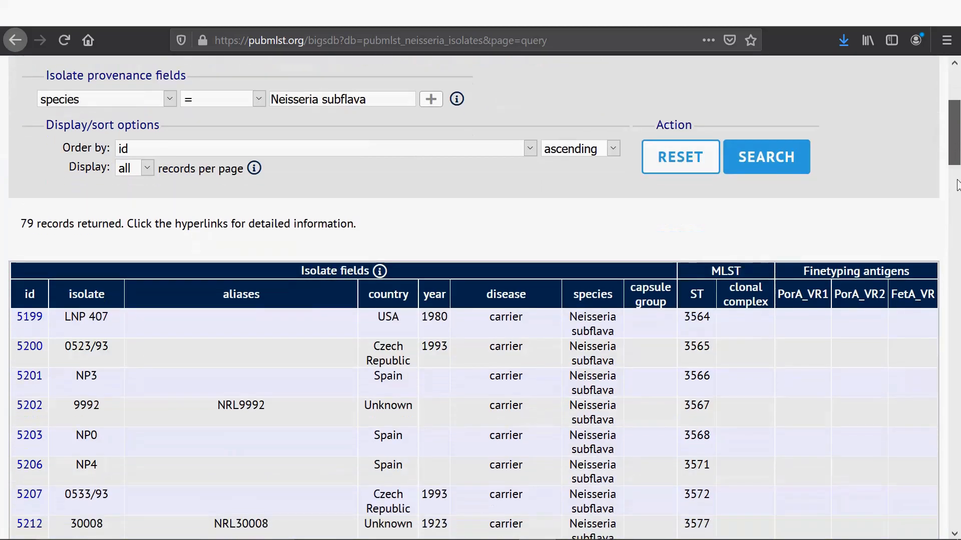
{"action": "scroll", "scroll_direction": "down", "scroll_amount": 3}
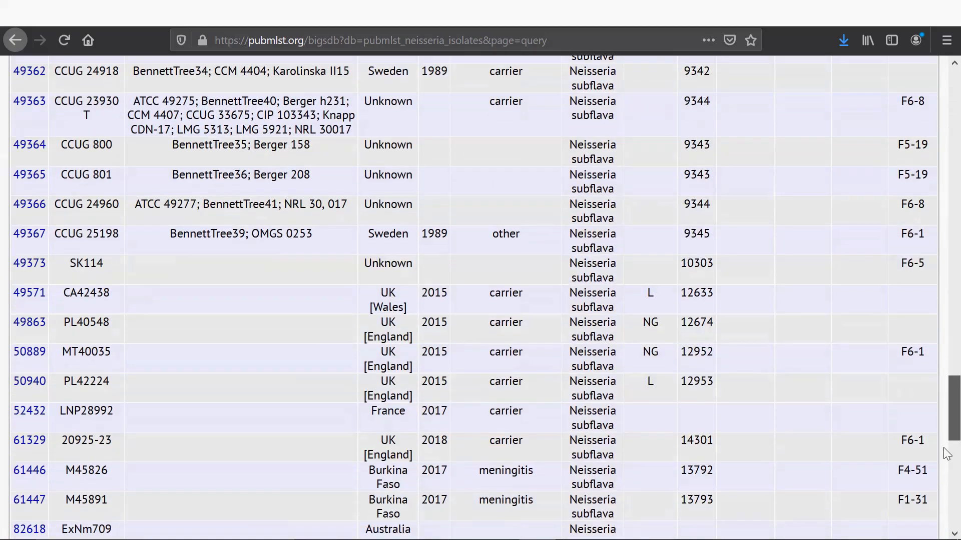
{"action": "scroll", "scroll_direction": "down", "scroll_amount": 3}
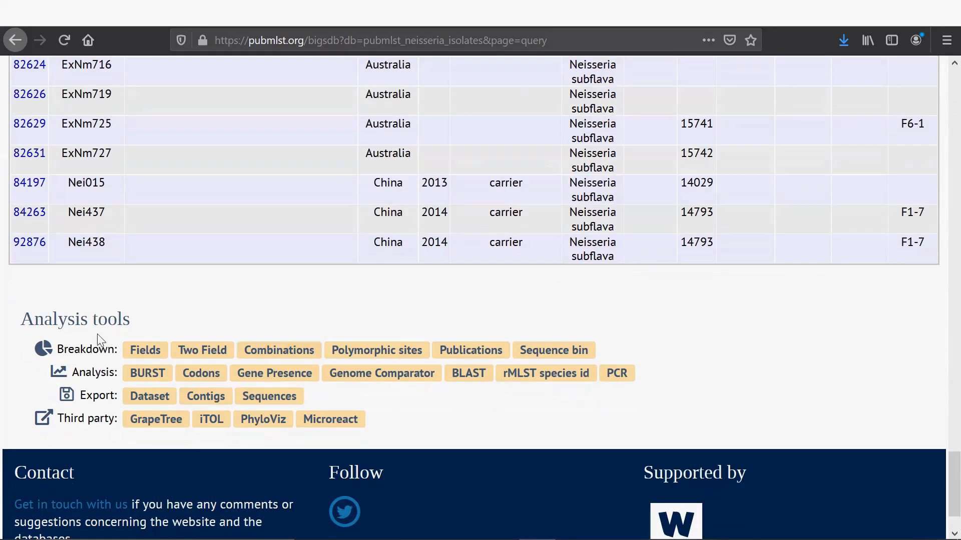
{"action": "mouse_move", "coordinate": [482, 402]}
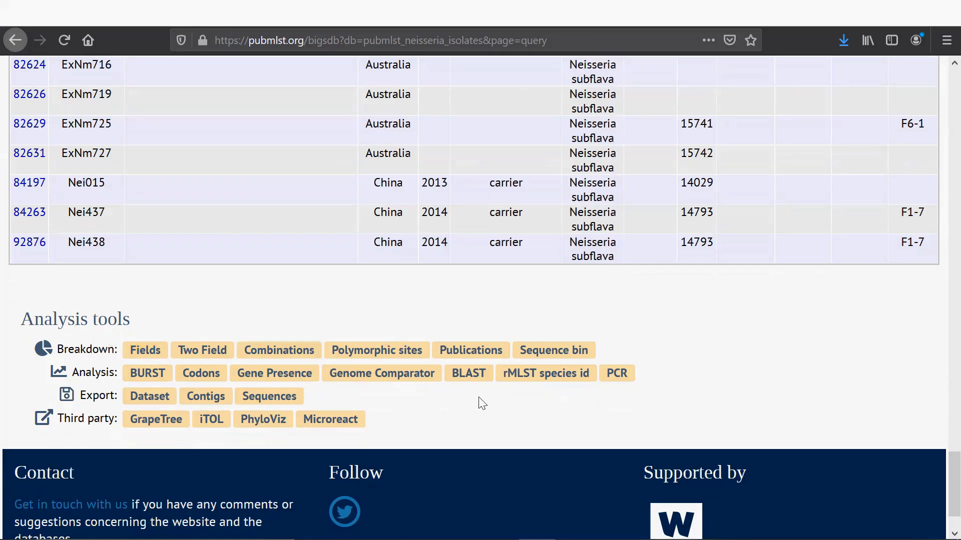
{"action": "mouse_move", "coordinate": [357, 457]}
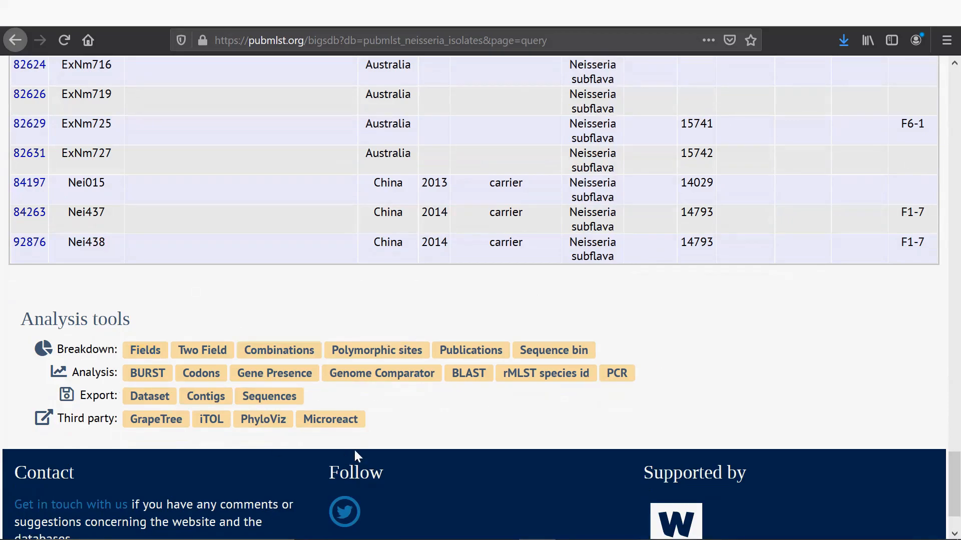
{"action": "mouse_move", "coordinate": [297, 386]}
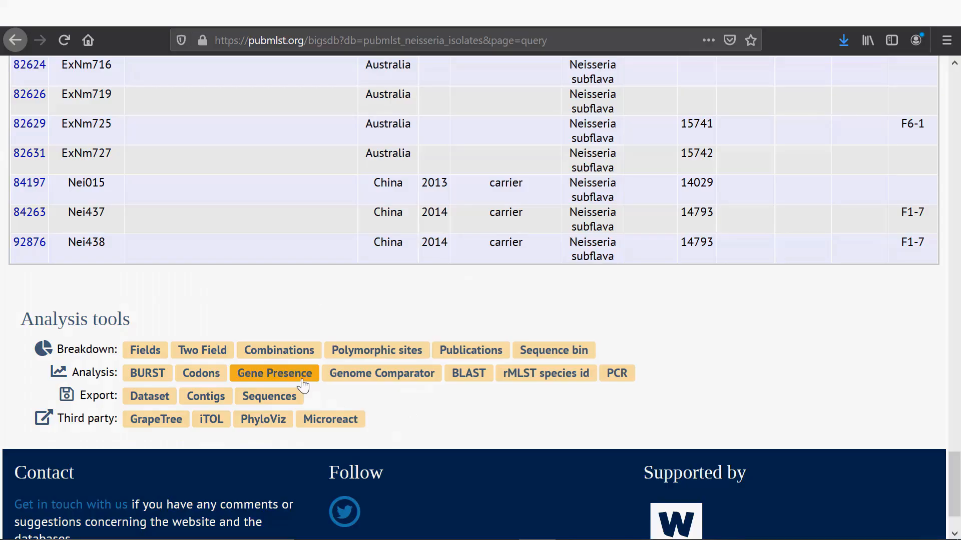
Step: Open Gene Presence for these isolates and submit the NEIS0059 analysis until finished
{"action": "left_click", "coordinate": [274, 373]}
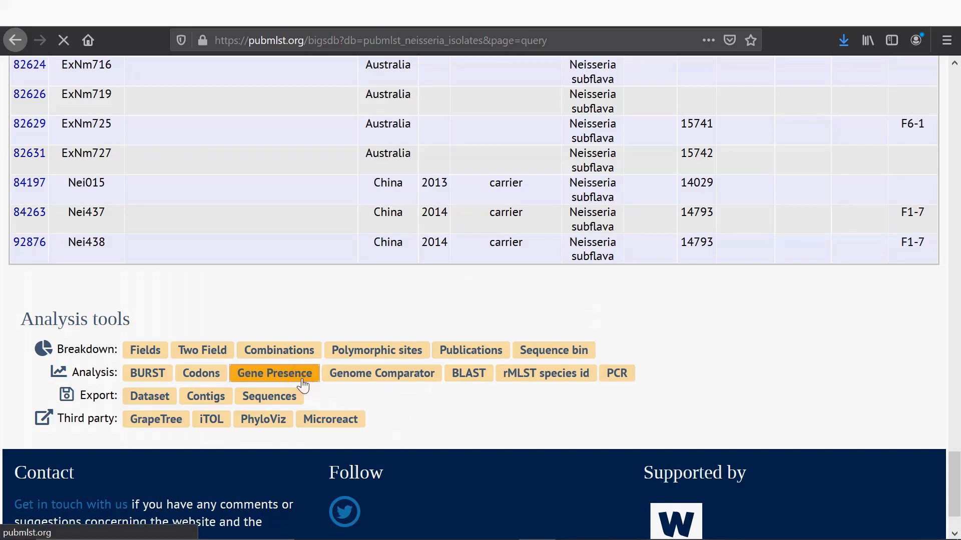
{"action": "left_click", "coordinate": [274, 373]}
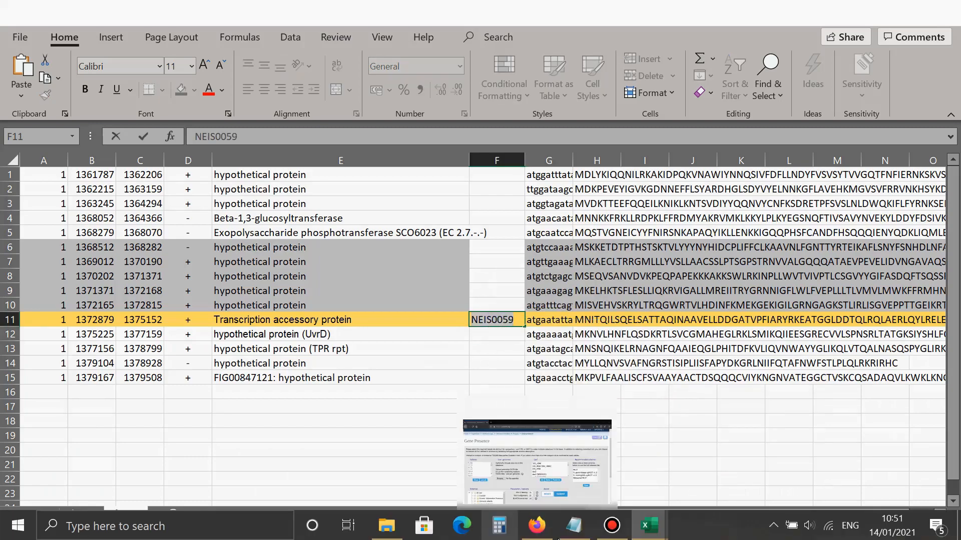
{"action": "left_click", "coordinate": [535, 526]}
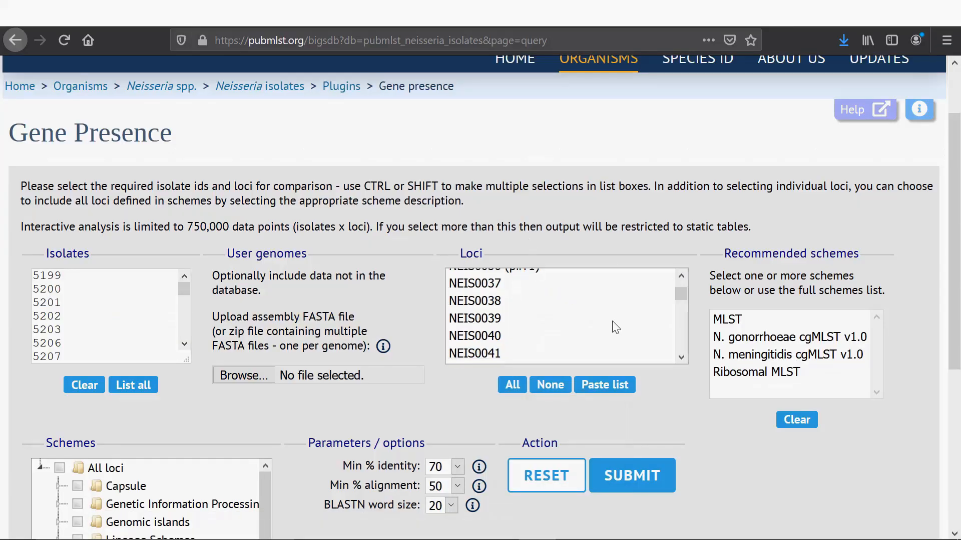
{"action": "left_click", "coordinate": [498, 323]}
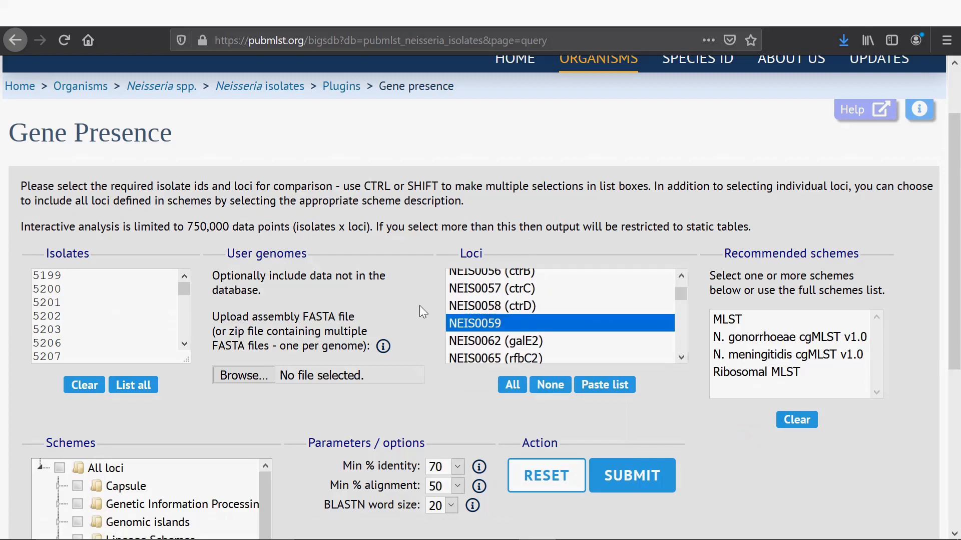
{"action": "mouse_move", "coordinate": [299, 204]}
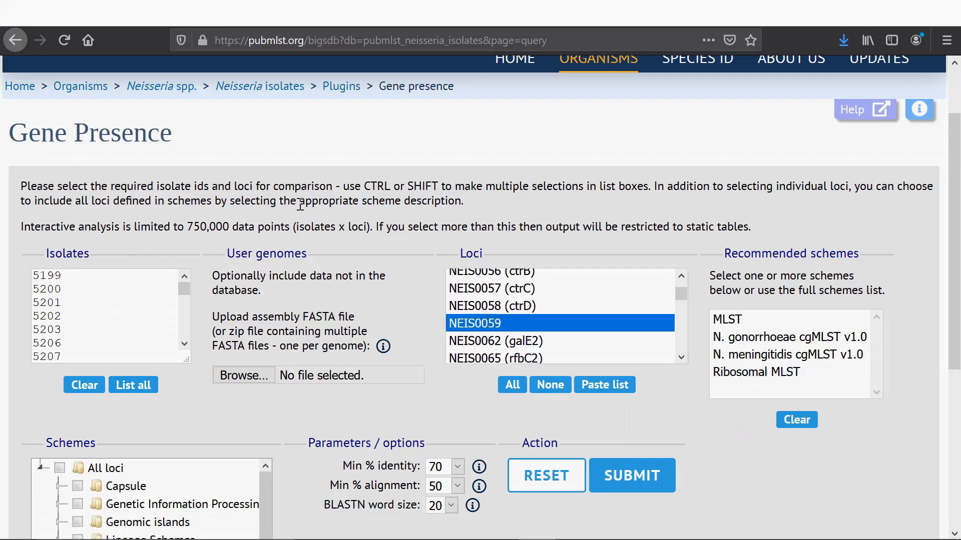
{"action": "scroll", "scroll_direction": "down", "scroll_amount": 3}
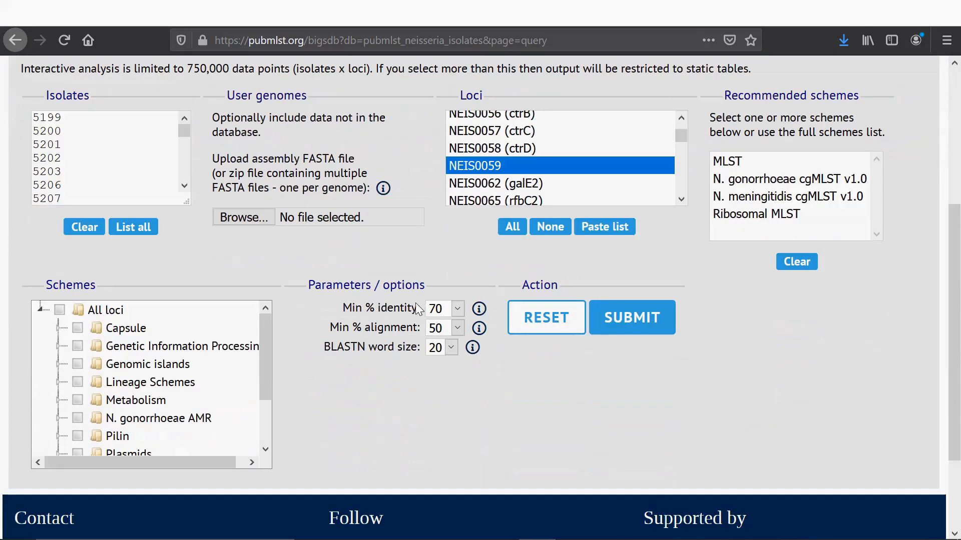
{"action": "mouse_move", "coordinate": [345, 302]}
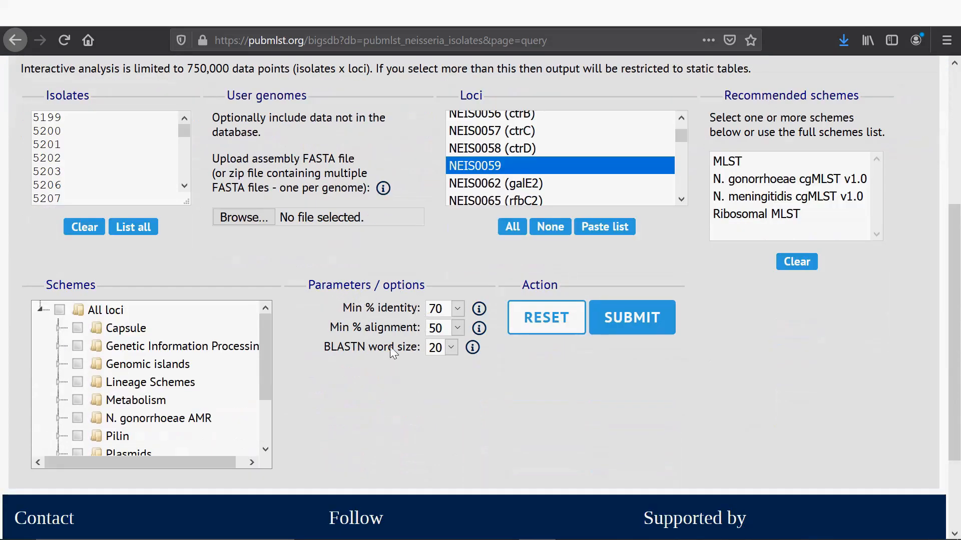
{"action": "mouse_move", "coordinate": [496, 267]}
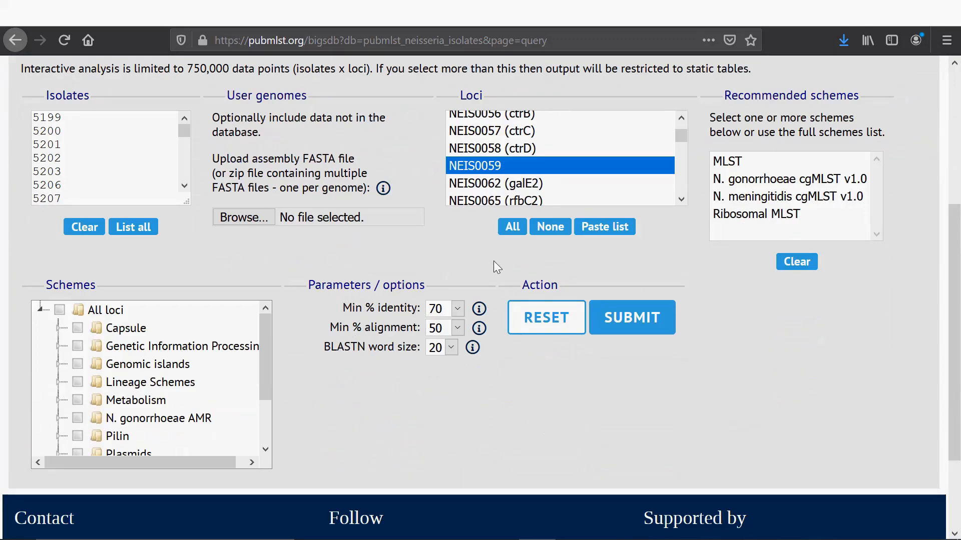
{"action": "mouse_move", "coordinate": [504, 268]}
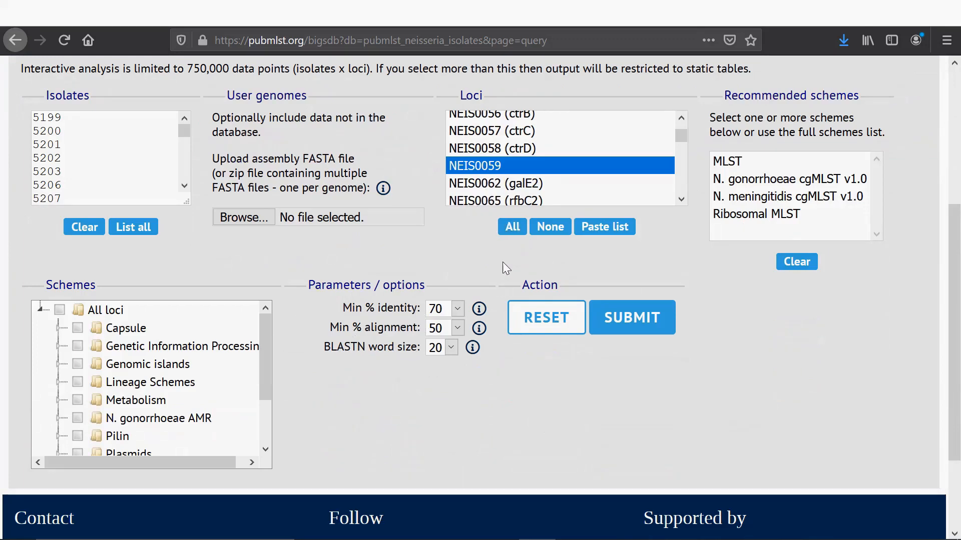
{"action": "mouse_move", "coordinate": [644, 335]}
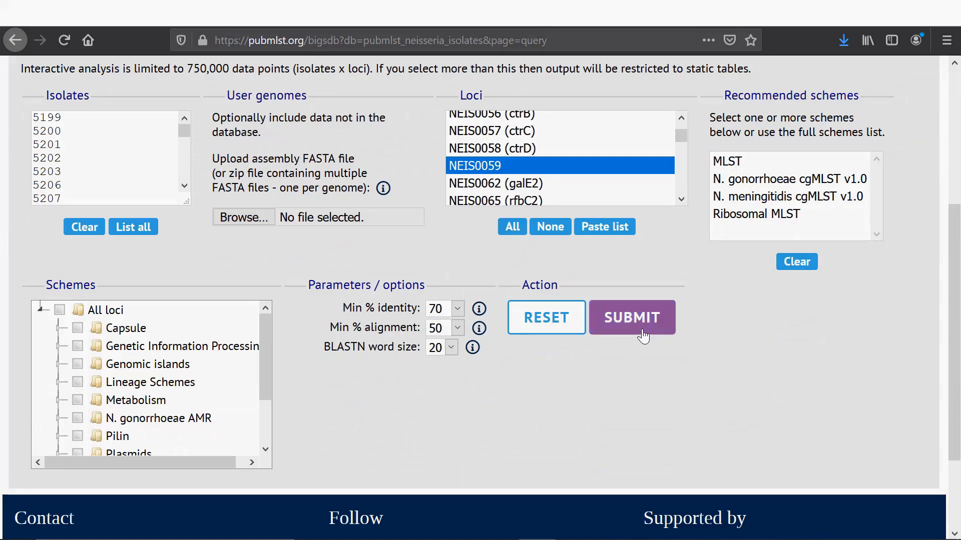
{"action": "left_click", "coordinate": [632, 317]}
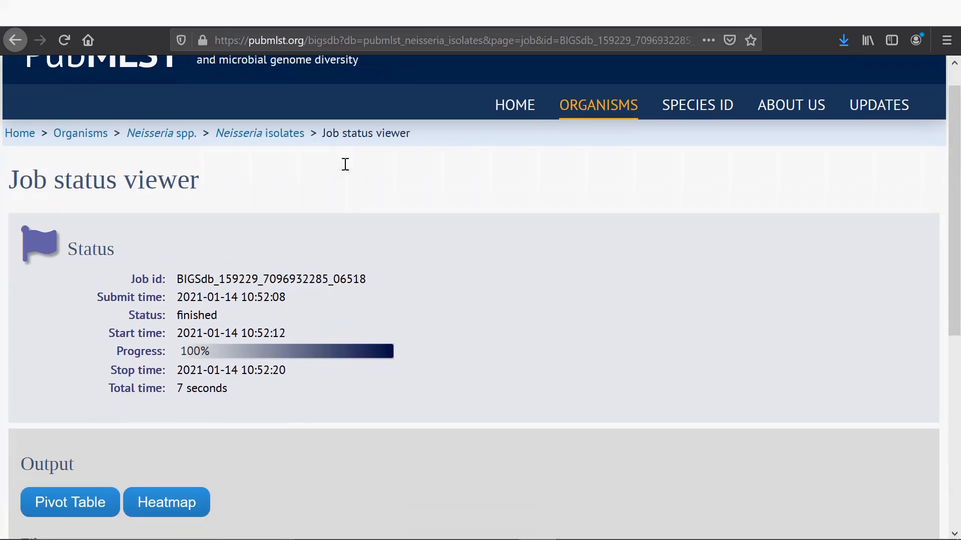
Step: Check the NEIS0059 pivot table and heatmap, then open the presence/absence spreadsheet in Excel
{"action": "scroll", "scroll_direction": "down", "scroll_amount": 3}
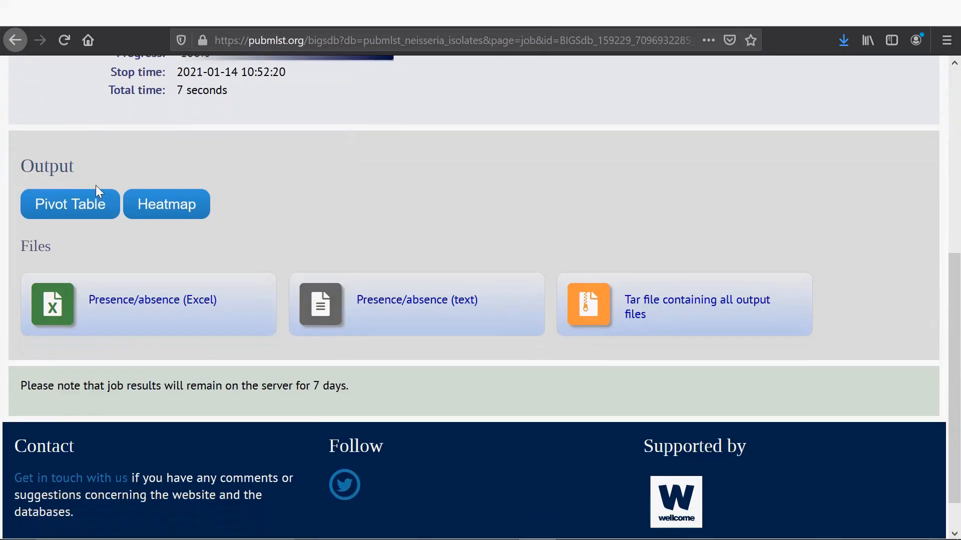
{"action": "left_click", "coordinate": [70, 205]}
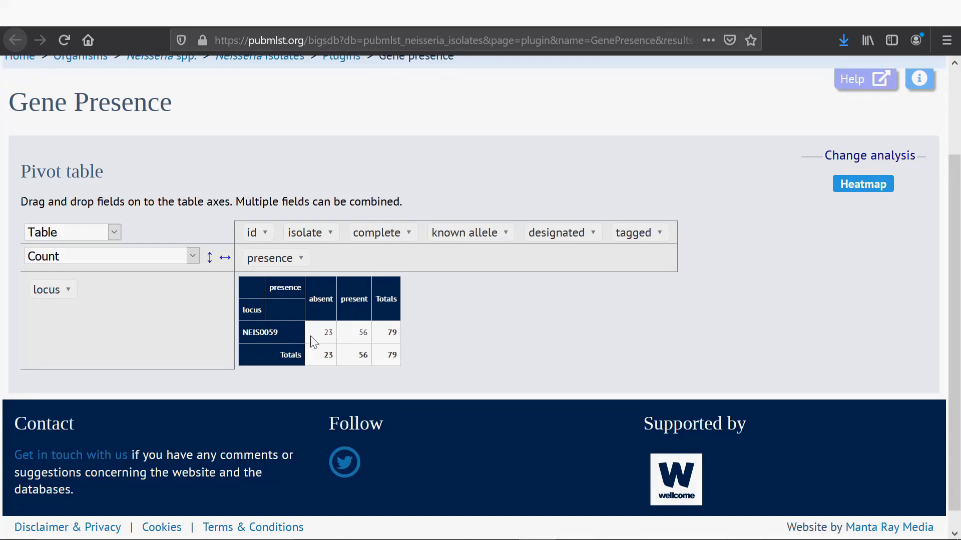
{"action": "mouse_move", "coordinate": [320, 333]}
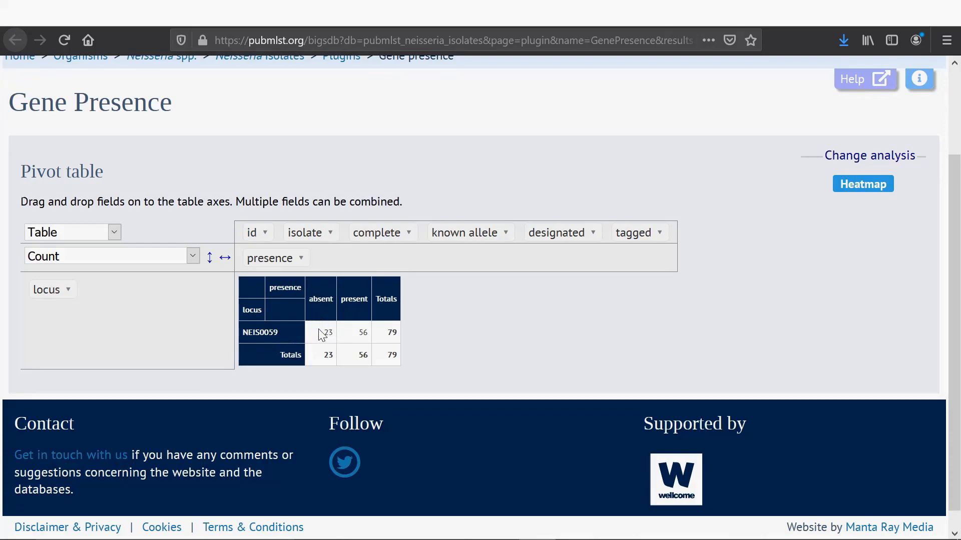
{"action": "mouse_move", "coordinate": [384, 339]}
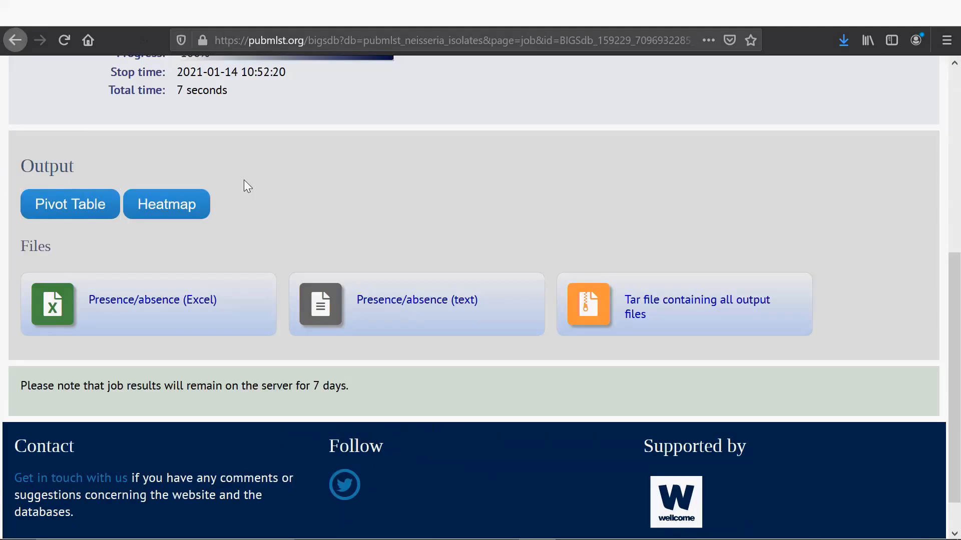
{"action": "left_click", "coordinate": [166, 204]}
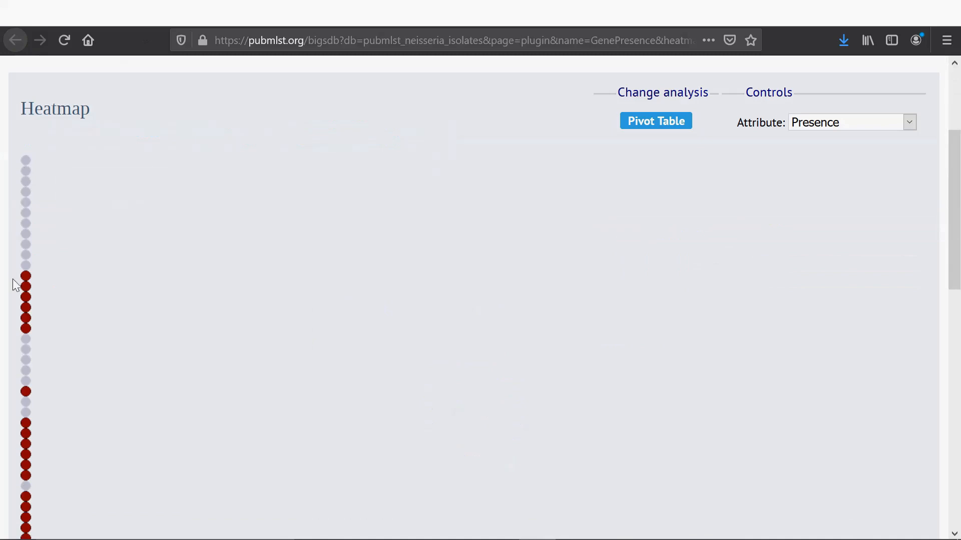
{"action": "mouse_move", "coordinate": [142, 131]}
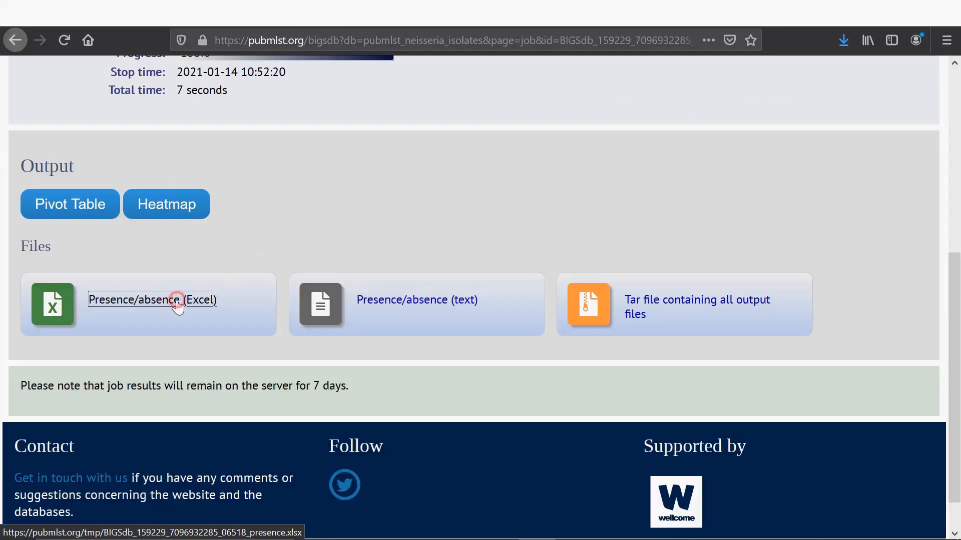
{"action": "left_click", "coordinate": [176, 300]}
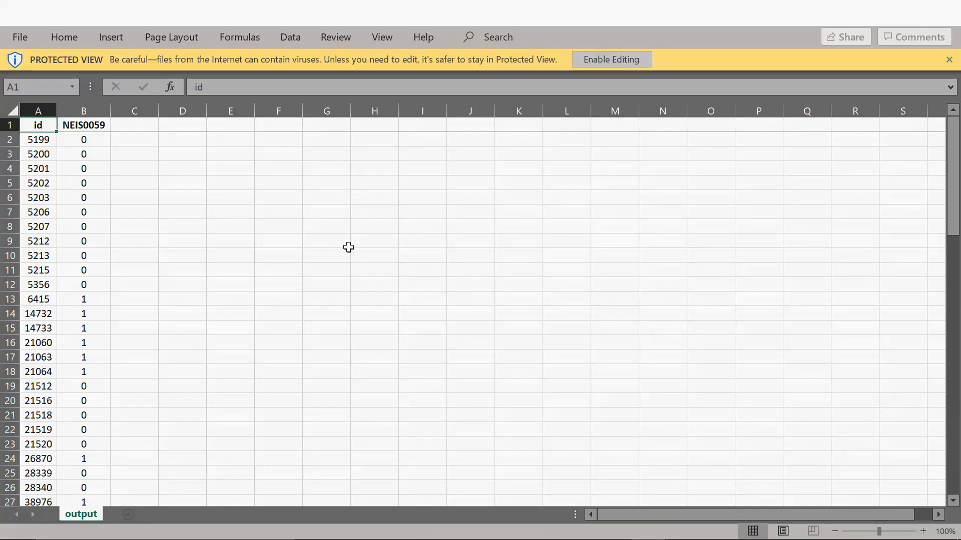
Step: Enable editing and sort the whole sheet by NEIS0059, smallest to largest
{"action": "left_click", "coordinate": [610, 59]}
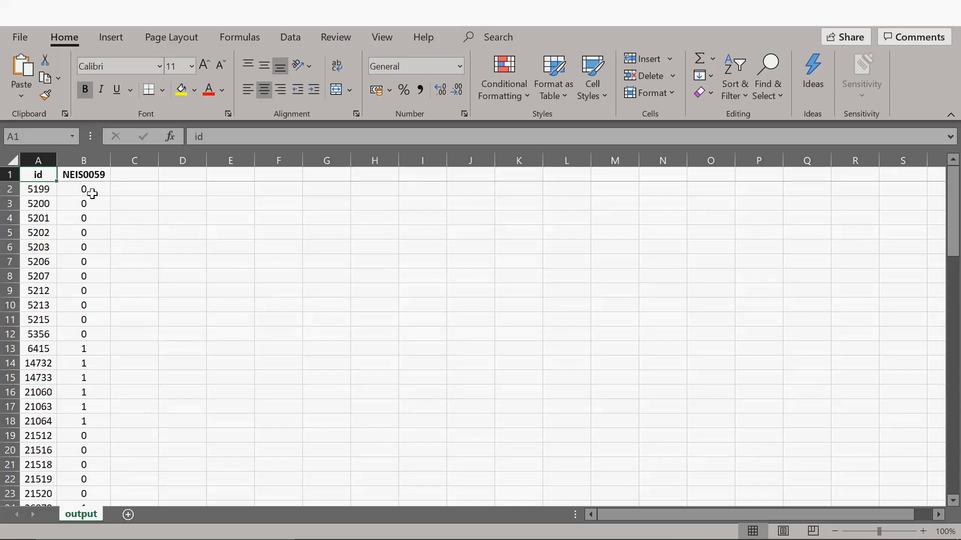
{"action": "left_click_drag", "start_coordinate": [84, 188], "coordinate": [84, 204]}
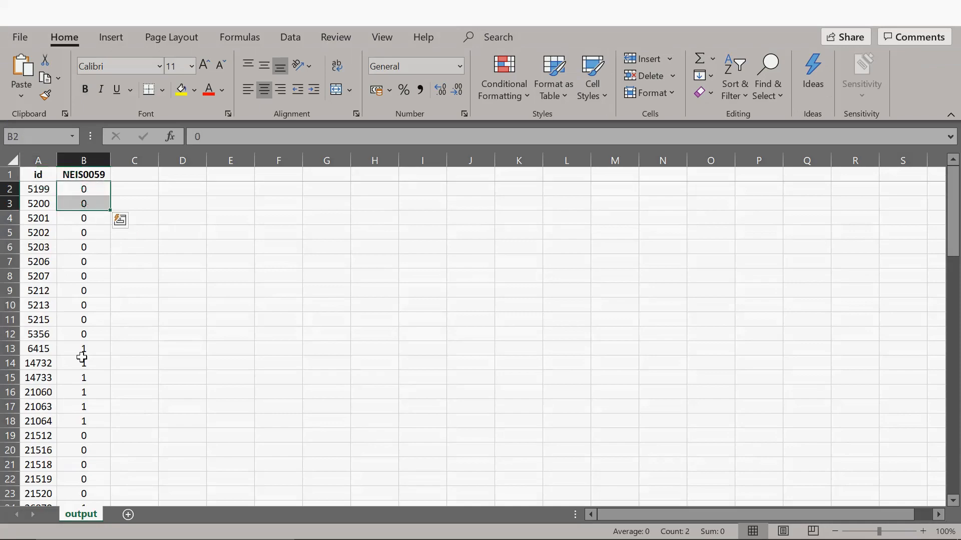
{"action": "left_click", "coordinate": [83, 349]}
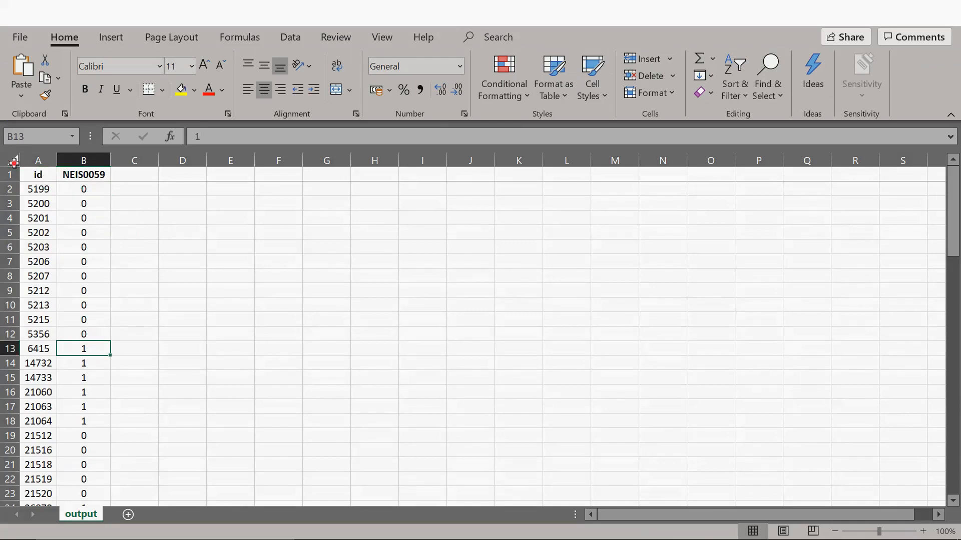
{"action": "left_click", "coordinate": [11, 162]}
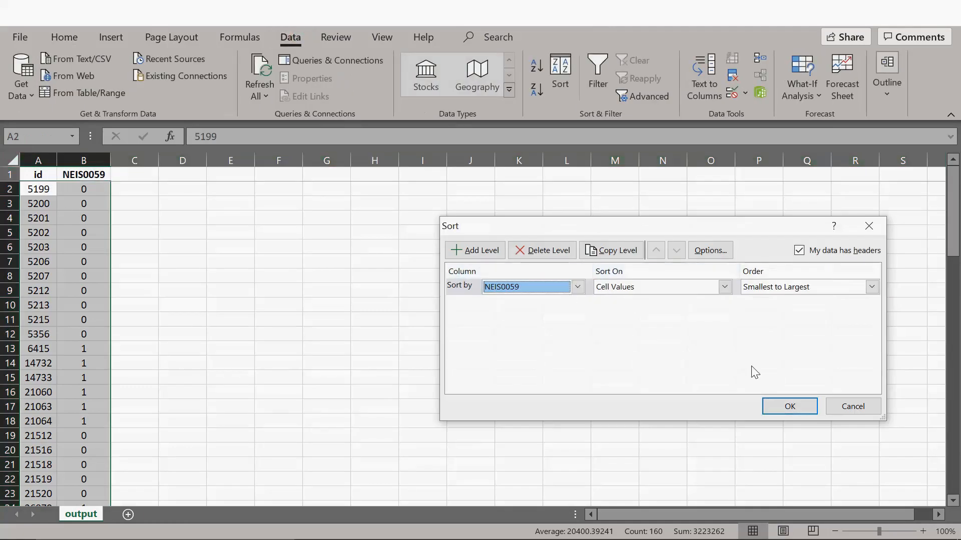
{"action": "left_click", "coordinate": [790, 406]}
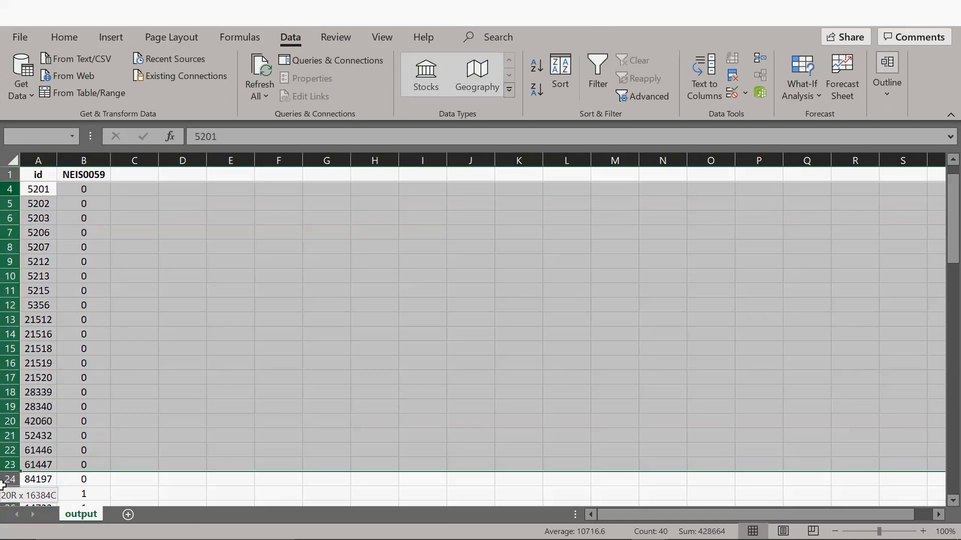
{"action": "scroll", "scroll_direction": "down", "scroll_amount": 3}
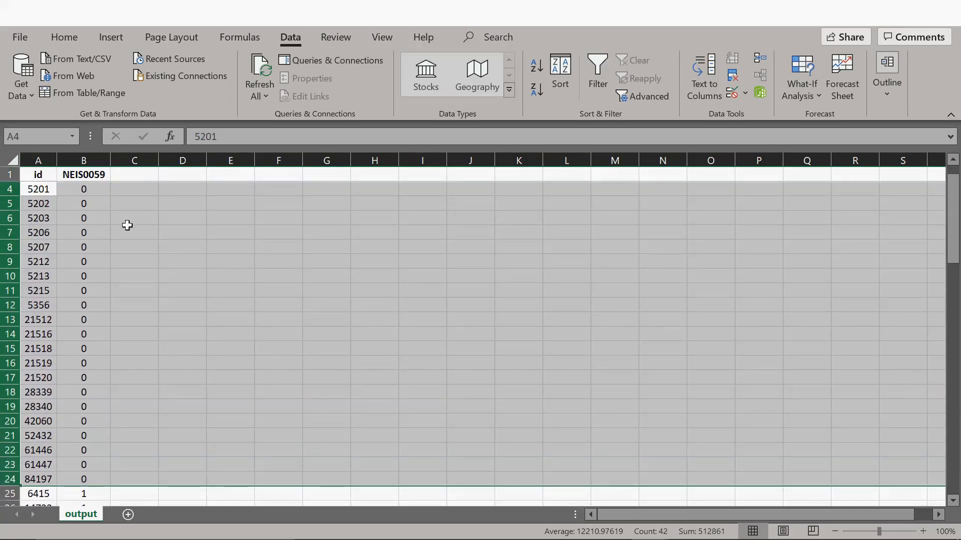
{"action": "mouse_move", "coordinate": [954, 35]}
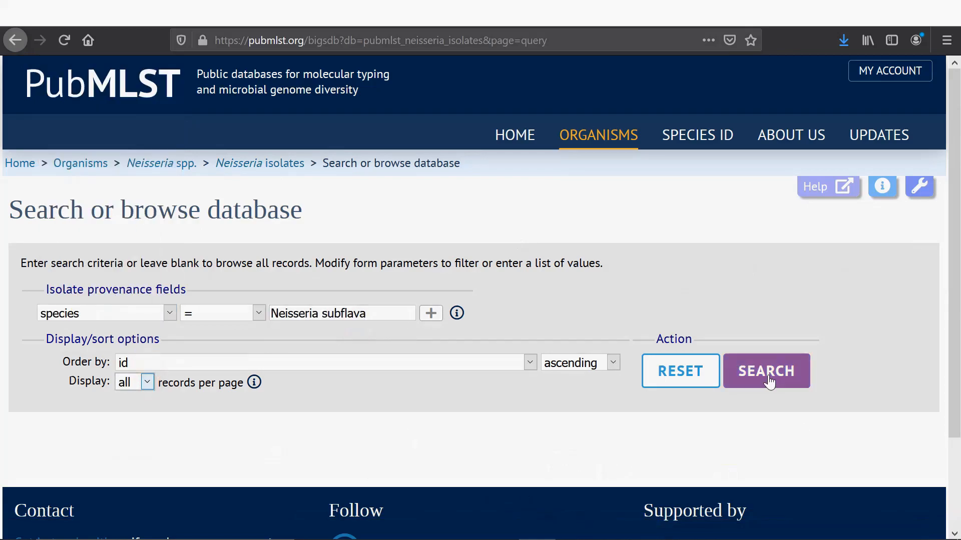
Step: Export the Neisseria subflava isolates' id and isolate fields as a dataset and open it in Excel
{"action": "left_click", "coordinate": [766, 371]}
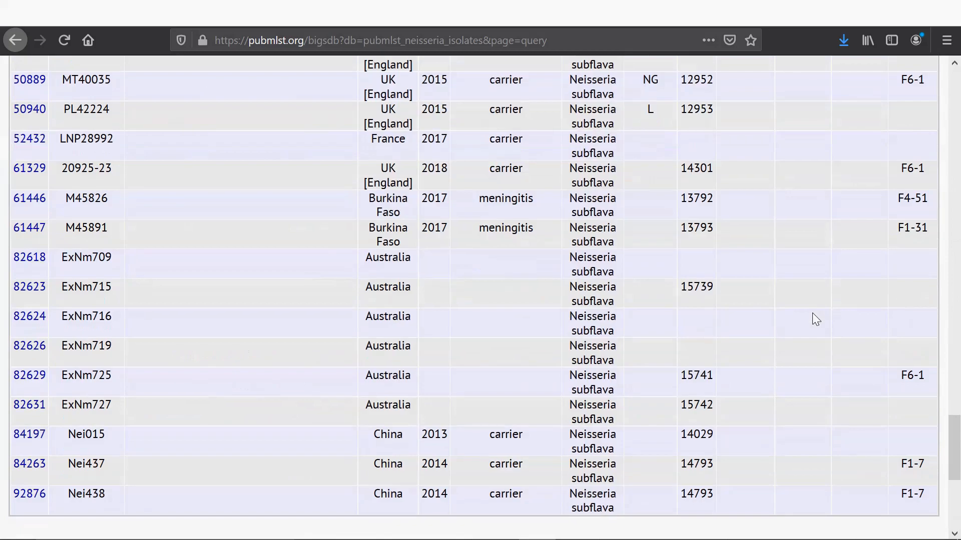
{"action": "scroll", "scroll_direction": "down", "scroll_amount": 3}
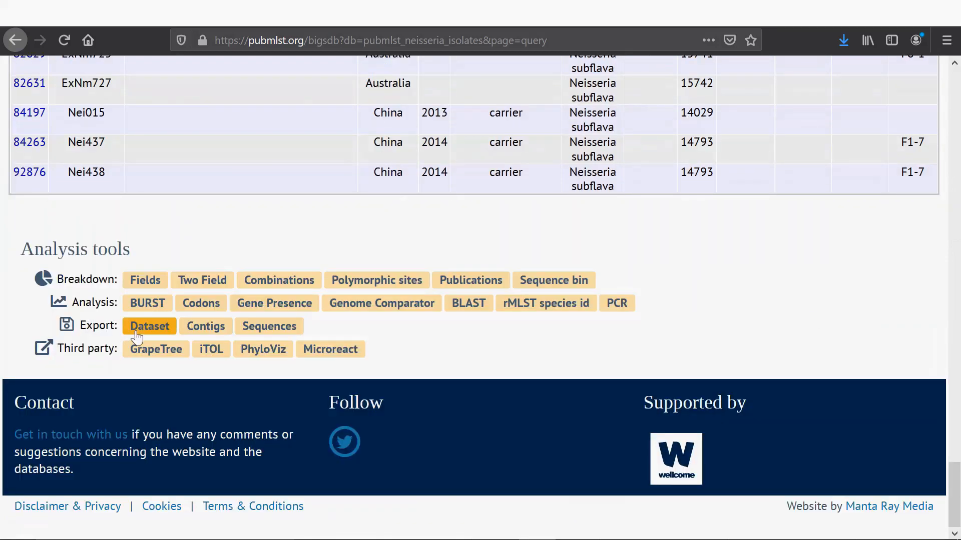
{"action": "left_click", "coordinate": [149, 326]}
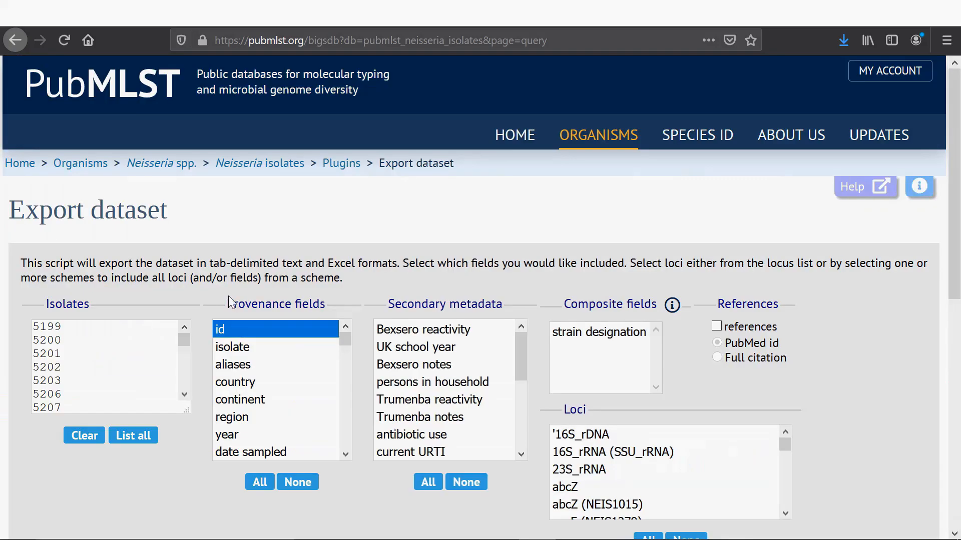
{"action": "scroll", "scroll_direction": "down", "scroll_amount": 3}
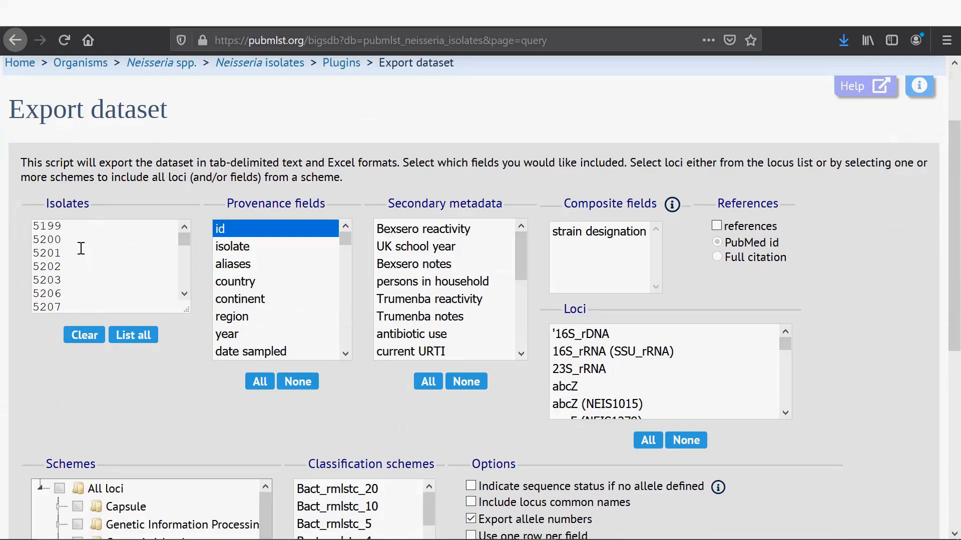
{"action": "mouse_move", "coordinate": [350, 152]}
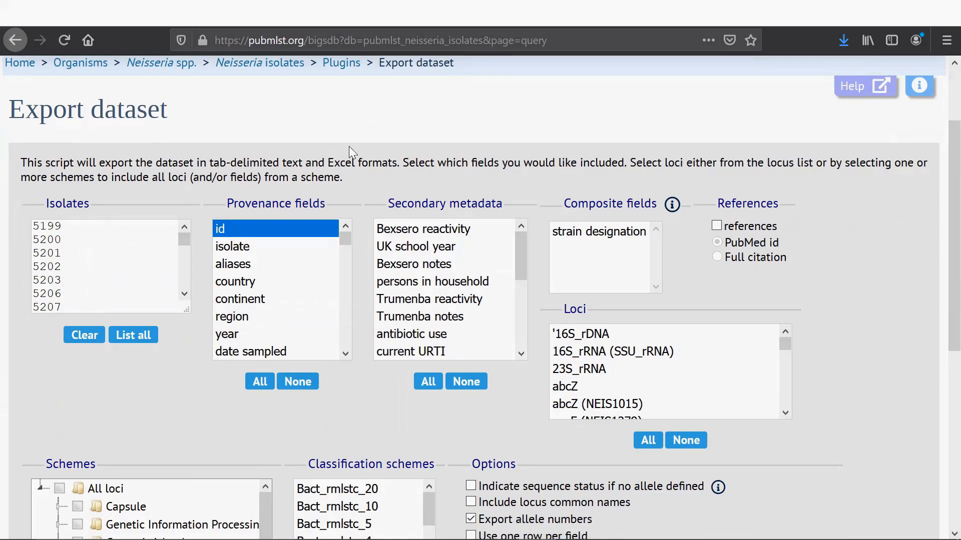
{"action": "left_click", "coordinate": [232, 246]}
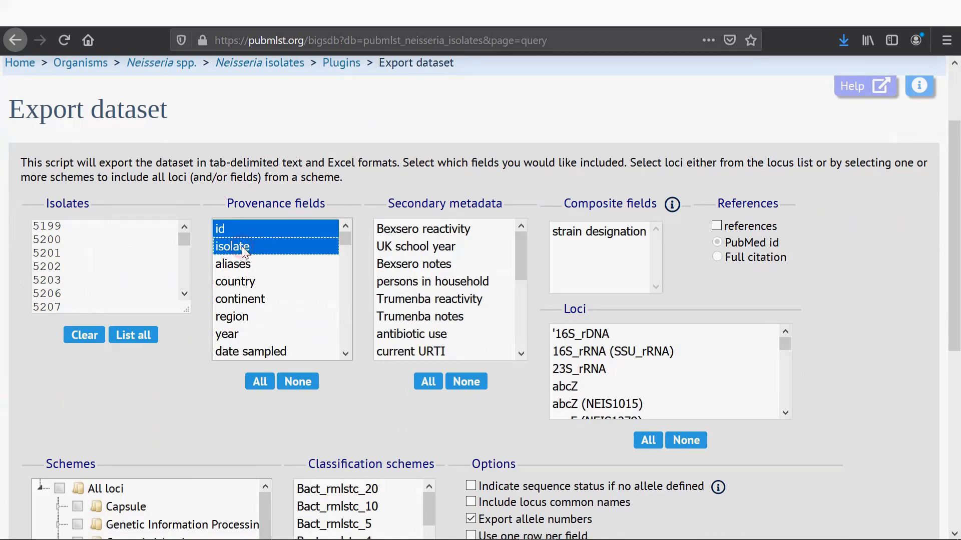
{"action": "left_click", "coordinate": [232, 264]}
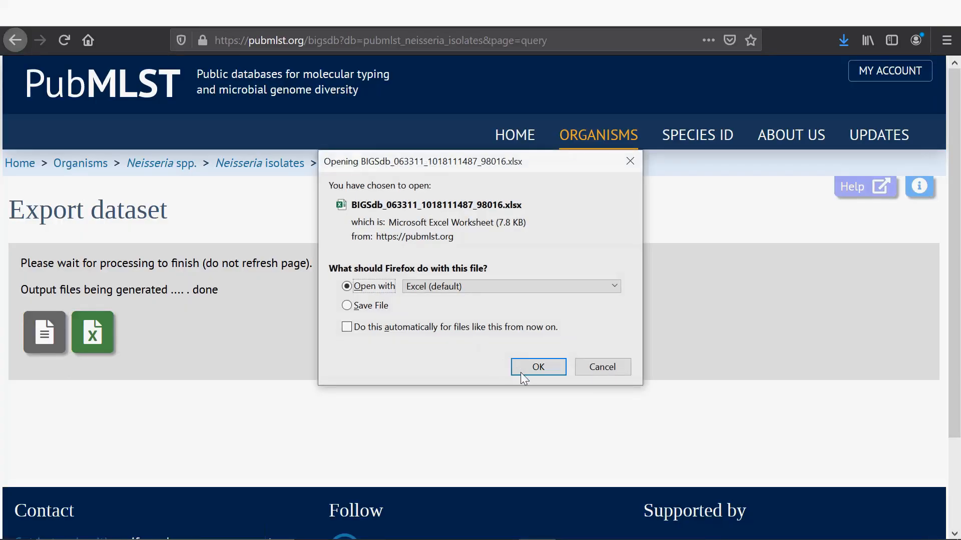
{"action": "left_click", "coordinate": [538, 366]}
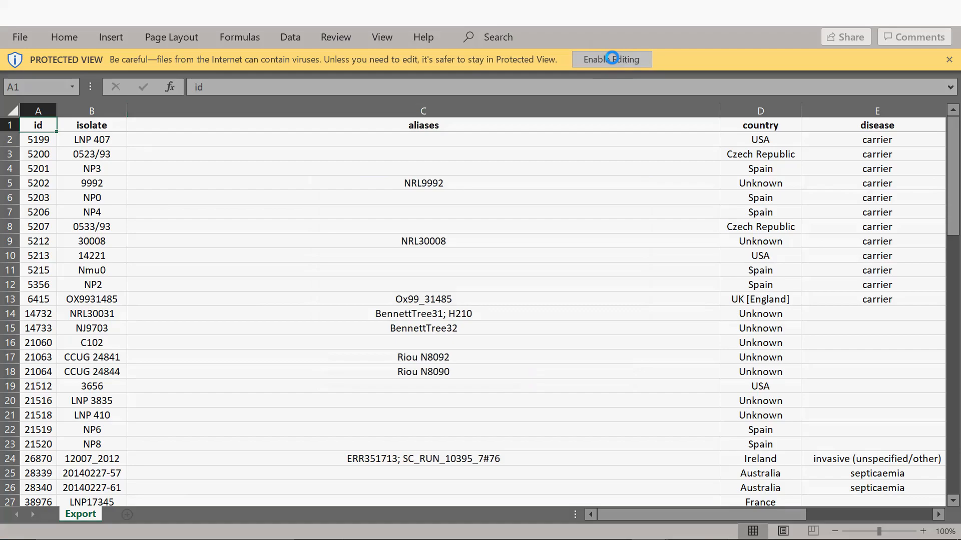
Step: Enable editing and copy the isolate ids from column A of the Export sheet
{"action": "left_click", "coordinate": [611, 59]}
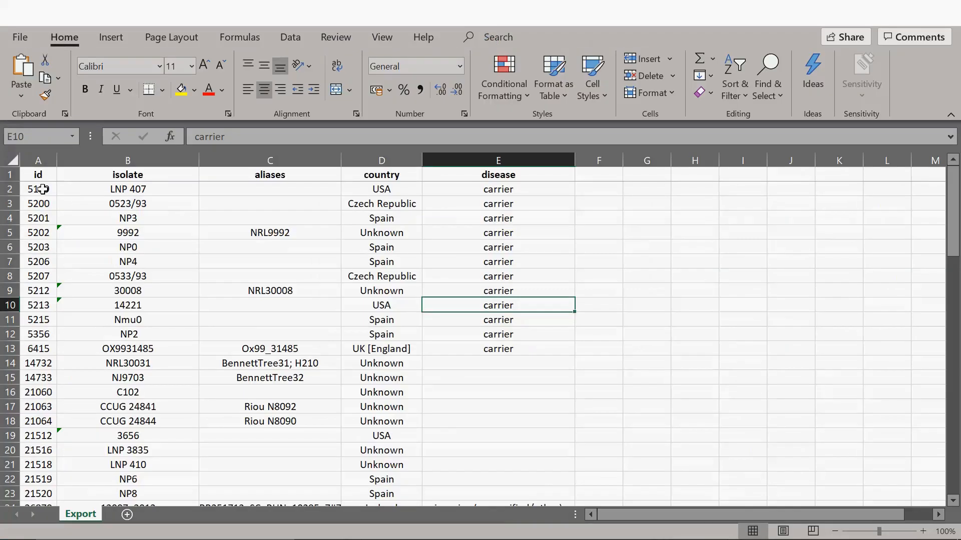
{"action": "left_click_drag", "start_coordinate": [37, 189], "coordinate": [37, 305]}
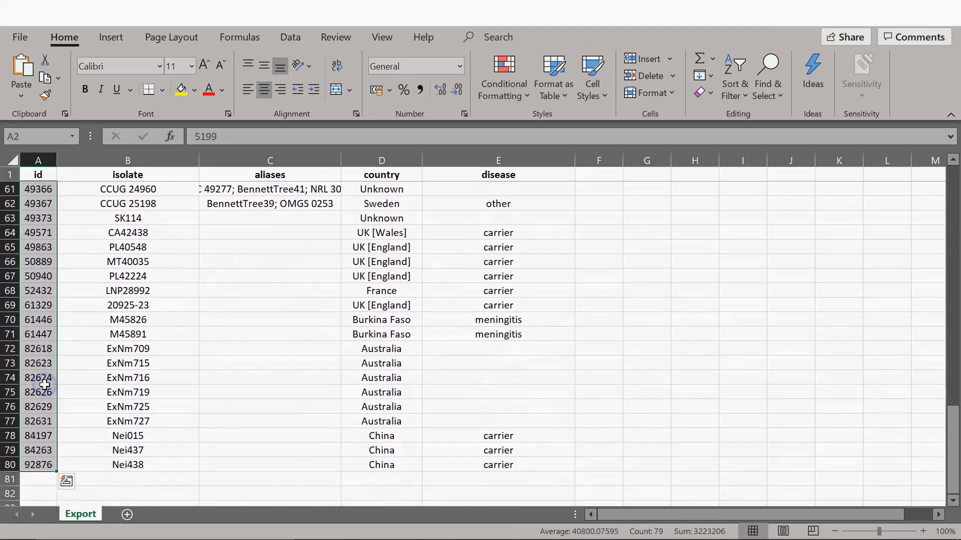
{"action": "right_click", "coordinate": [40, 386]}
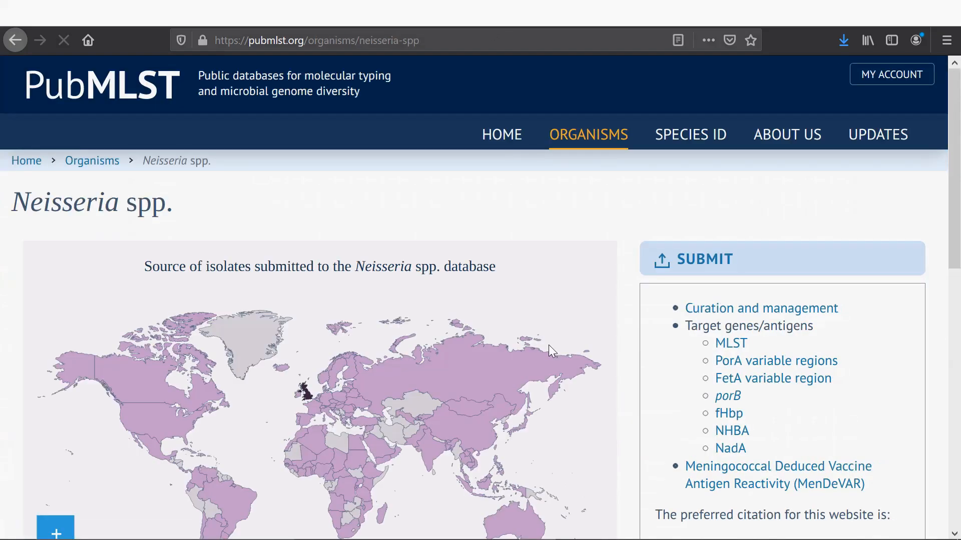
Step: Open the Neisseria isolates database and launch the BLAST plugin from its Analysis list
{"action": "scroll", "scroll_direction": "down", "scroll_amount": 3}
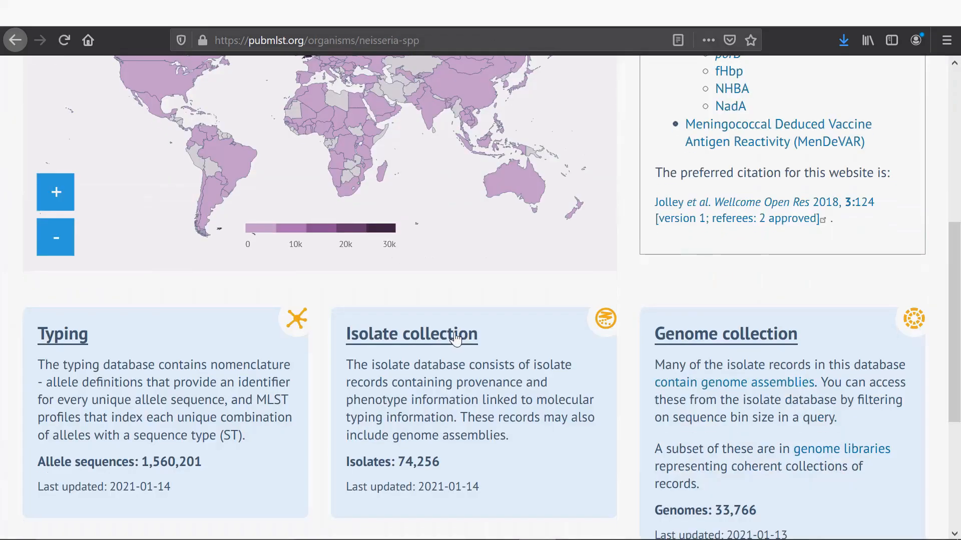
{"action": "left_click", "coordinate": [410, 334]}
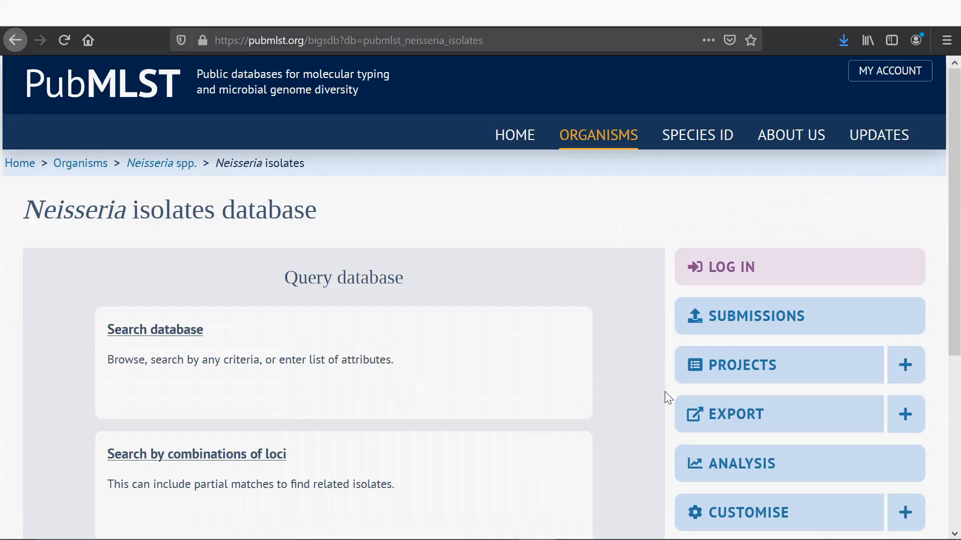
{"action": "scroll", "scroll_direction": "down", "scroll_amount": 3}
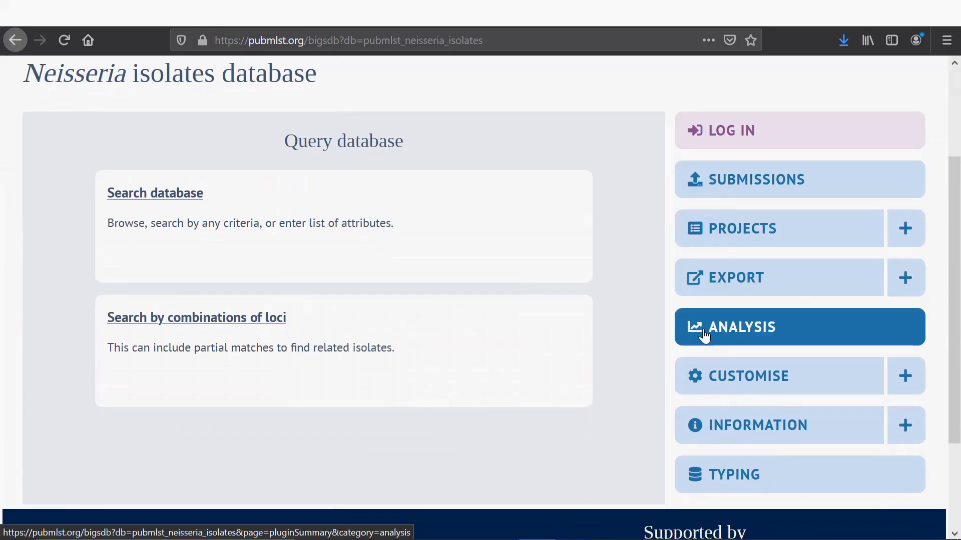
{"action": "left_click", "coordinate": [742, 327]}
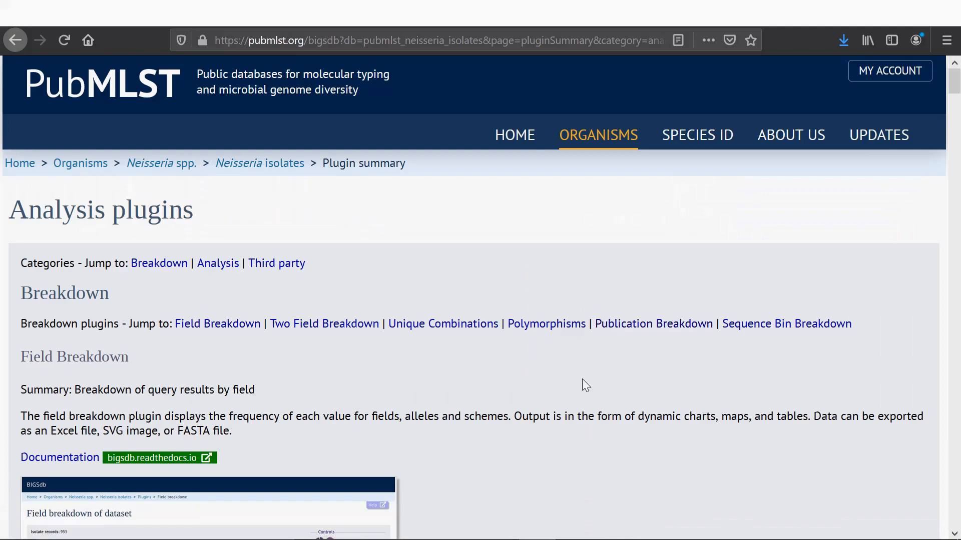
{"action": "mouse_move", "coordinate": [462, 222]}
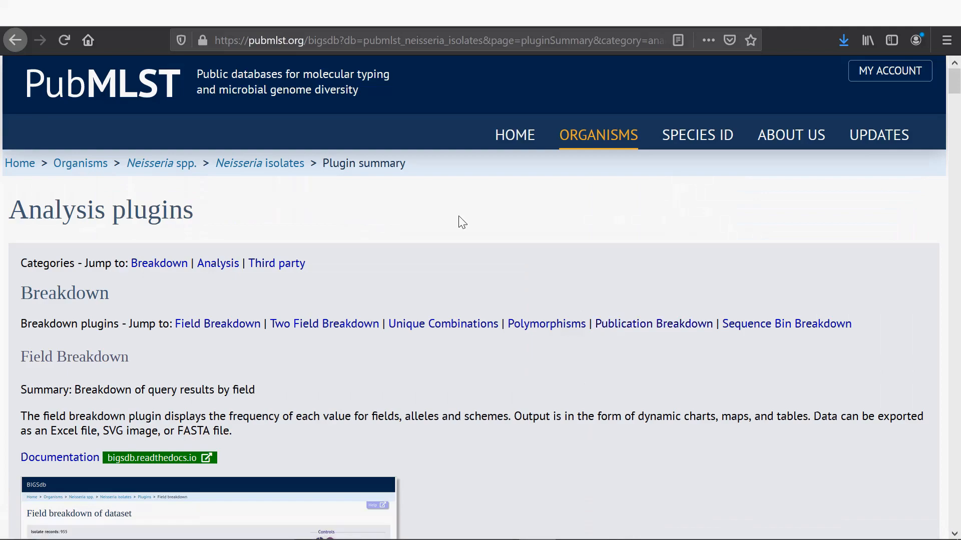
{"action": "mouse_move", "coordinate": [510, 331]}
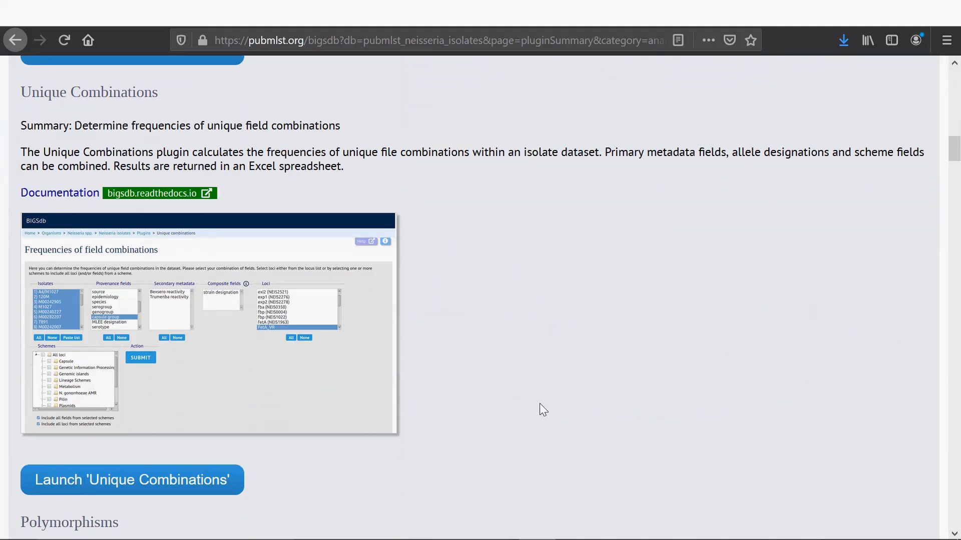
{"action": "scroll", "scroll_direction": "down", "scroll_amount": 3}
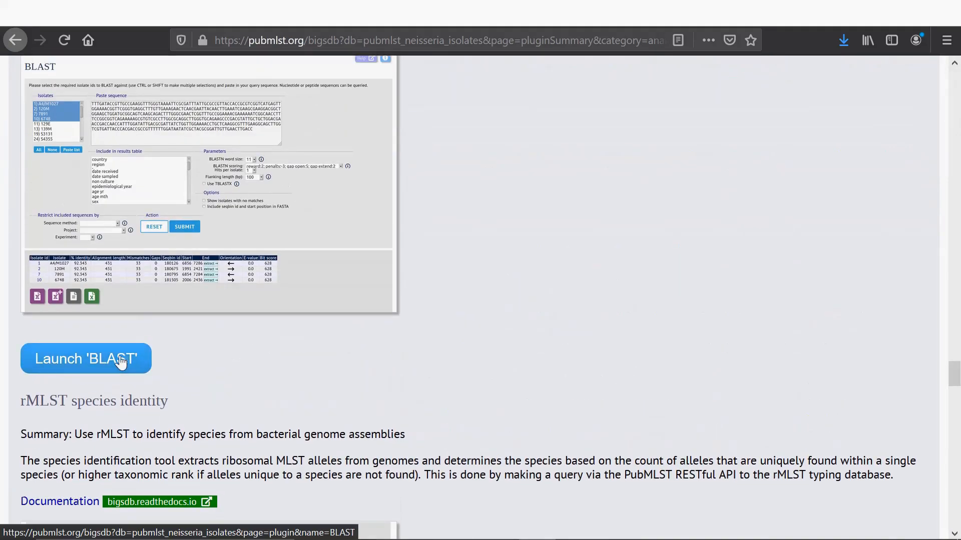
{"action": "left_click", "coordinate": [85, 358]}
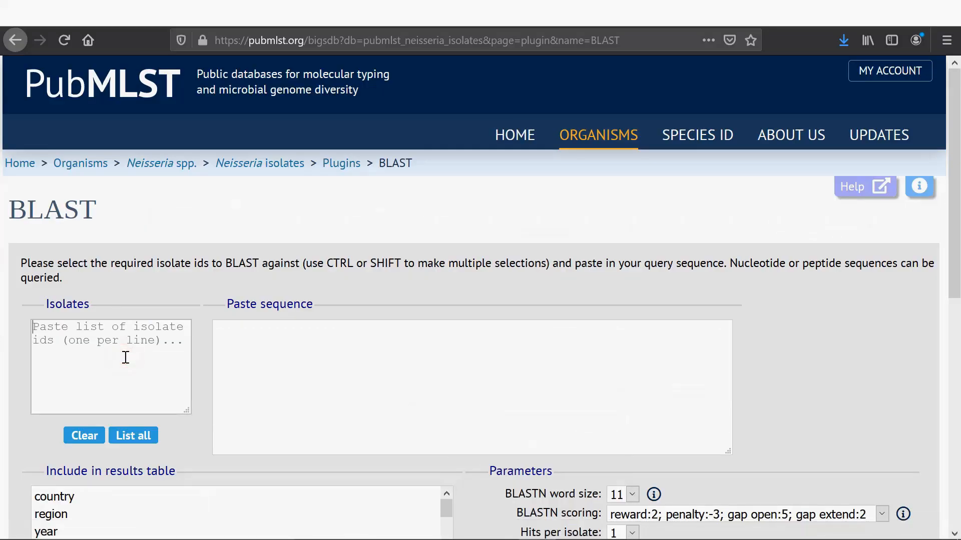
Step: Paste the isolate ids and NEIS0059 sequence into BLAST, and include disease in results
{"action": "left_click", "coordinate": [133, 436]}
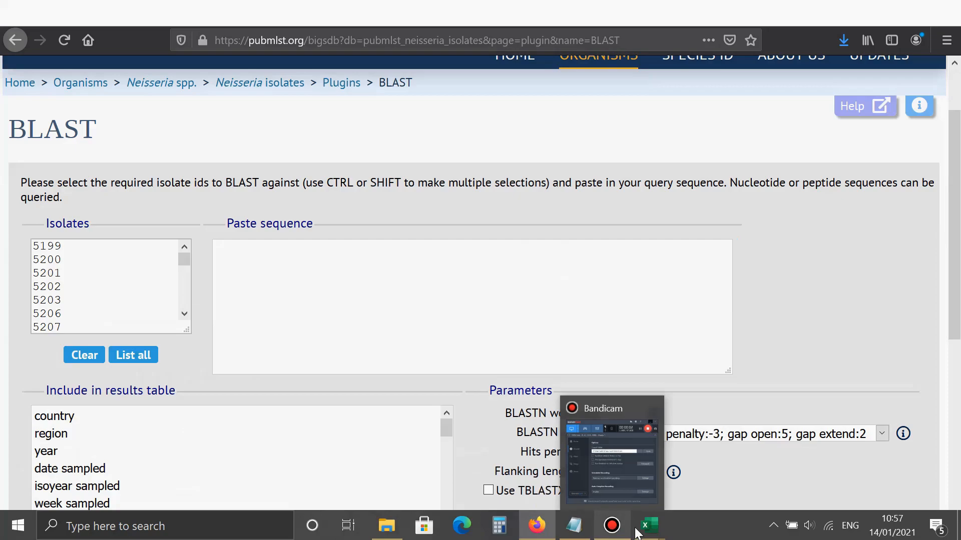
{"action": "left_click", "coordinate": [651, 525]}
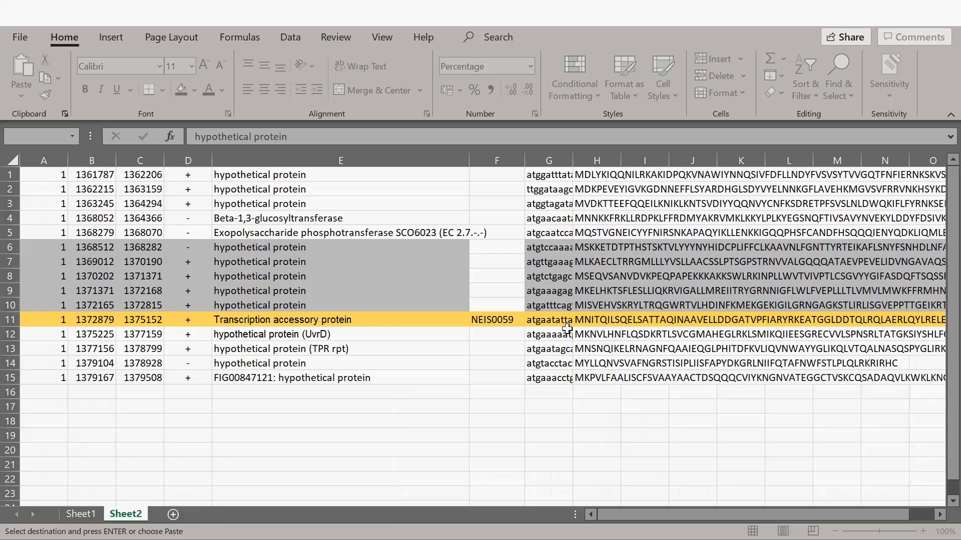
{"action": "right_click", "coordinate": [548, 320]}
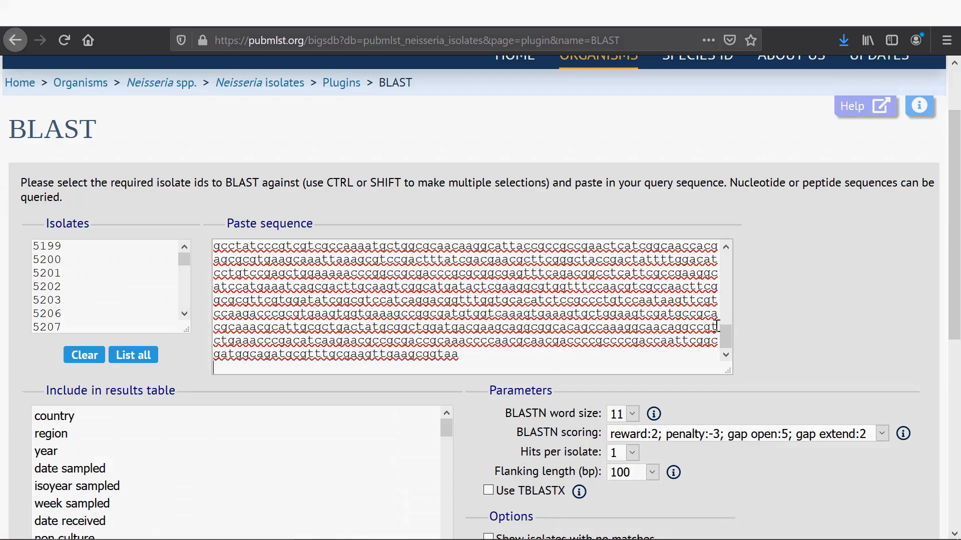
{"action": "scroll", "scroll_direction": "down", "scroll_amount": 3}
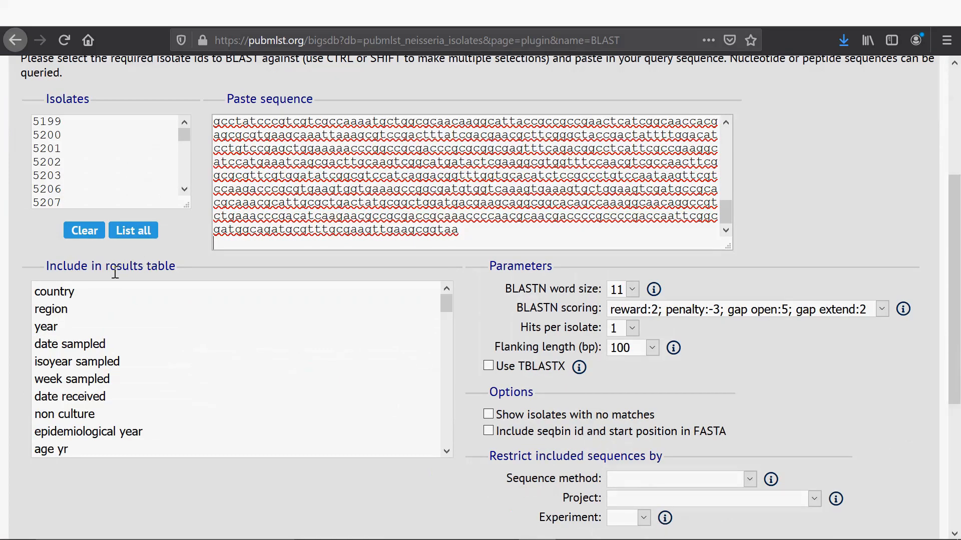
{"action": "left_click", "coordinate": [54, 291]}
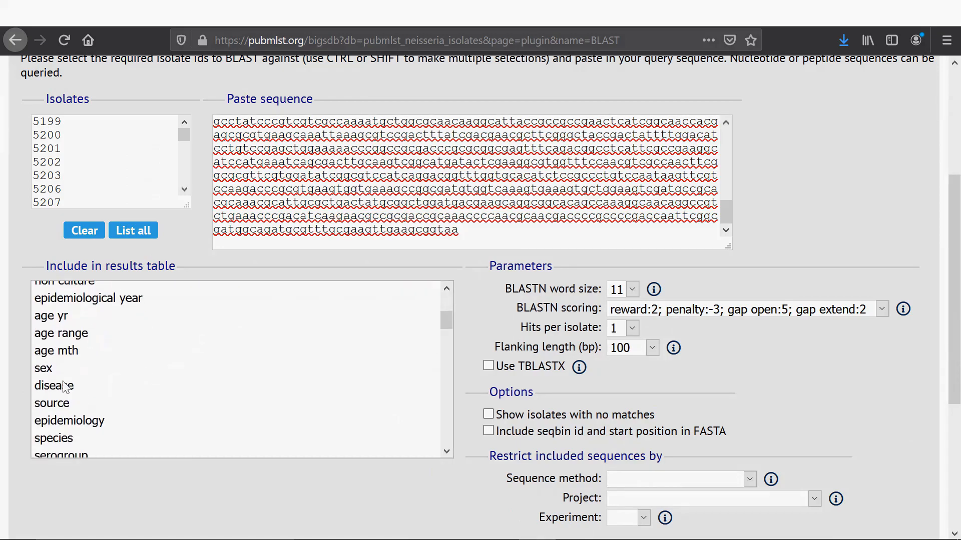
{"action": "left_click", "coordinate": [54, 386]}
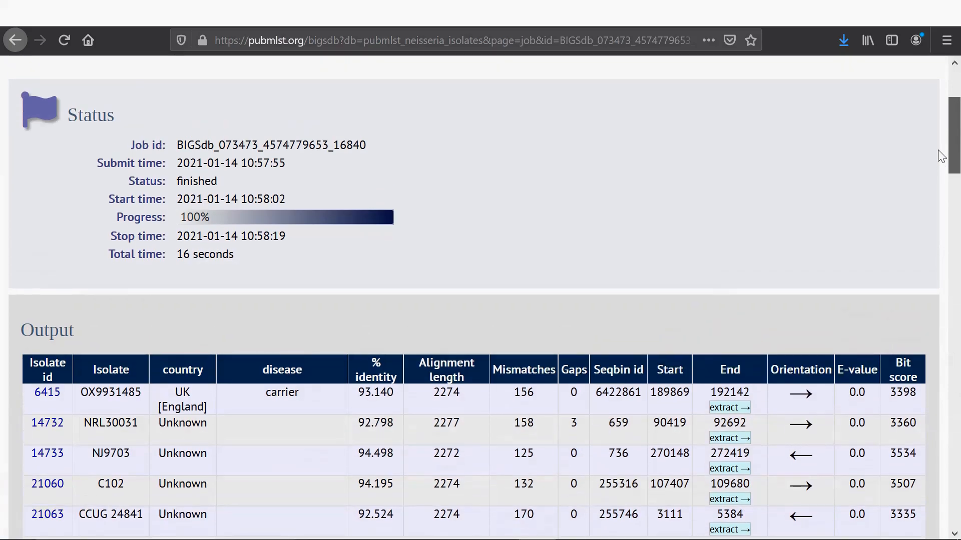
Step: Scroll through the BLAST hits and download the Table (Excel format) file
{"action": "scroll", "scroll_direction": "down", "scroll_amount": 3}
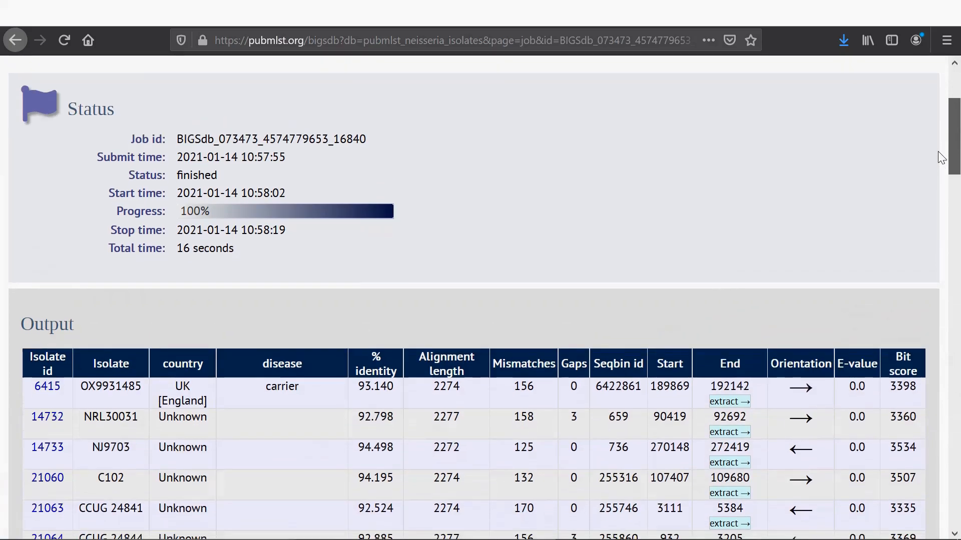
{"action": "scroll", "scroll_direction": "down", "scroll_amount": 3}
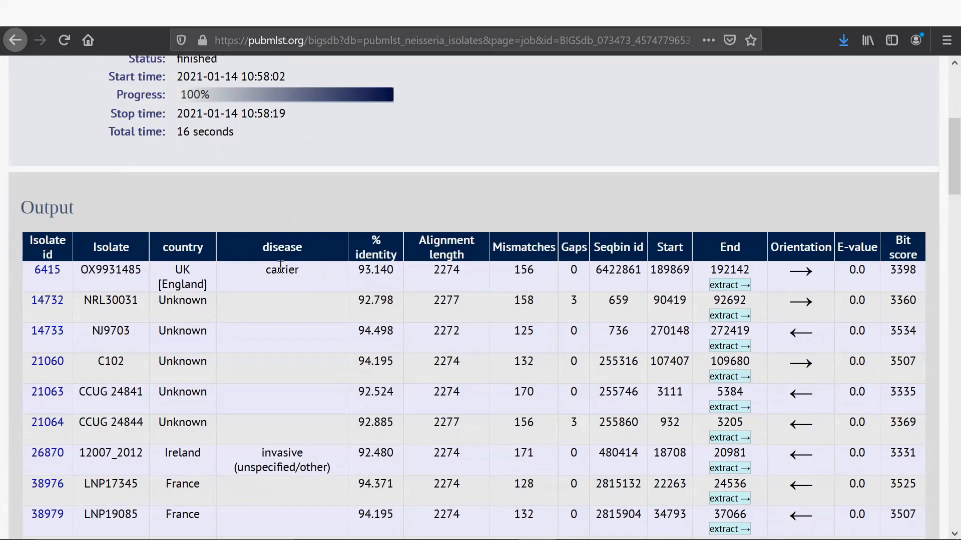
{"action": "mouse_move", "coordinate": [116, 243]}
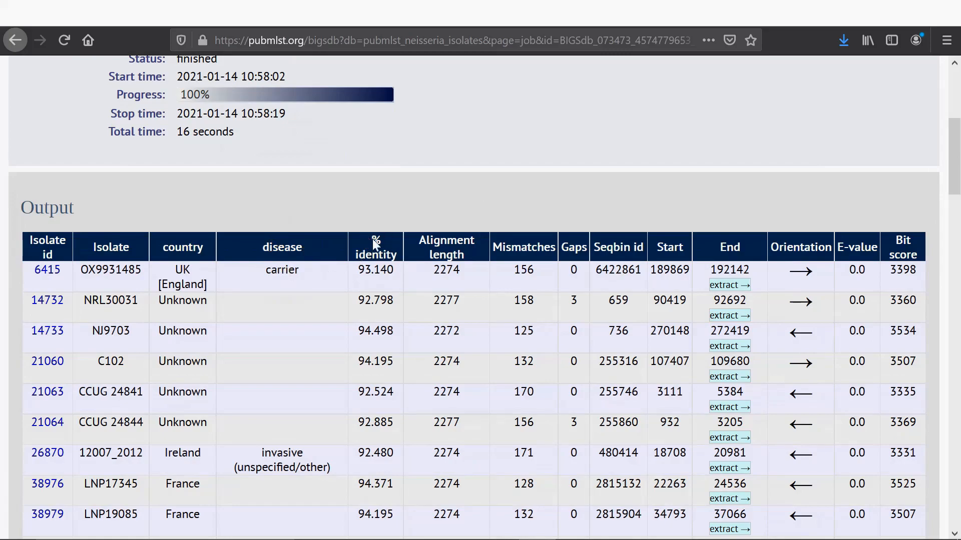
{"action": "scroll", "scroll_direction": "down", "scroll_amount": 3}
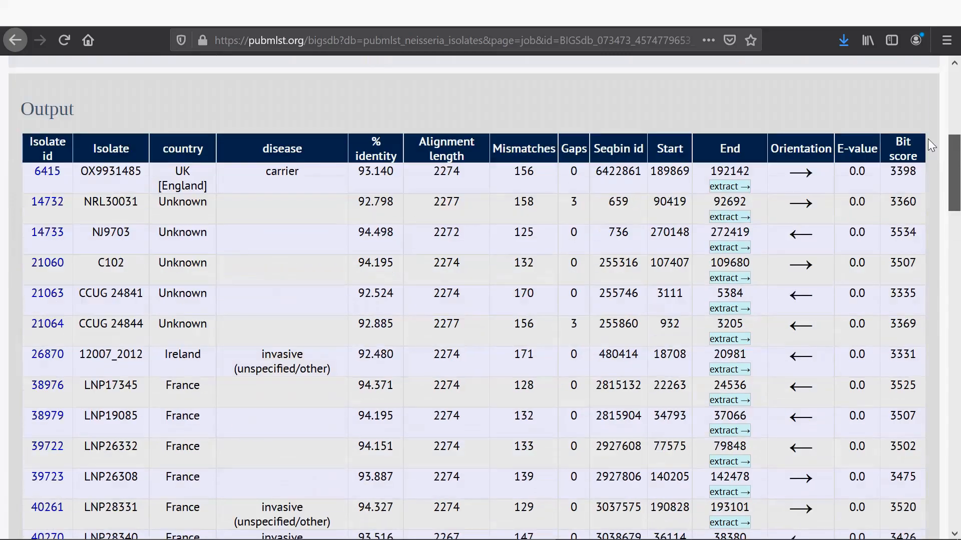
{"action": "scroll", "scroll_direction": "down", "scroll_amount": 3}
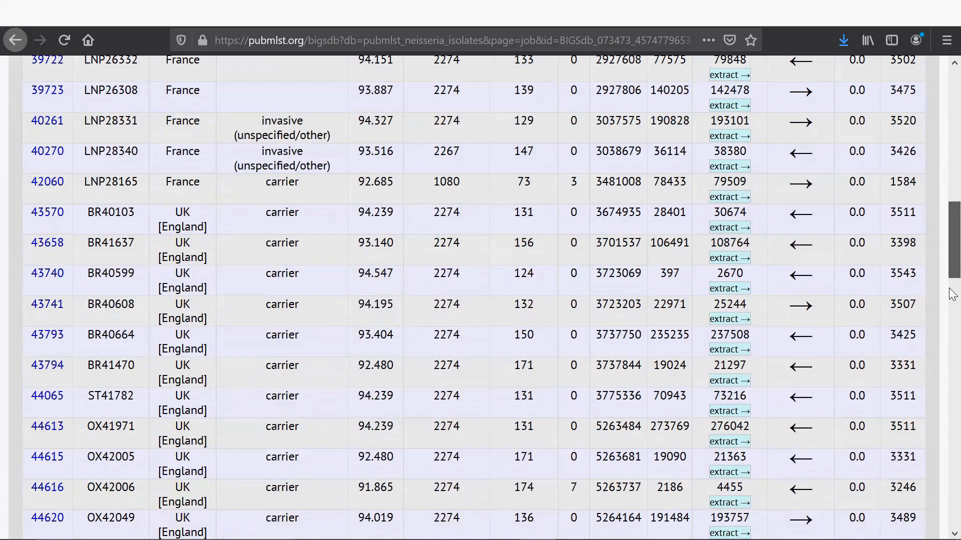
{"action": "scroll", "scroll_direction": "down", "scroll_amount": 3}
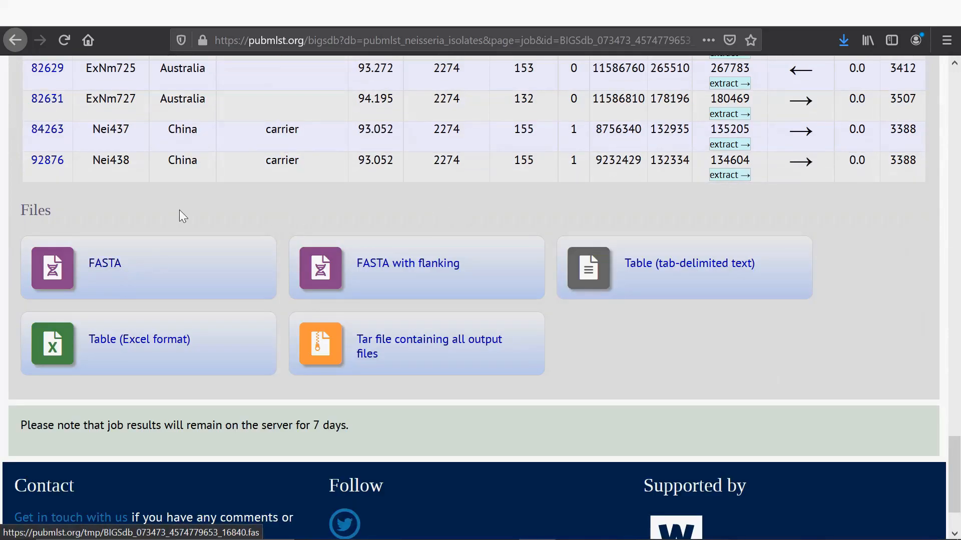
{"action": "mouse_move", "coordinate": [325, 273]}
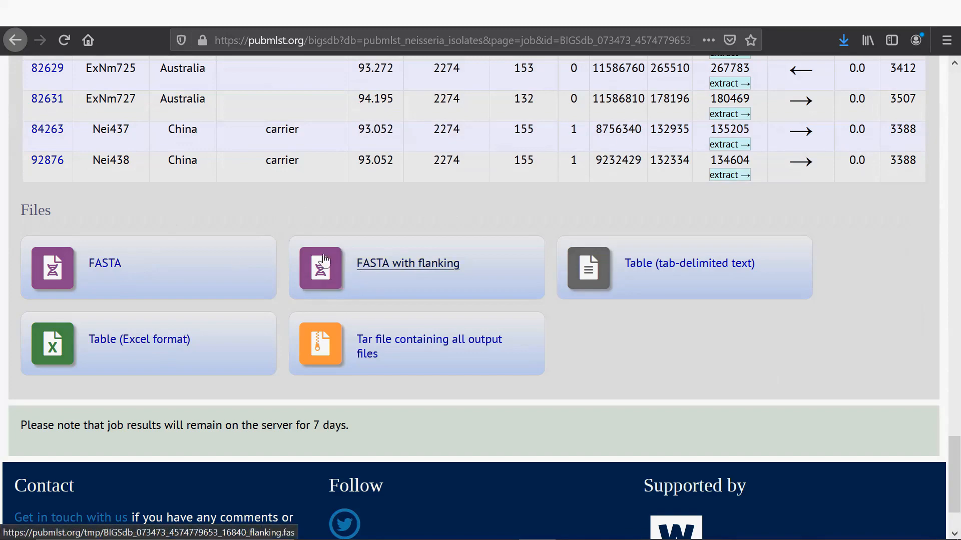
{"action": "mouse_move", "coordinate": [256, 235]}
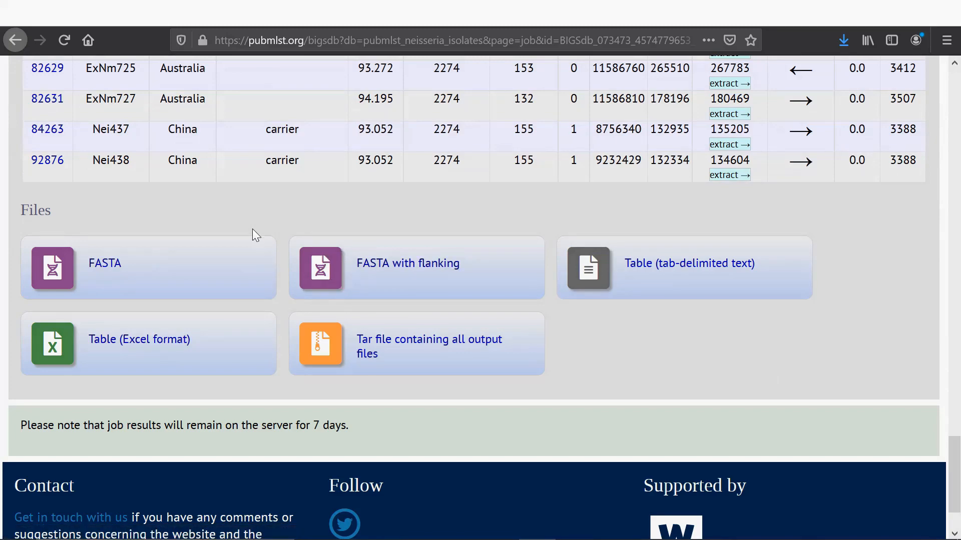
{"action": "mouse_move", "coordinate": [167, 343]}
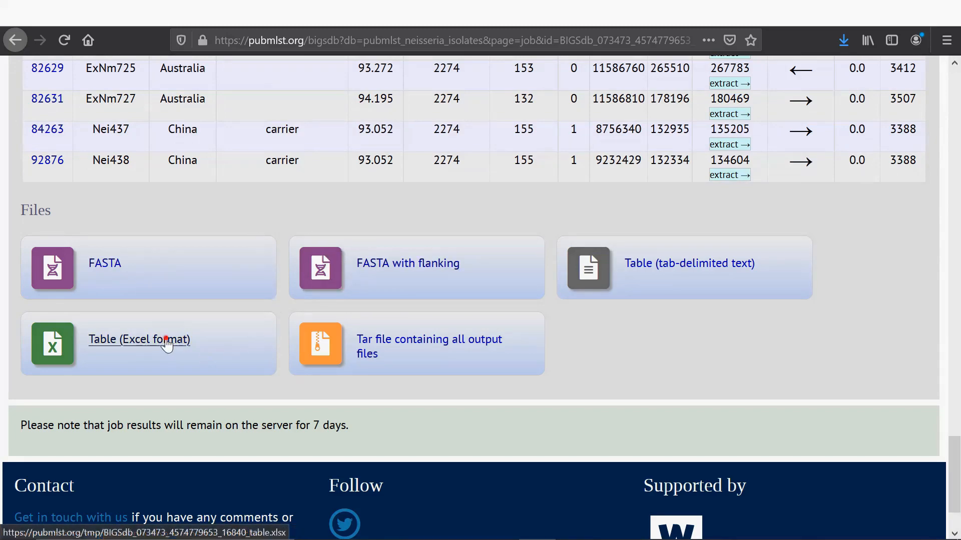
{"action": "left_click", "coordinate": [139, 339]}
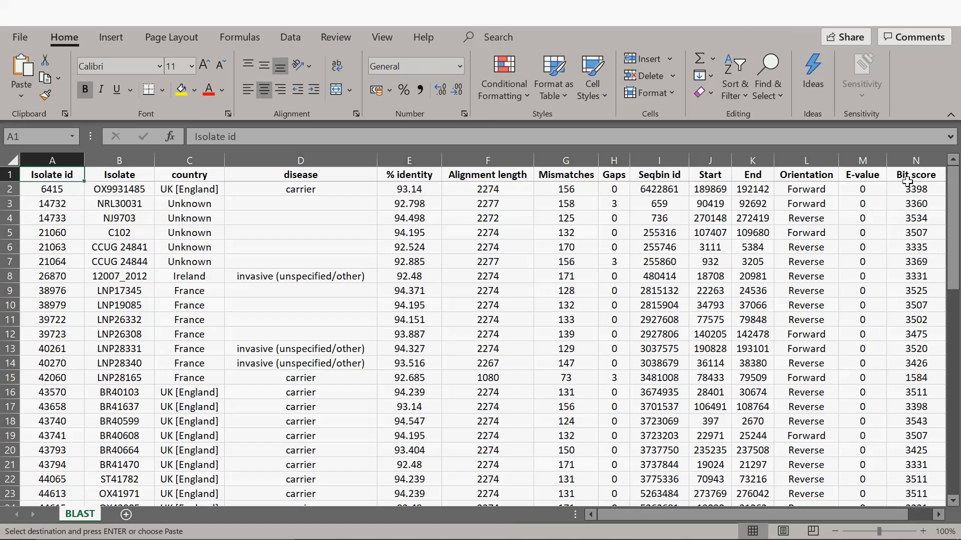
Step: Review the Only positive BLAST sheet, then switch to the All sub sheet
{"action": "scroll", "scroll_direction": "down", "scroll_amount": 3}
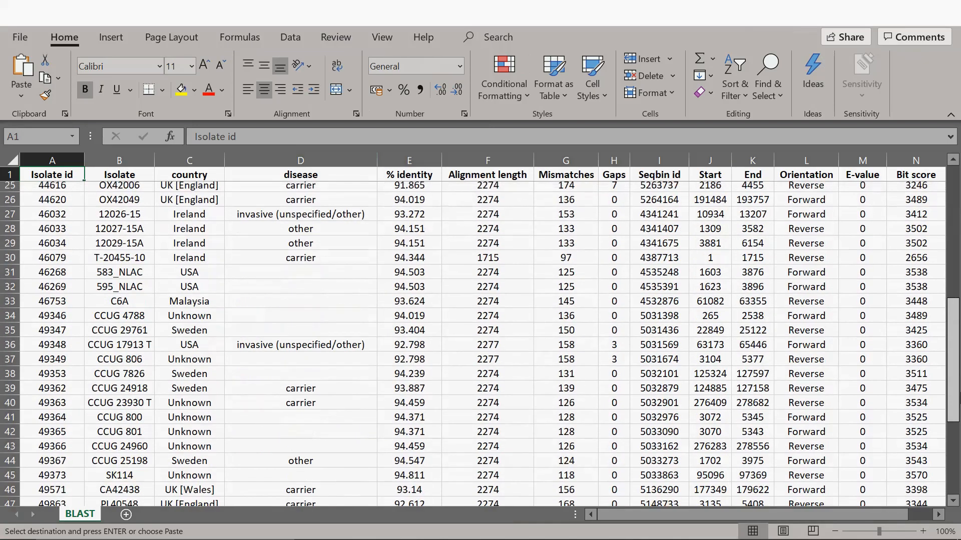
{"action": "scroll", "scroll_direction": "down", "scroll_amount": 3}
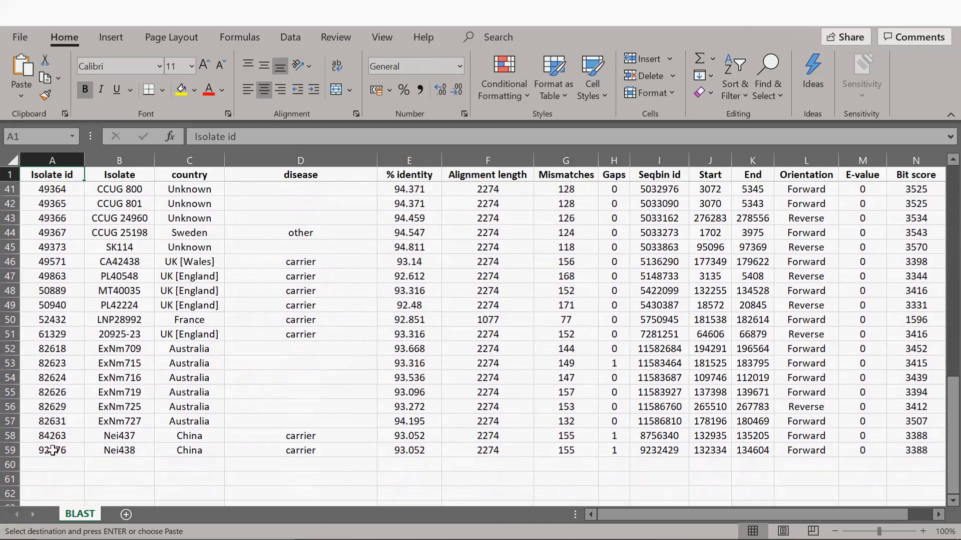
{"action": "mouse_move", "coordinate": [127, 344]}
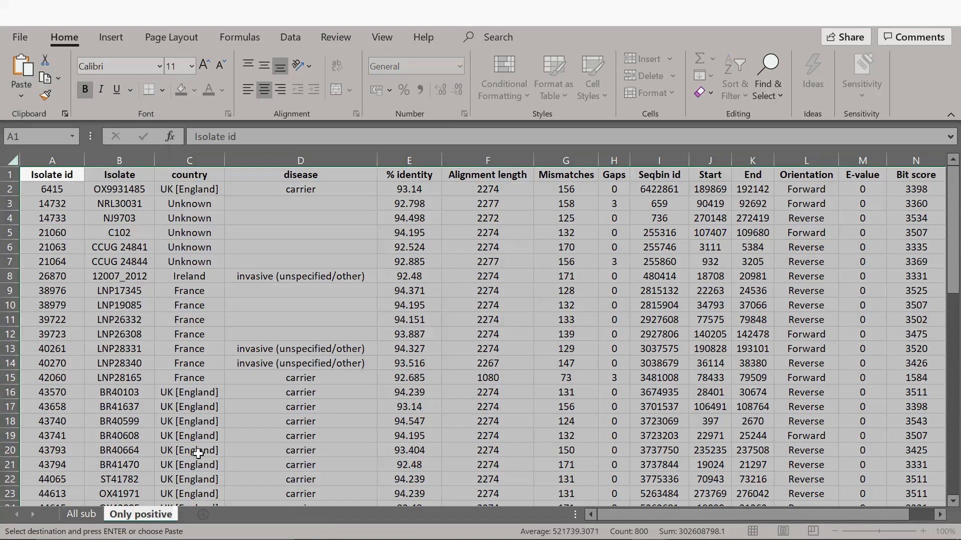
{"action": "left_click", "coordinate": [81, 514]}
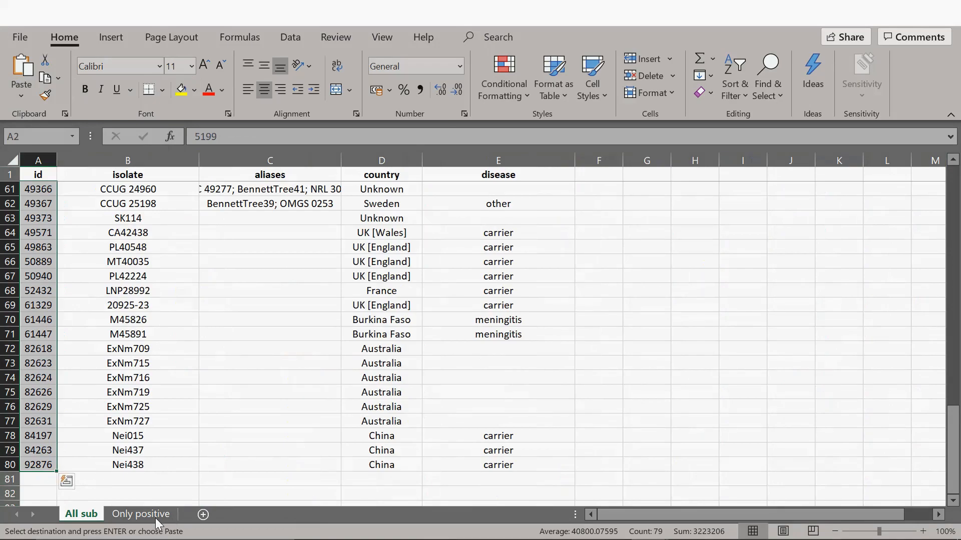
{"action": "left_click", "coordinate": [140, 514]}
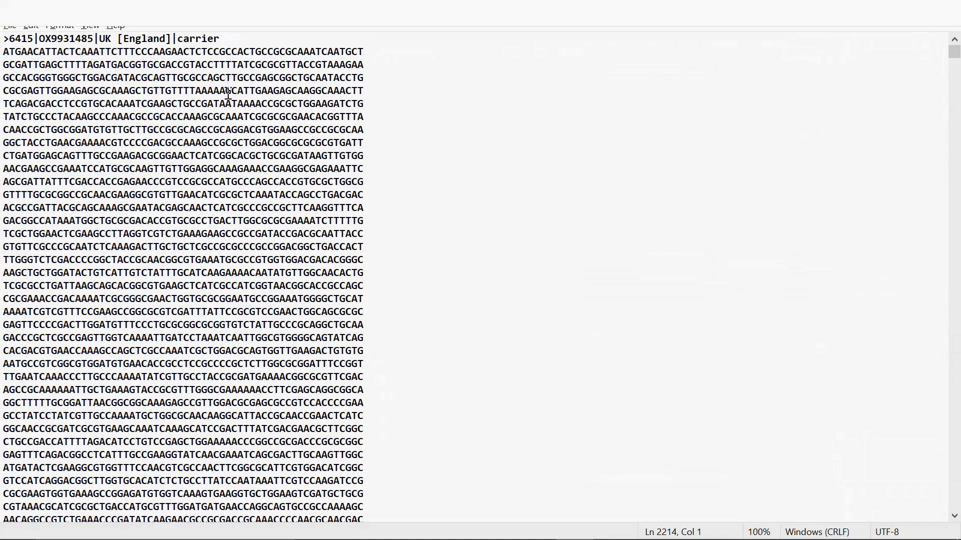
{"action": "mouse_move", "coordinate": [15, 27]}
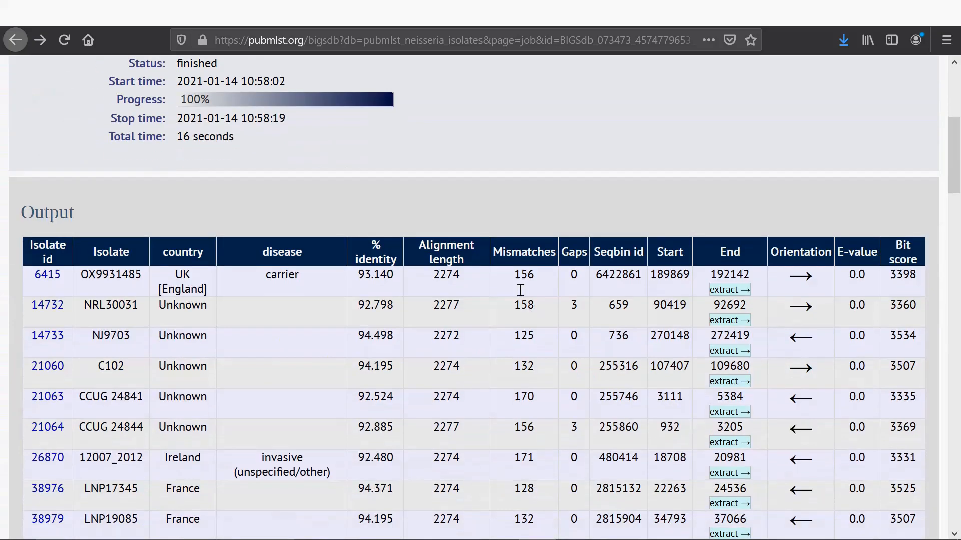
Step: Scroll the BLAST output down to the Files section with FASTA and Excel table links
{"action": "scroll", "scroll_direction": "down", "scroll_amount": 3}
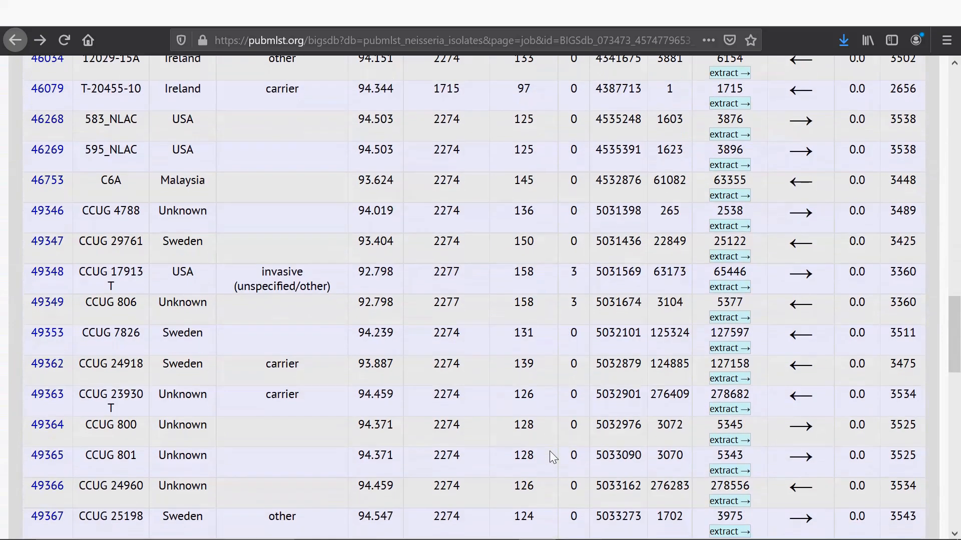
{"action": "scroll", "scroll_direction": "down", "scroll_amount": 3}
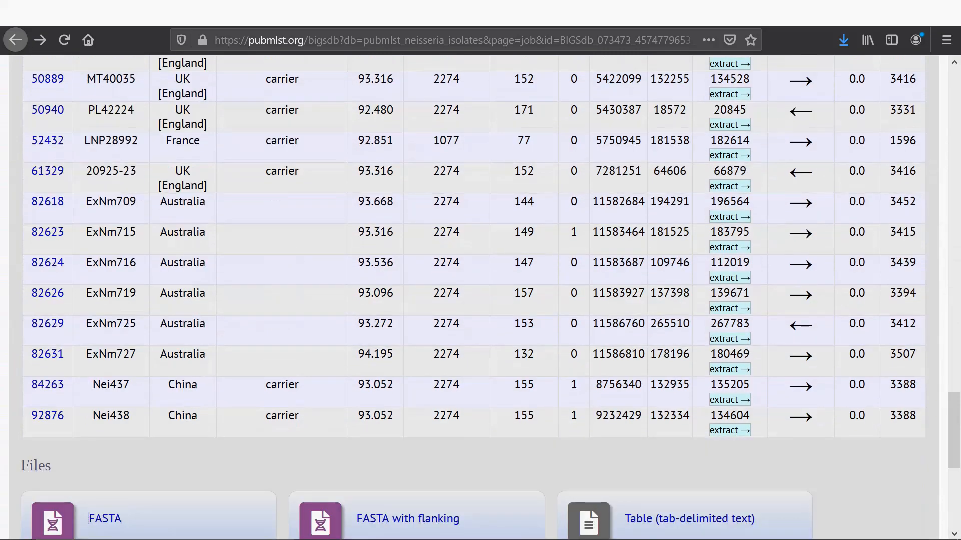
{"action": "mouse_move", "coordinate": [711, 190]}
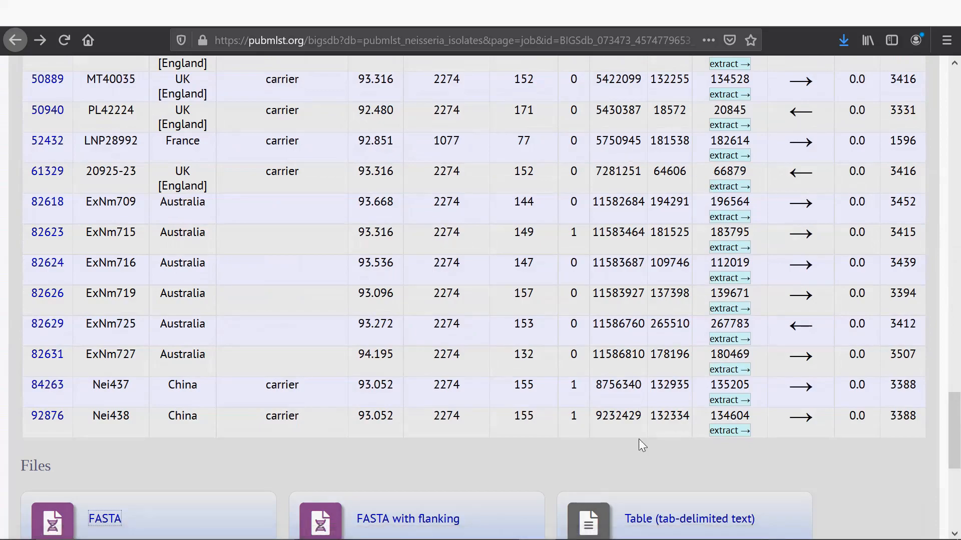
{"action": "scroll", "scroll_direction": "down", "scroll_amount": 3}
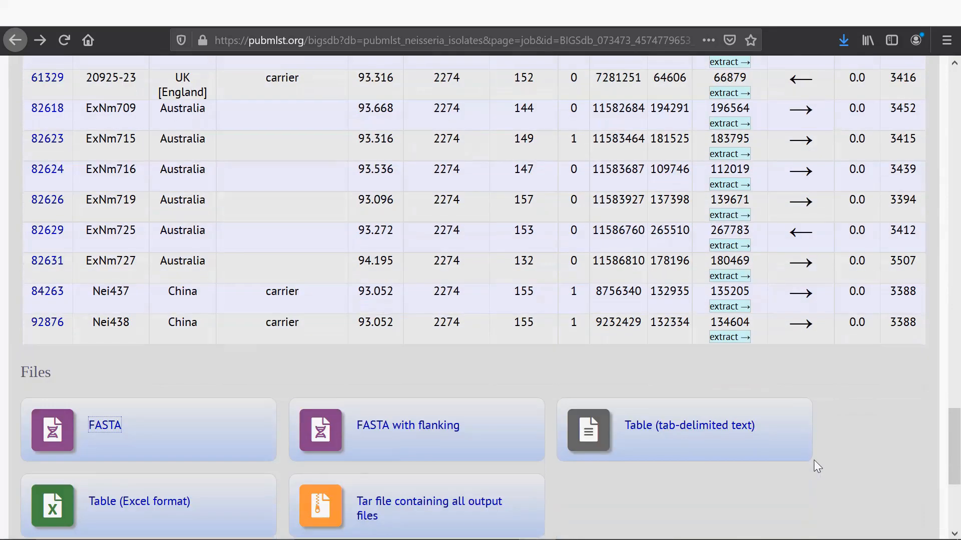
{"action": "mouse_move", "coordinate": [839, 468]}
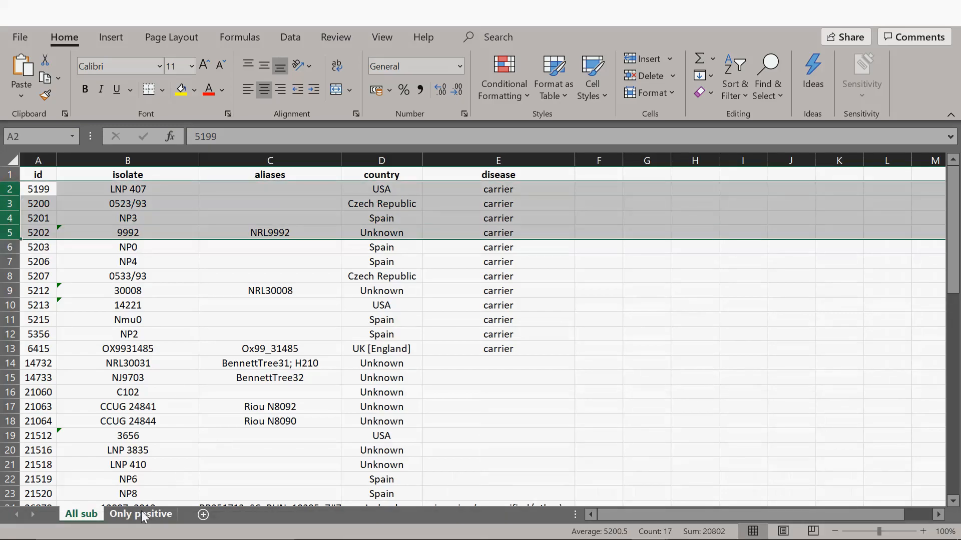
{"action": "left_click", "coordinate": [140, 513]}
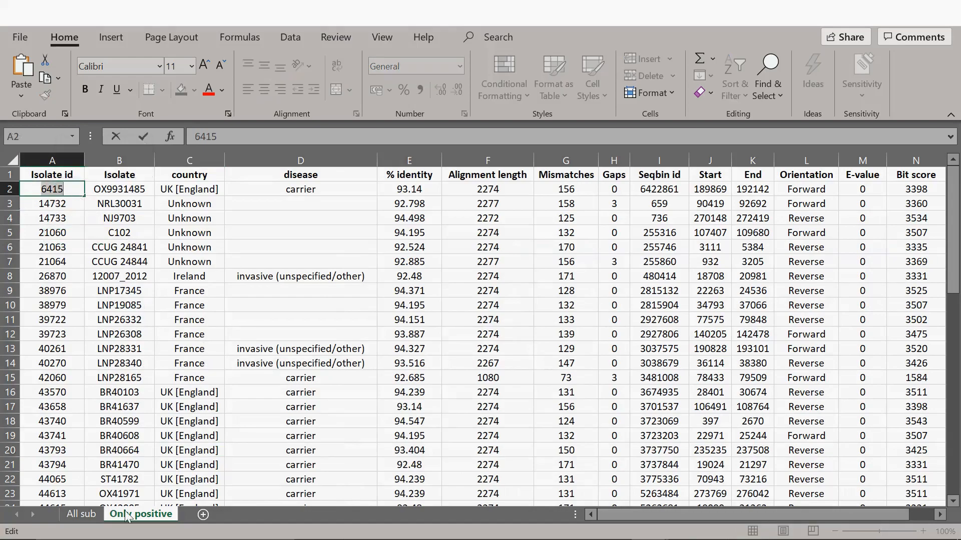
{"action": "left_click", "coordinate": [81, 514]}
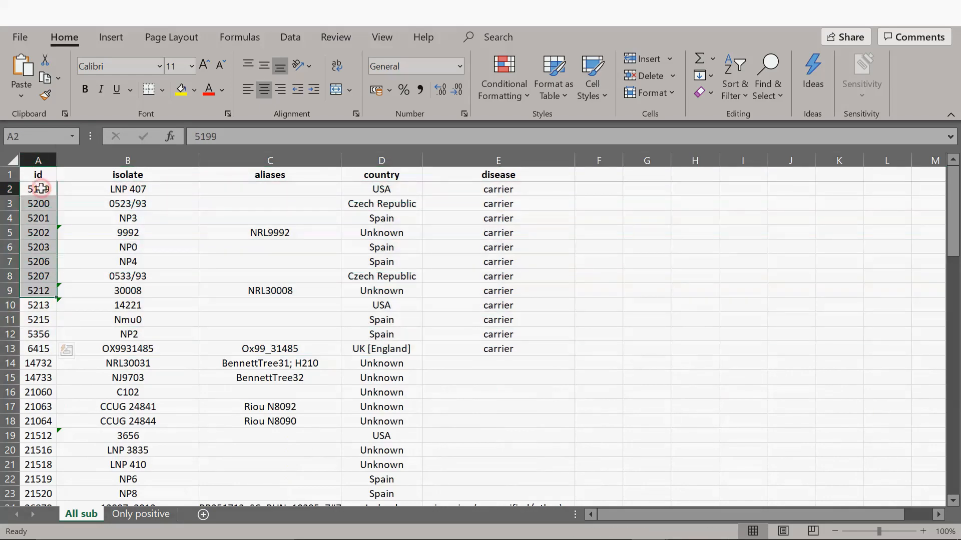
{"action": "right_click", "coordinate": [38, 189]}
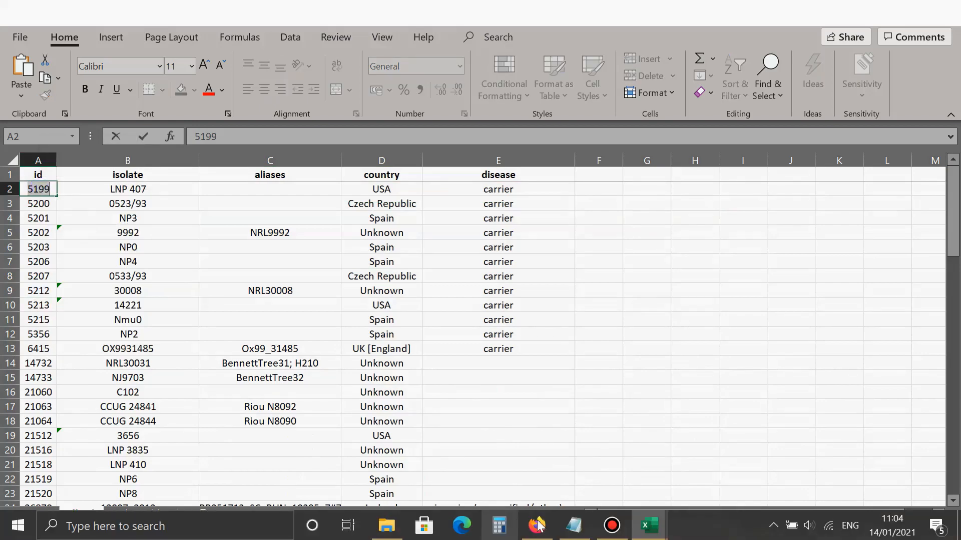
Step: Search the Neisseria isolates database for isolate id 5199
{"action": "left_click", "coordinate": [537, 525]}
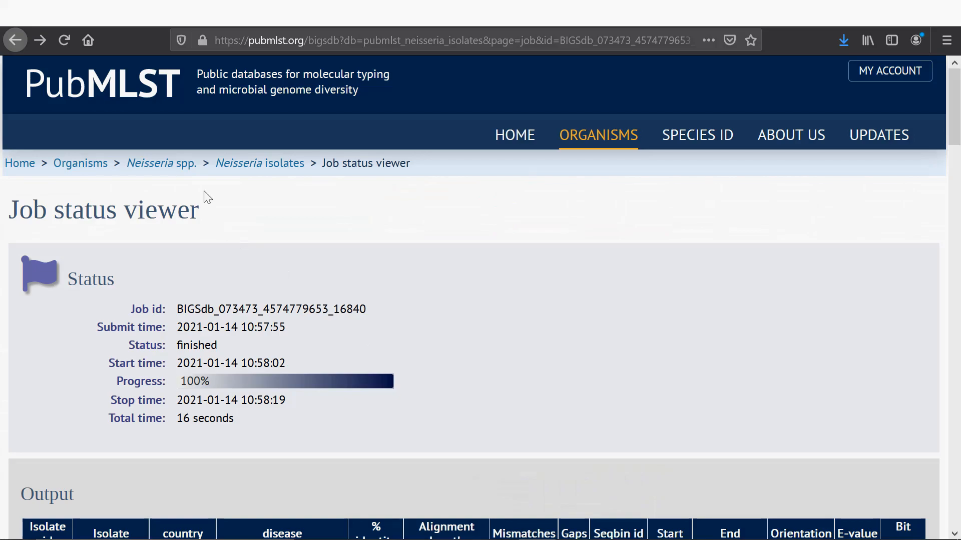
{"action": "mouse_move", "coordinate": [166, 167]}
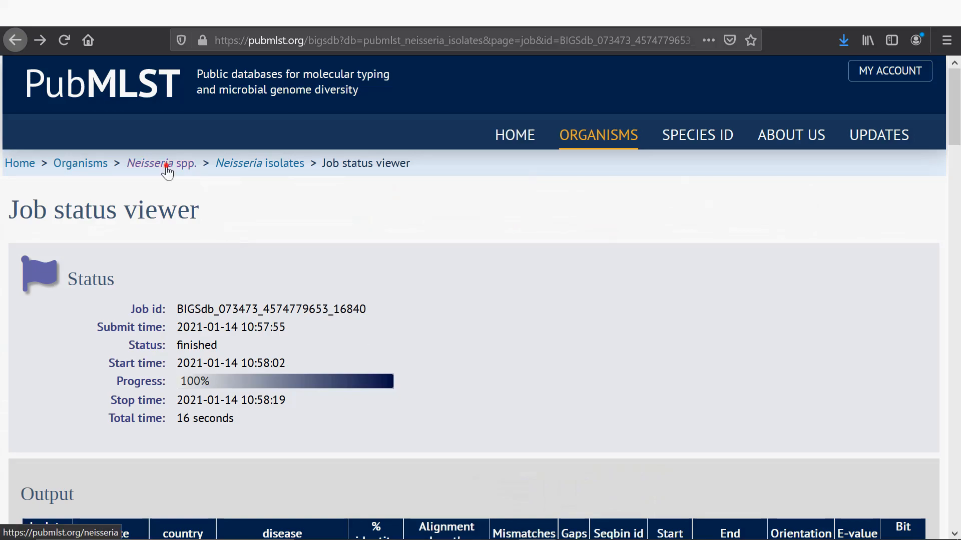
{"action": "left_click", "coordinate": [259, 163]}
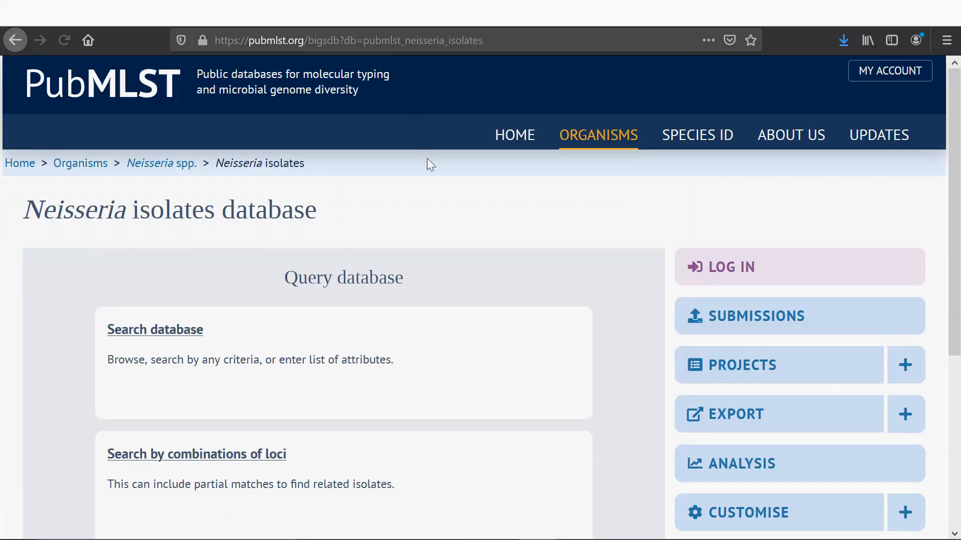
{"action": "left_click", "coordinate": [155, 330]}
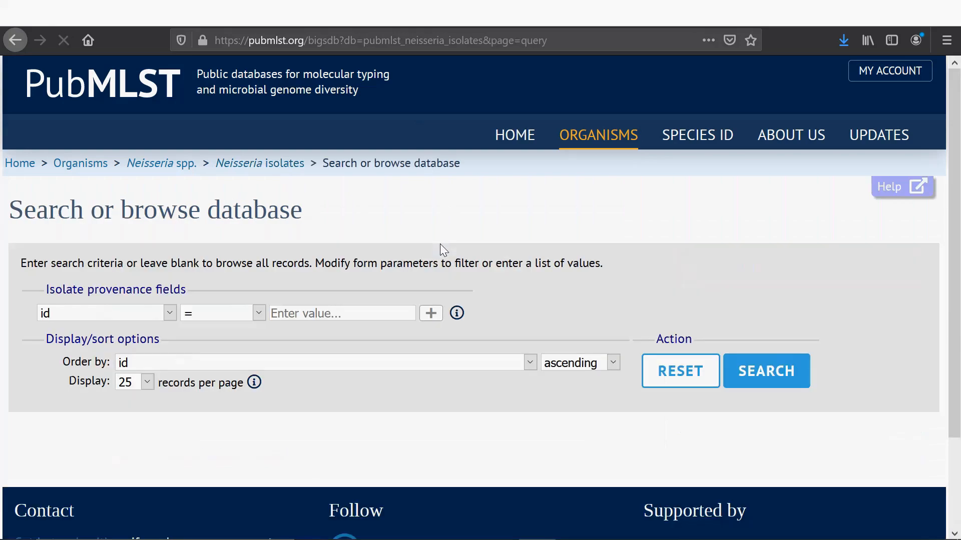
{"action": "type", "text": "5199"}
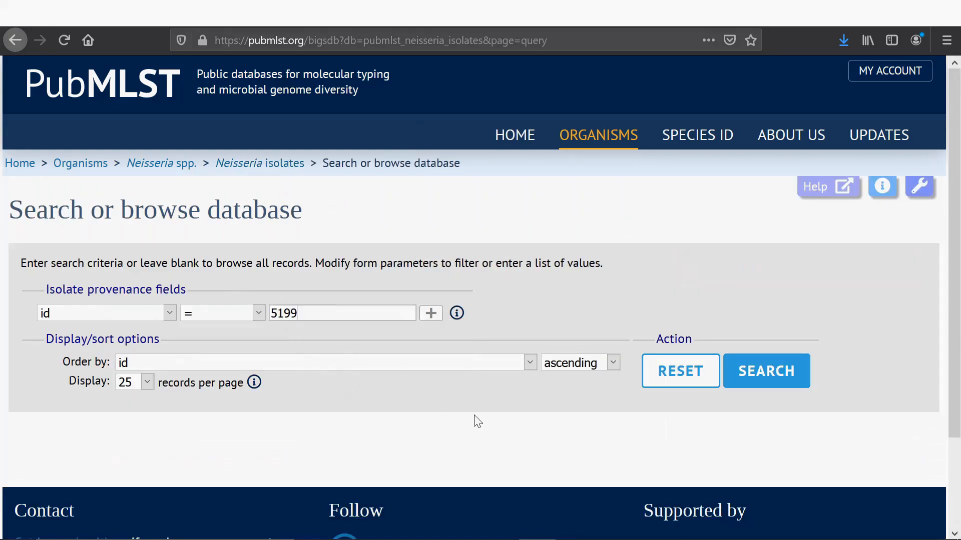
{"action": "left_click", "coordinate": [766, 371]}
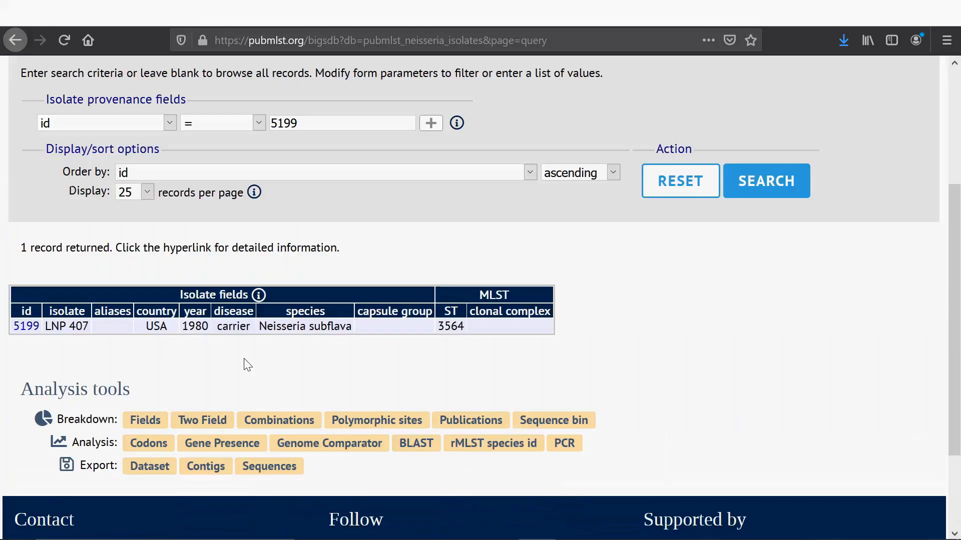
Step: Submit the contig export for isolate 5199
{"action": "scroll", "scroll_direction": "down", "scroll_amount": 3}
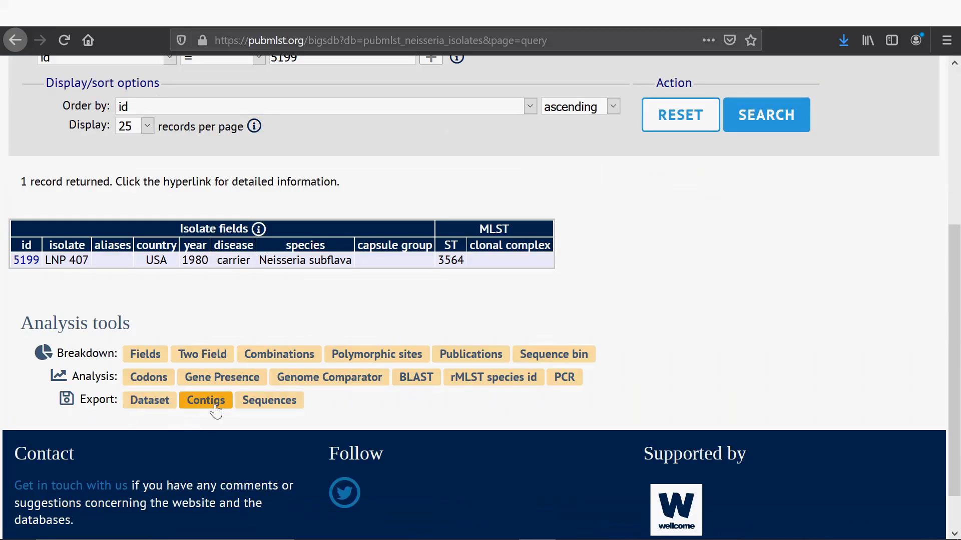
{"action": "left_click", "coordinate": [206, 400]}
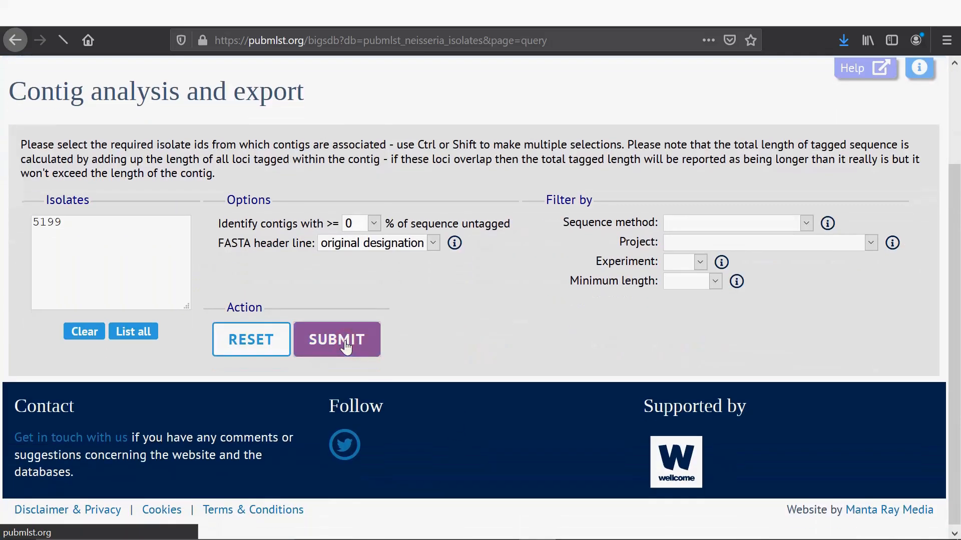
{"action": "left_click", "coordinate": [336, 340]}
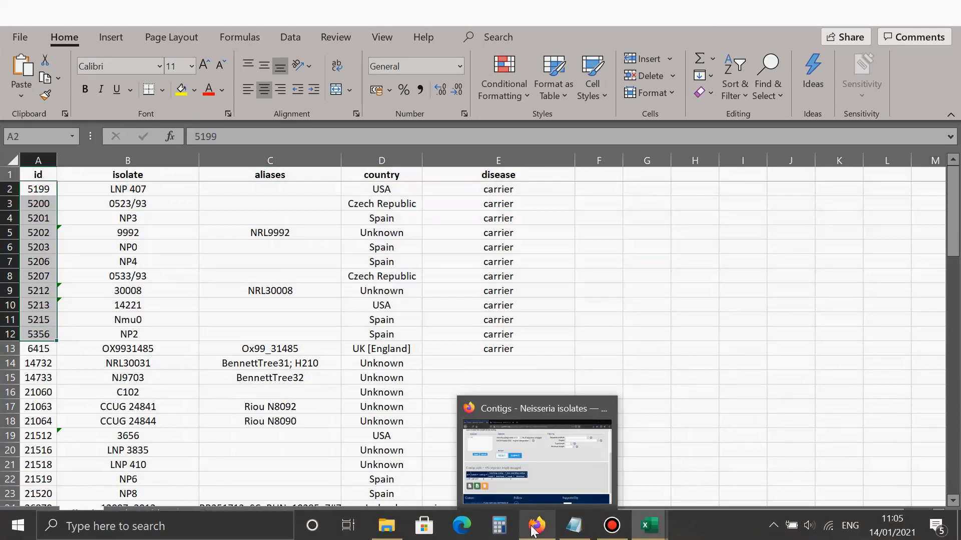
{"action": "mouse_move", "coordinate": [533, 515]}
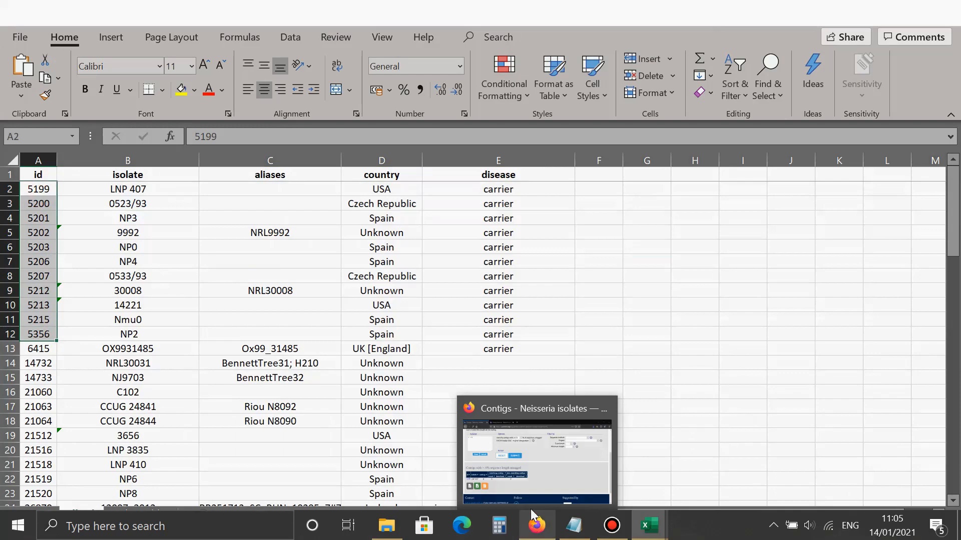
Step: Browse the NEIS0059 FASTA records in the gene in sub Notepad file
{"action": "left_click", "coordinate": [536, 525]}
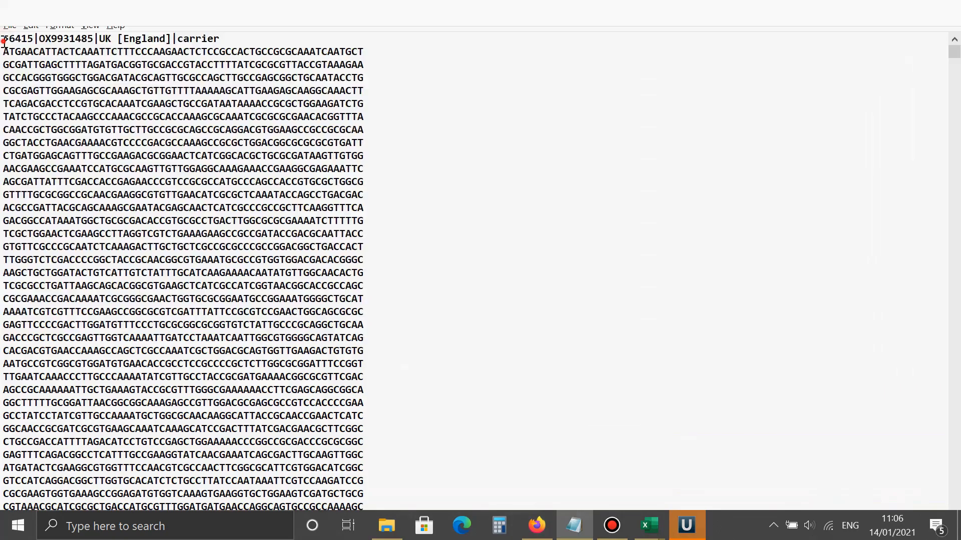
{"action": "left_click_drag", "start_coordinate": [3, 38], "coordinate": [363, 350]}
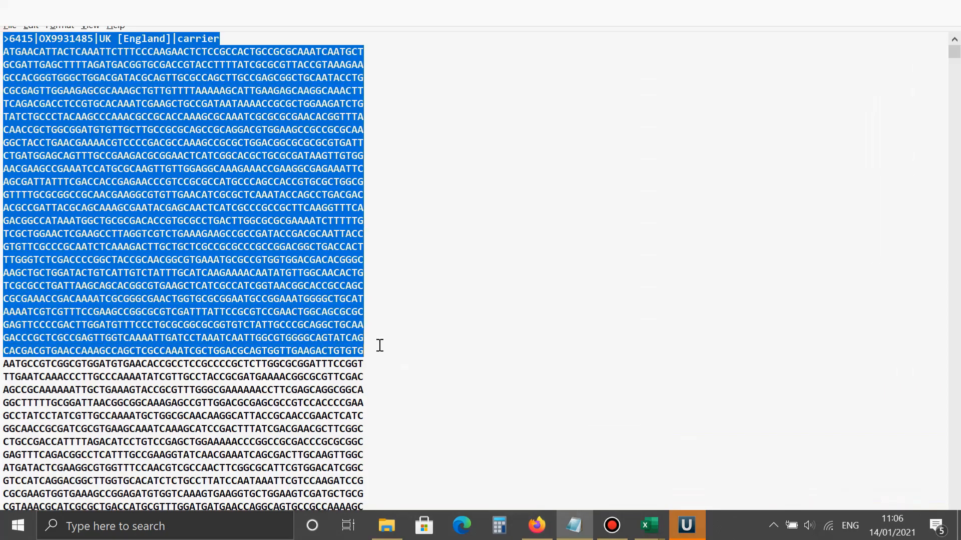
{"action": "left_click", "coordinate": [687, 525]}
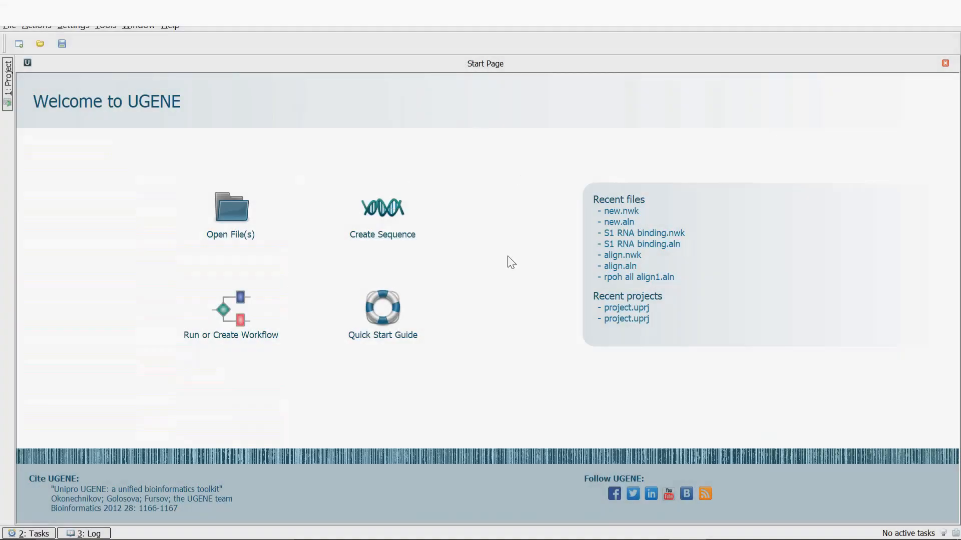
{"action": "mouse_move", "coordinate": [553, 515]}
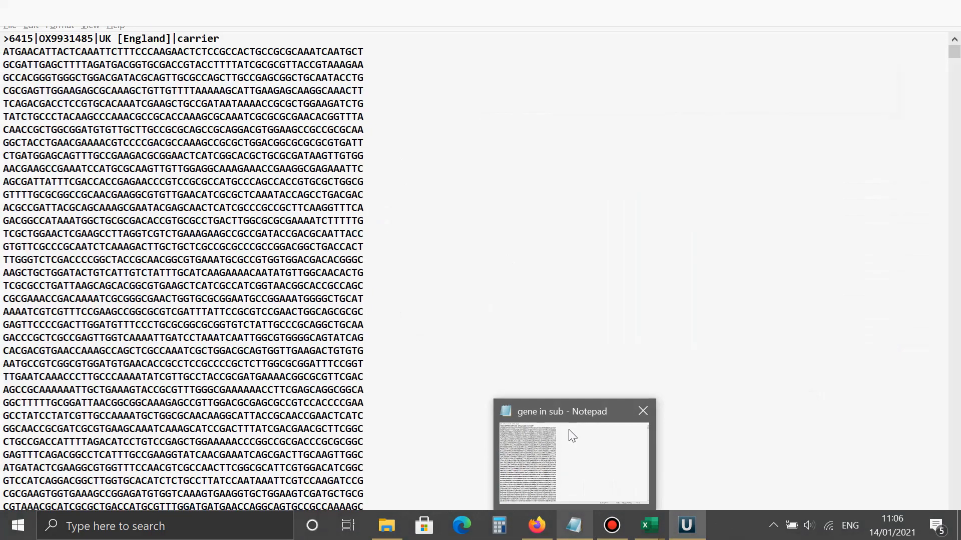
{"action": "mouse_move", "coordinate": [571, 417]}
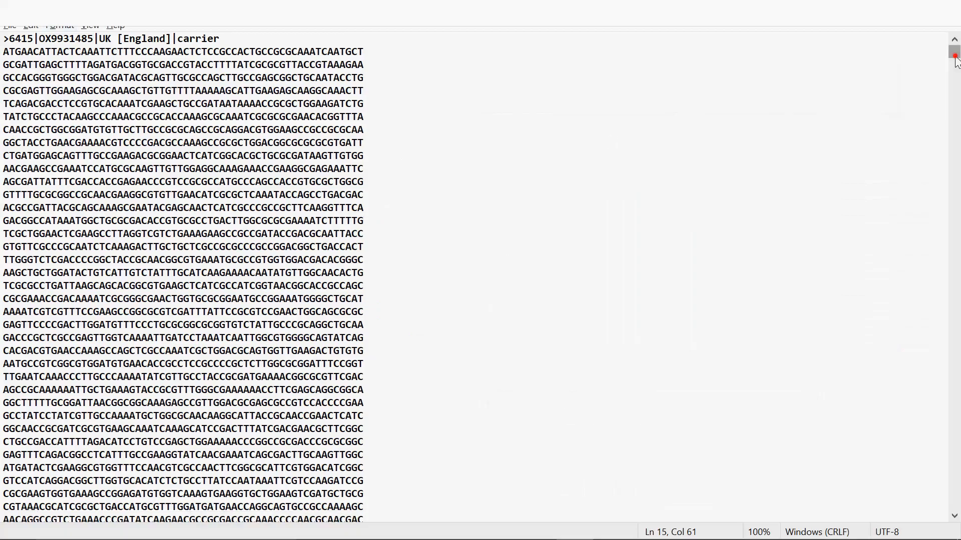
{"action": "scroll", "scroll_direction": "down", "scroll_amount": 3}
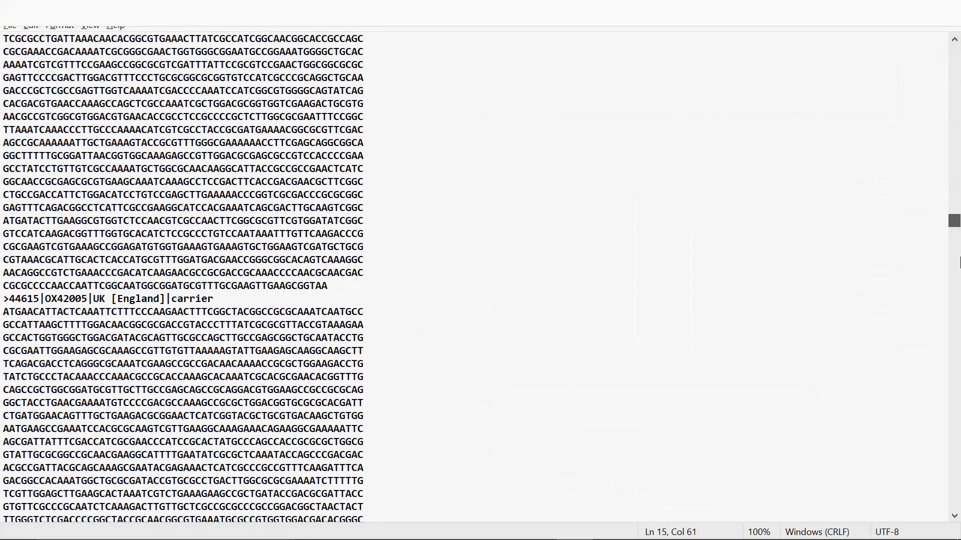
{"action": "scroll", "scroll_direction": "down", "scroll_amount": 3}
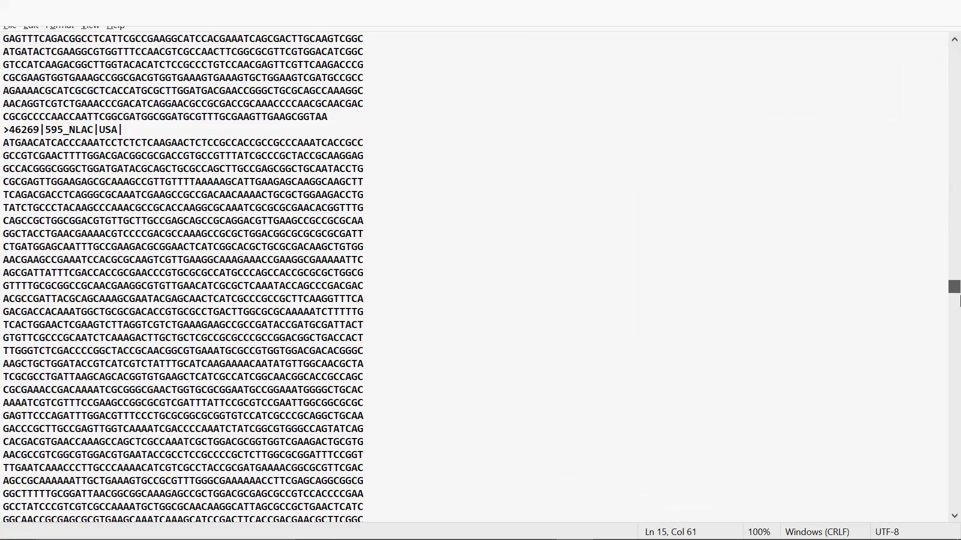
{"action": "scroll", "scroll_direction": "down", "scroll_amount": 3}
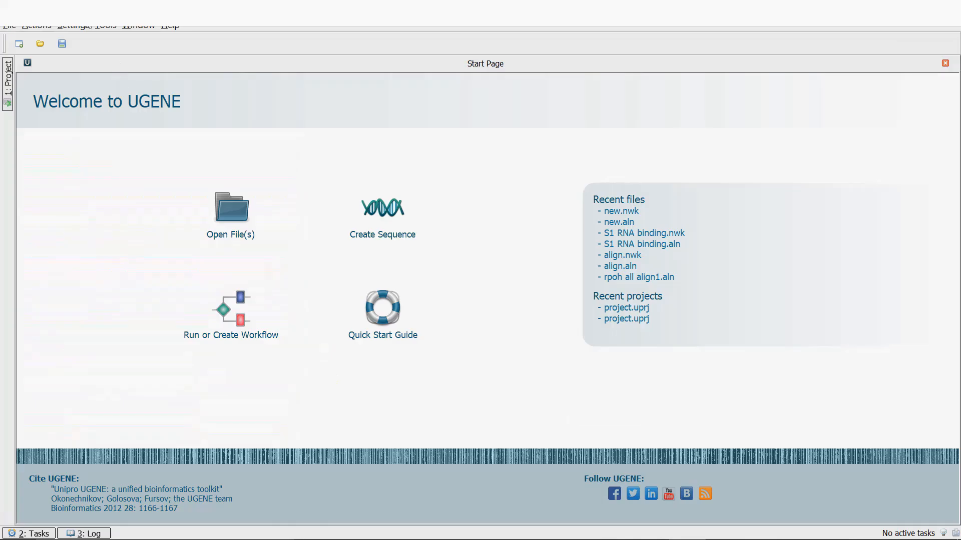
Step: Align gene in sub.txt with MUSCLE, saving the output as gene in sub.aln
{"action": "left_click", "coordinate": [105, 25]}
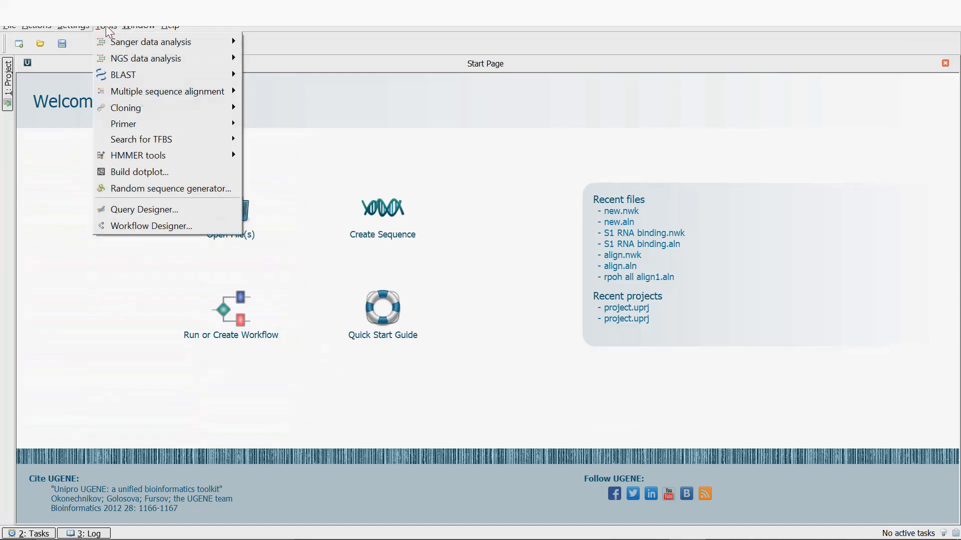
{"action": "mouse_move", "coordinate": [166, 91]}
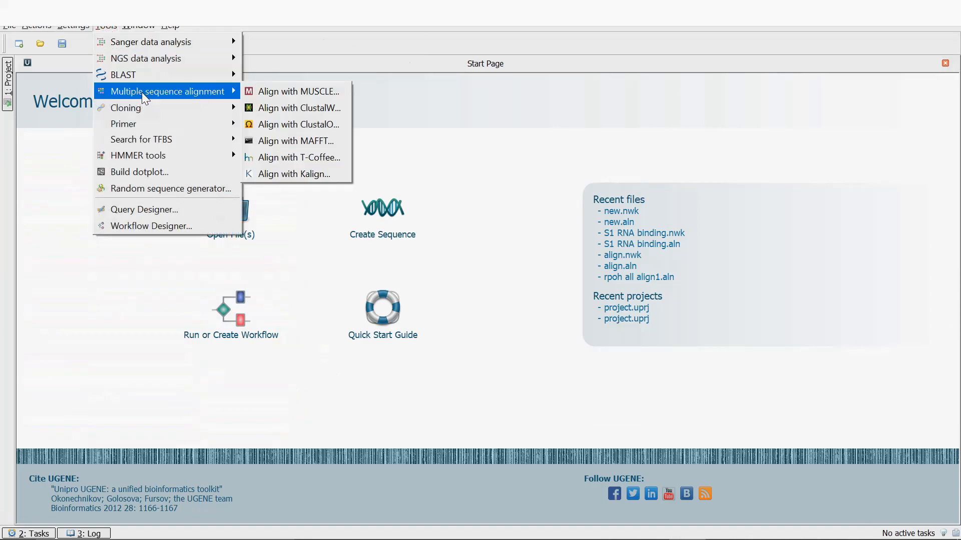
{"action": "mouse_move", "coordinate": [213, 98]}
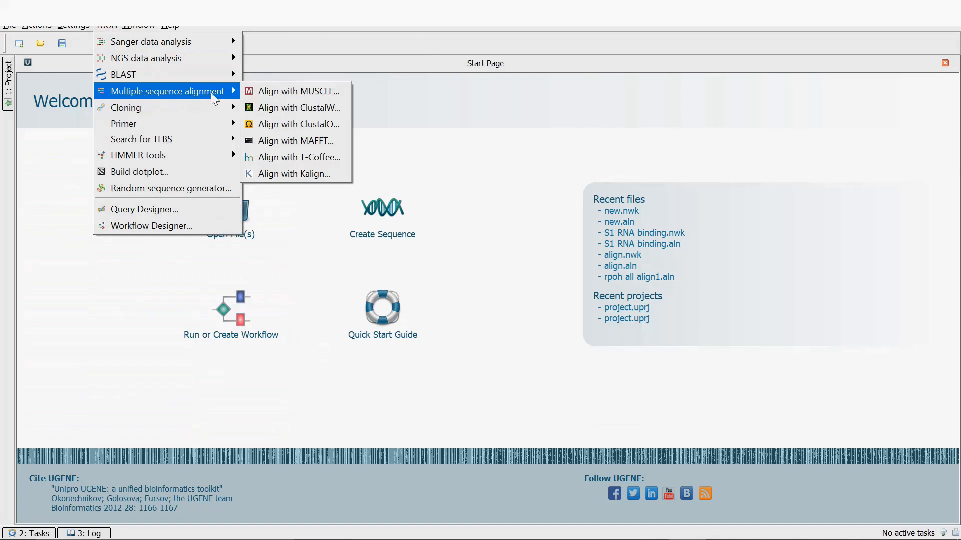
{"action": "mouse_move", "coordinate": [280, 92]}
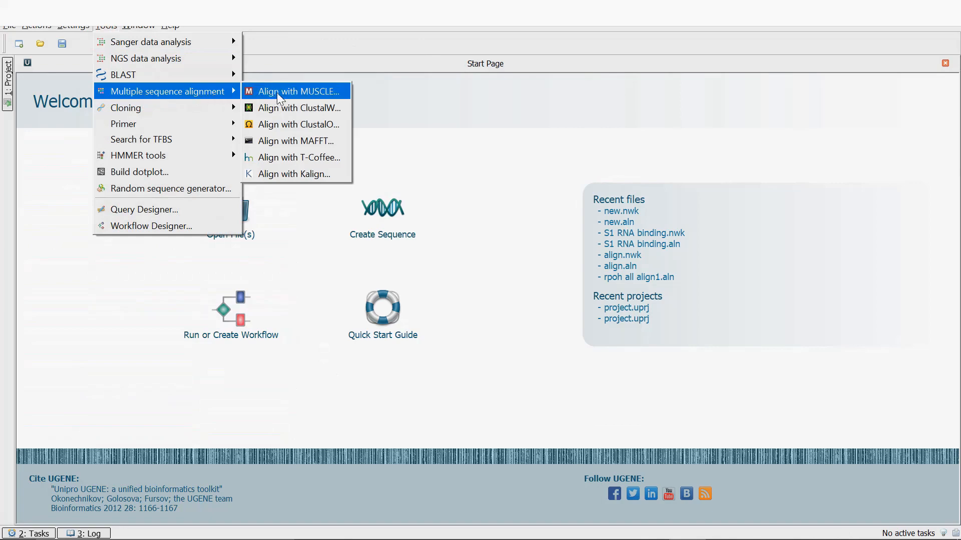
{"action": "mouse_move", "coordinate": [302, 96]}
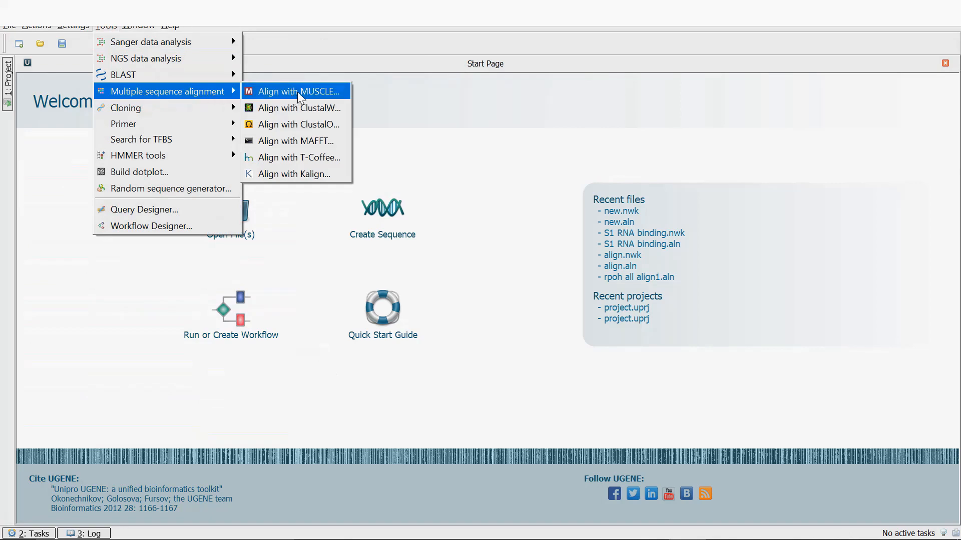
{"action": "left_click", "coordinate": [298, 91]}
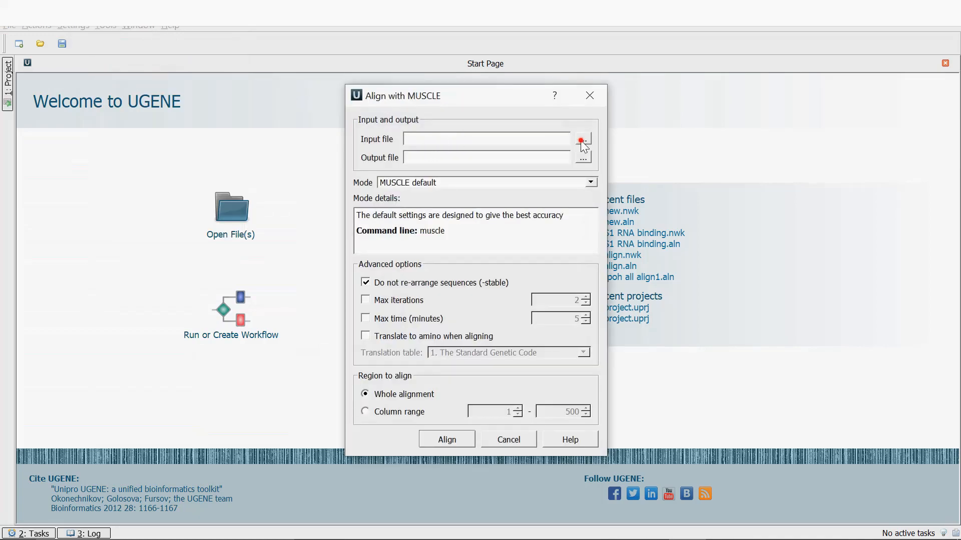
{"action": "left_click", "coordinate": [582, 141]}
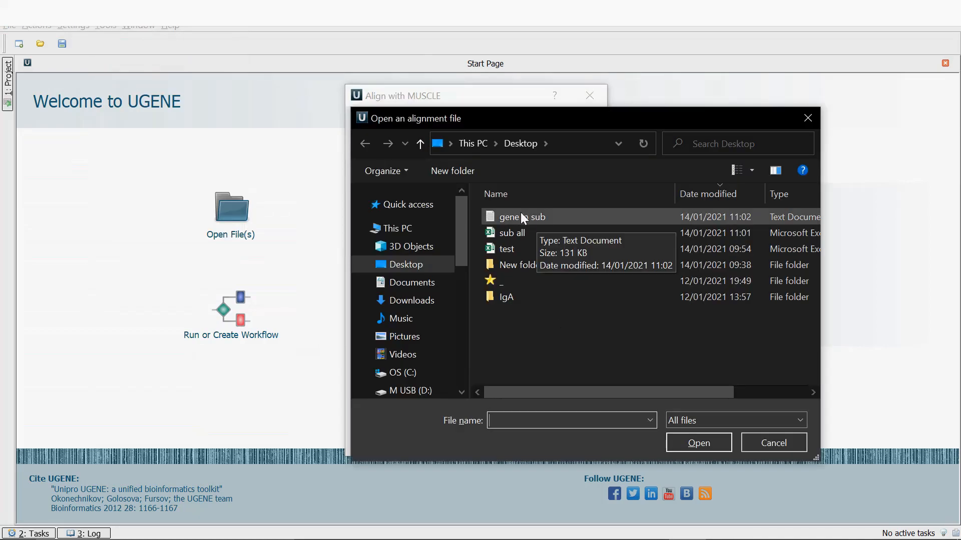
{"action": "mouse_move", "coordinate": [516, 225]}
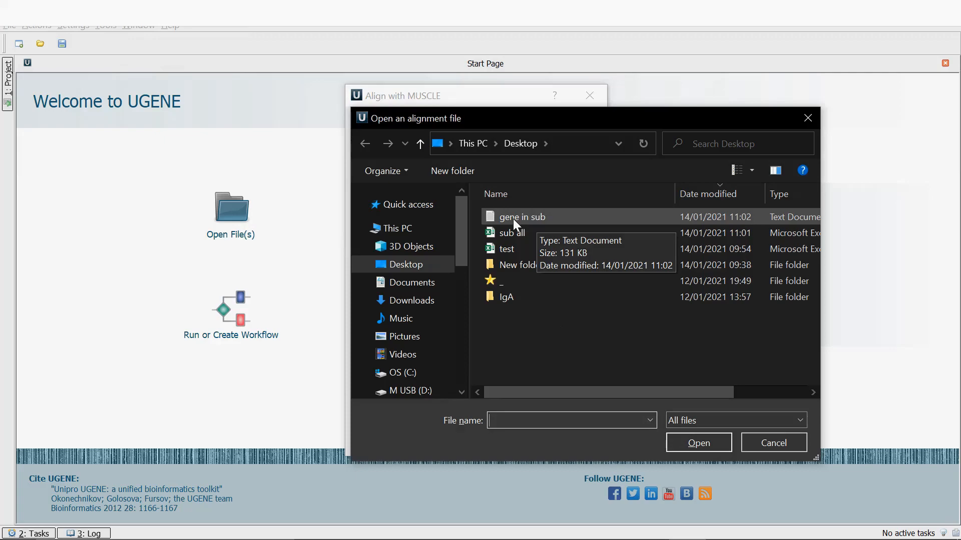
{"action": "left_click", "coordinate": [698, 442]}
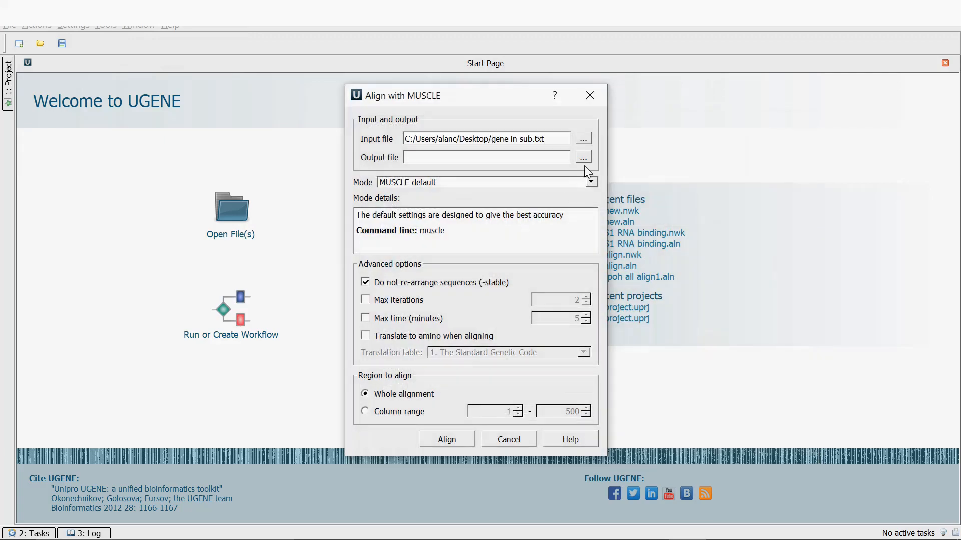
{"action": "left_click", "coordinate": [582, 156]}
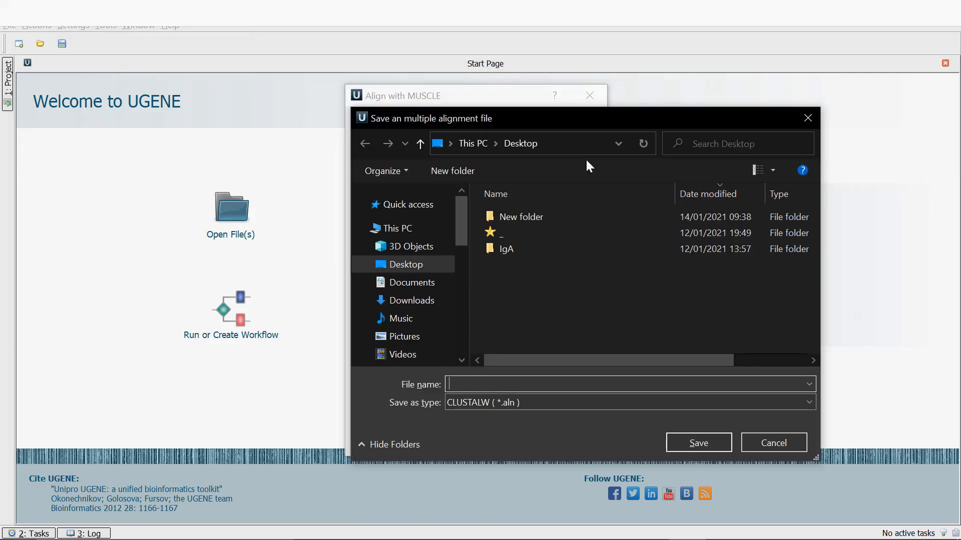
{"action": "left_click", "coordinate": [496, 384]}
{"action": "type", "text": "gene in su"}
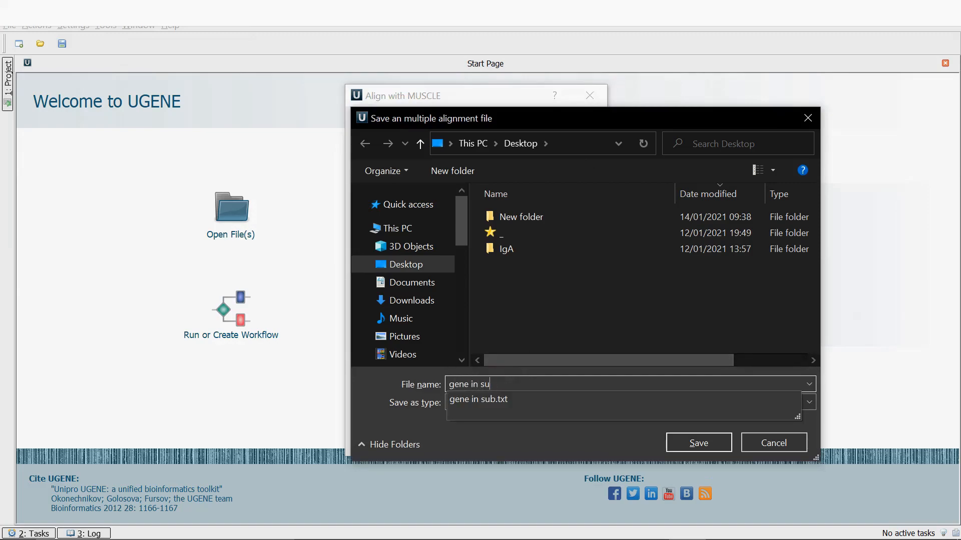
{"action": "left_click", "coordinate": [698, 443]}
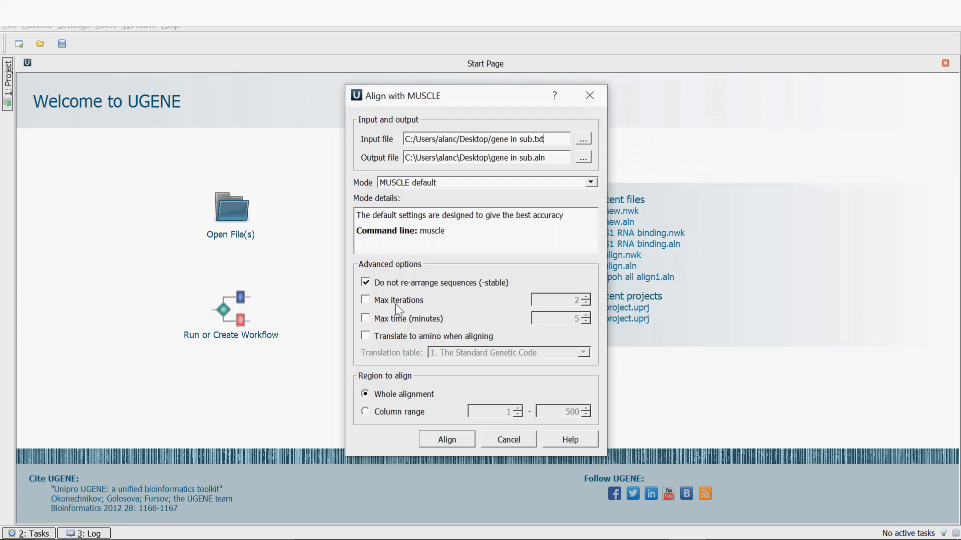
{"action": "mouse_move", "coordinate": [456, 308]}
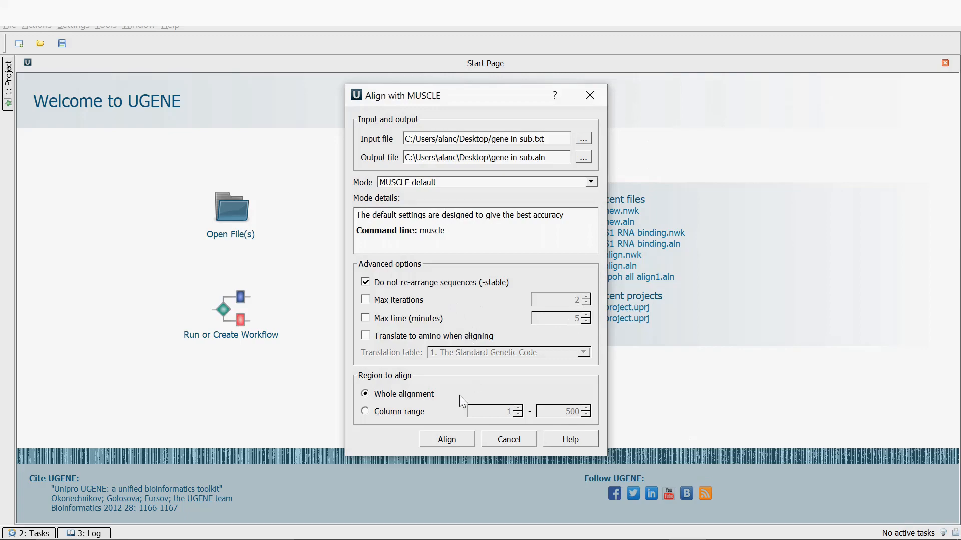
{"action": "left_click", "coordinate": [447, 440]}
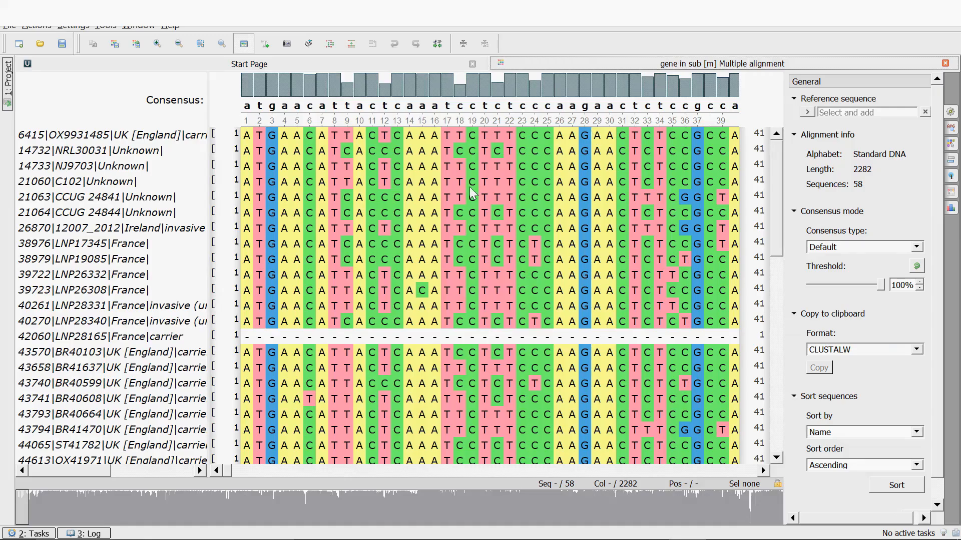
{"action": "mouse_move", "coordinate": [221, 179]}
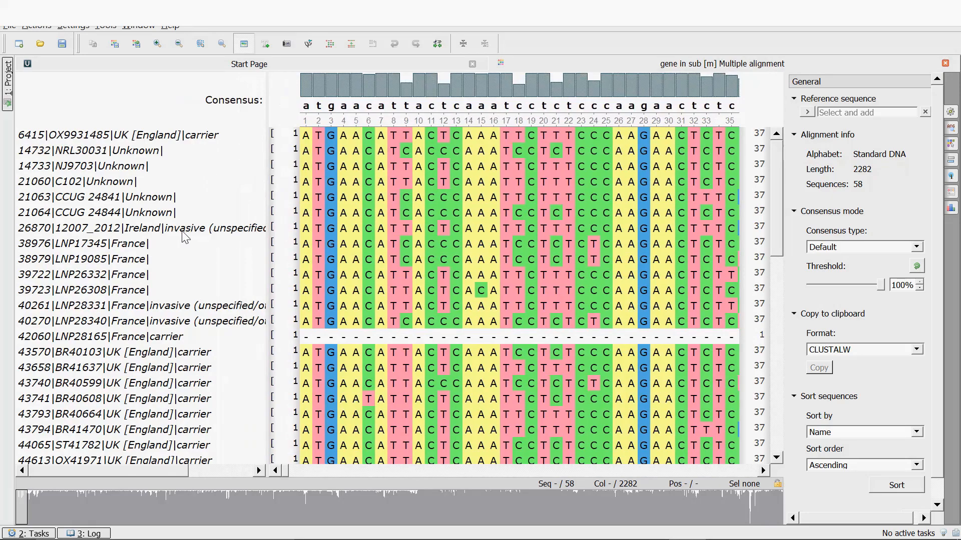
{"action": "mouse_move", "coordinate": [168, 355]}
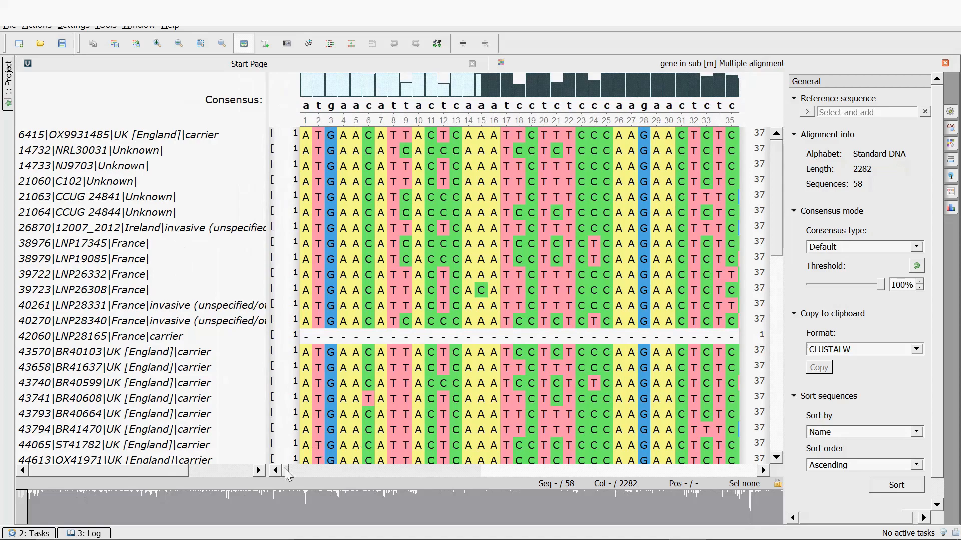
Step: Set the alignment's highlighting colour scheme to Percentage identity (gray)
{"action": "scroll", "scroll_direction": "right", "scroll_amount": 3}
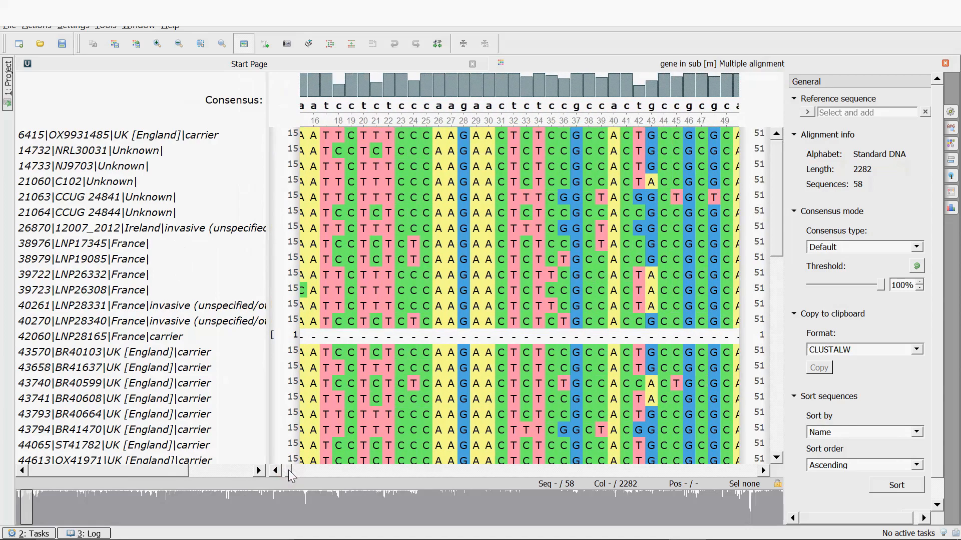
{"action": "left_click", "coordinate": [273, 471]}
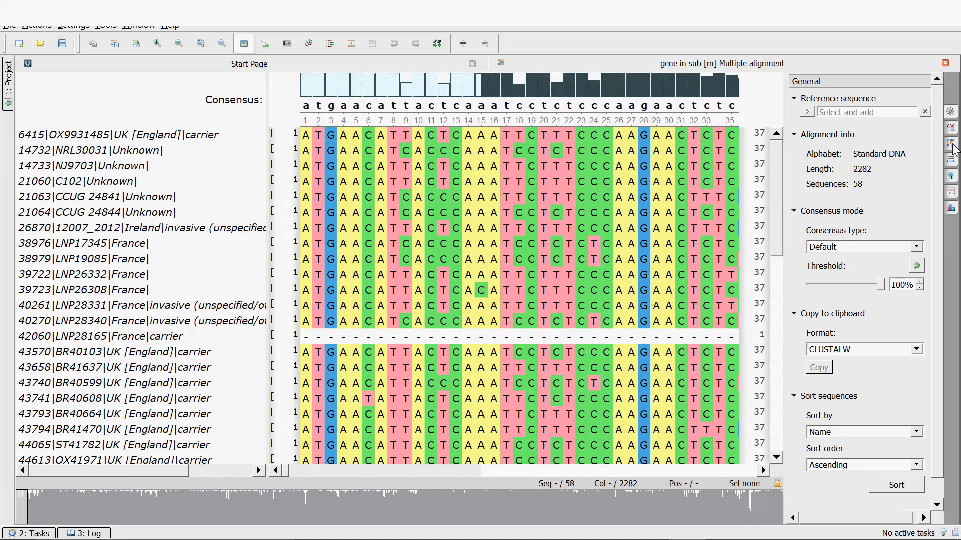
{"action": "mouse_move", "coordinate": [953, 129]}
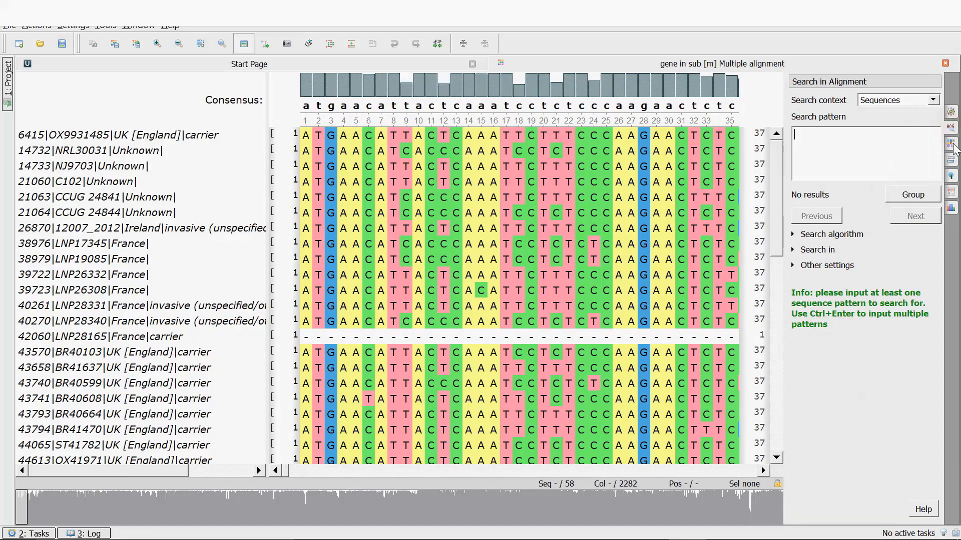
{"action": "left_click", "coordinate": [948, 144]}
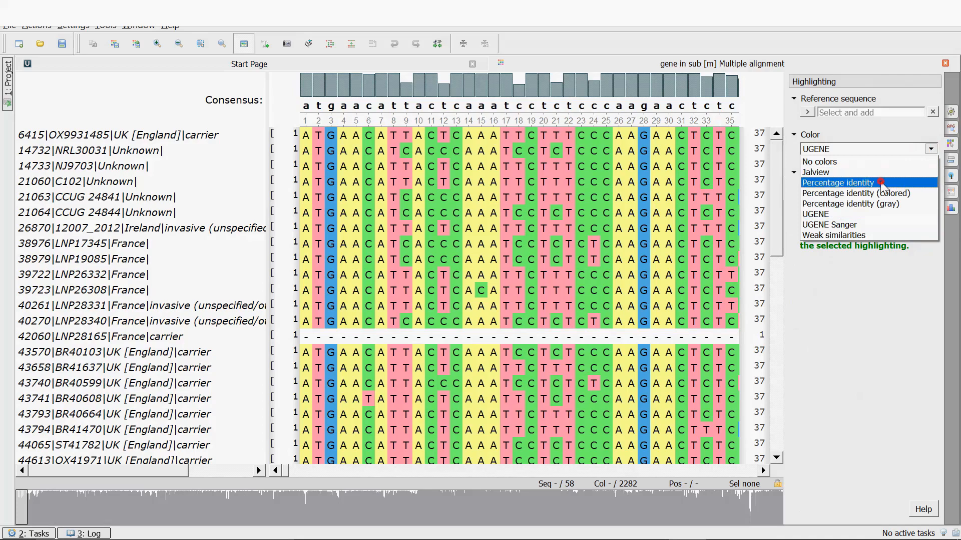
{"action": "left_click", "coordinate": [838, 183]}
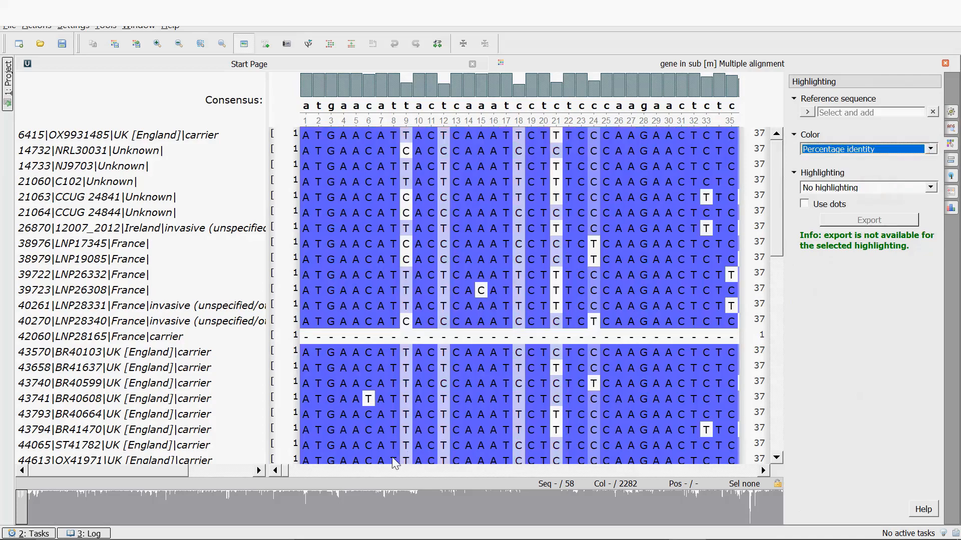
{"action": "scroll", "scroll_direction": "right", "scroll_amount": 3}
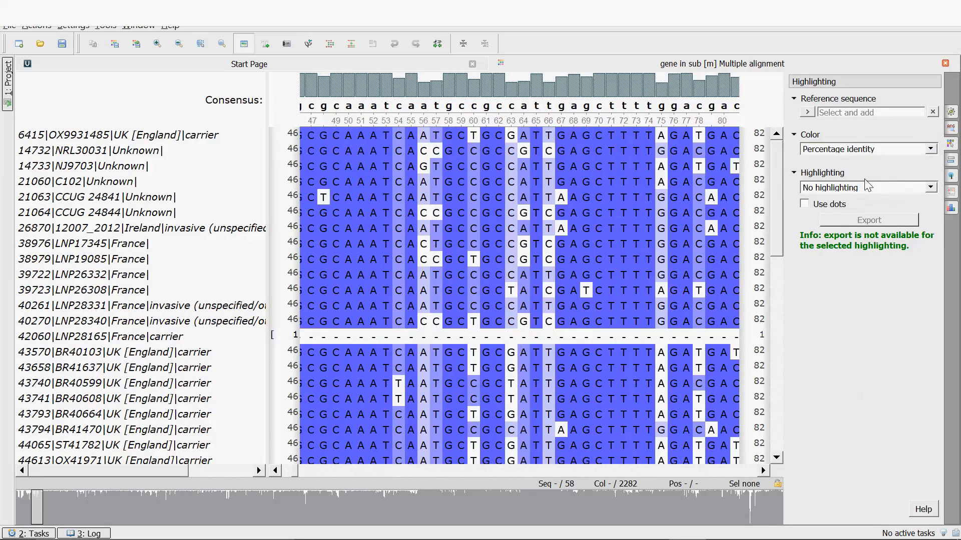
{"action": "left_click", "coordinate": [933, 149]}
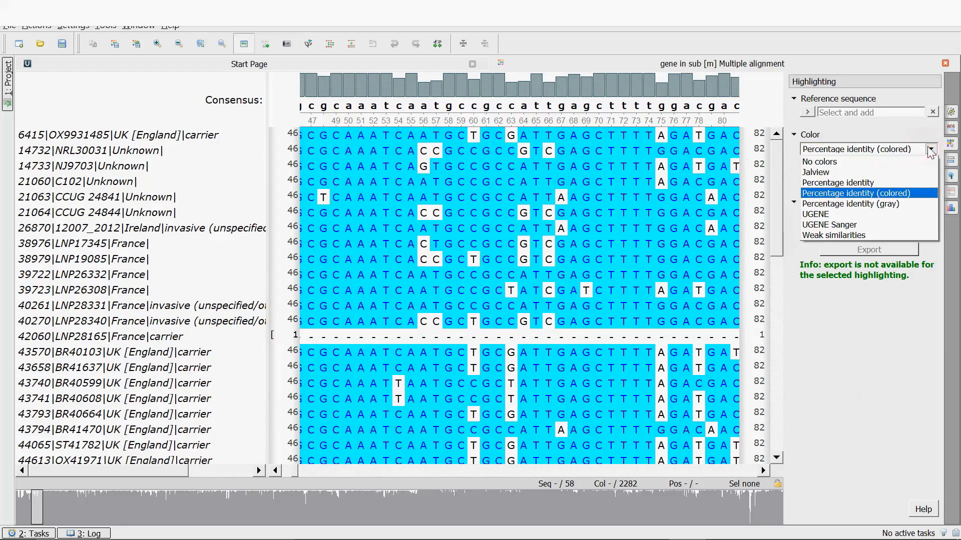
{"action": "left_click", "coordinate": [851, 204]}
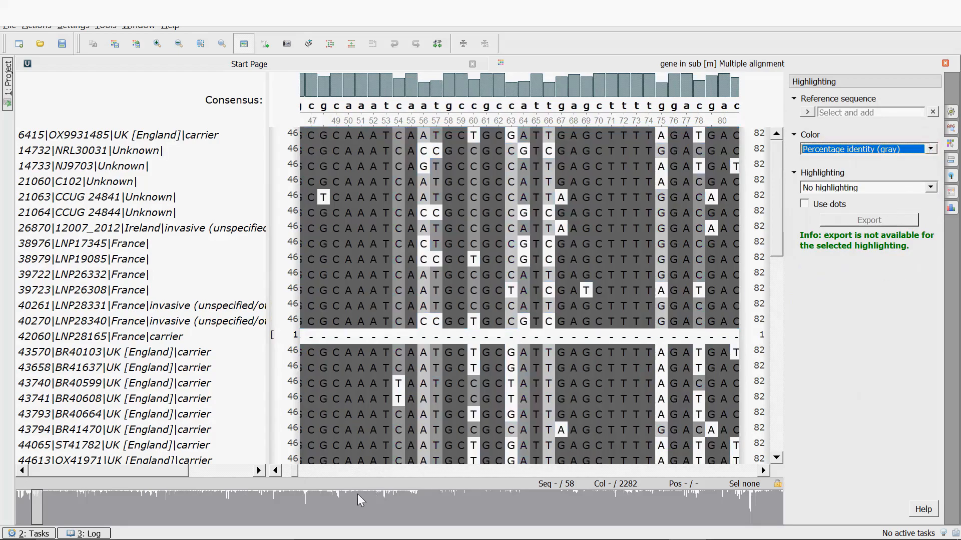
{"action": "scroll", "scroll_direction": "left", "scroll_amount": 3}
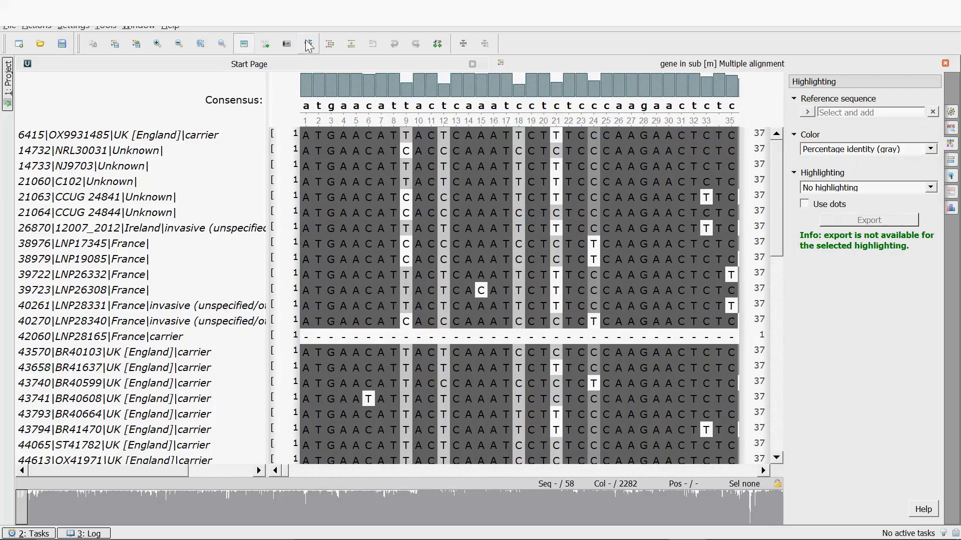
{"action": "mouse_move", "coordinate": [308, 43]}
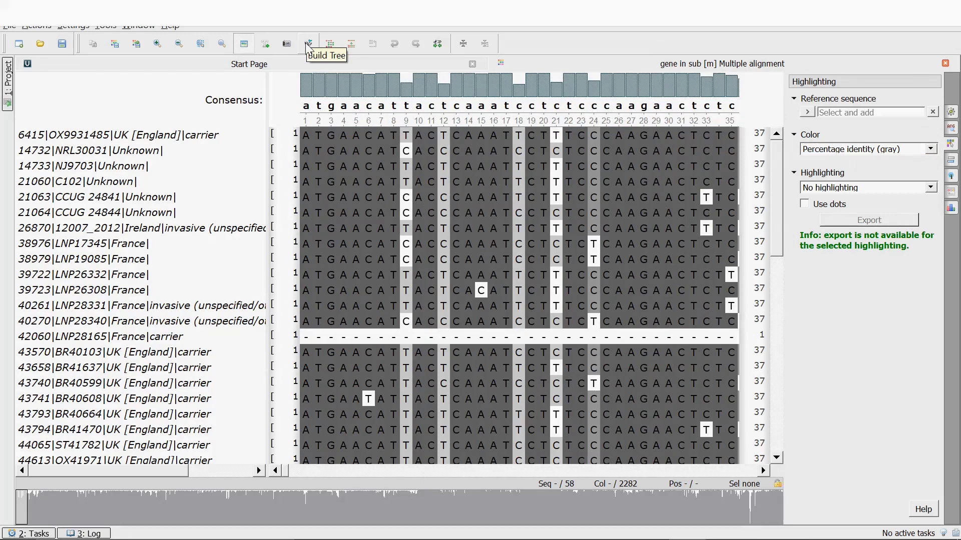
Step: Build a PHYLIP neighbour-joining tree with bootstrapping enabled
{"action": "left_click", "coordinate": [309, 44]}
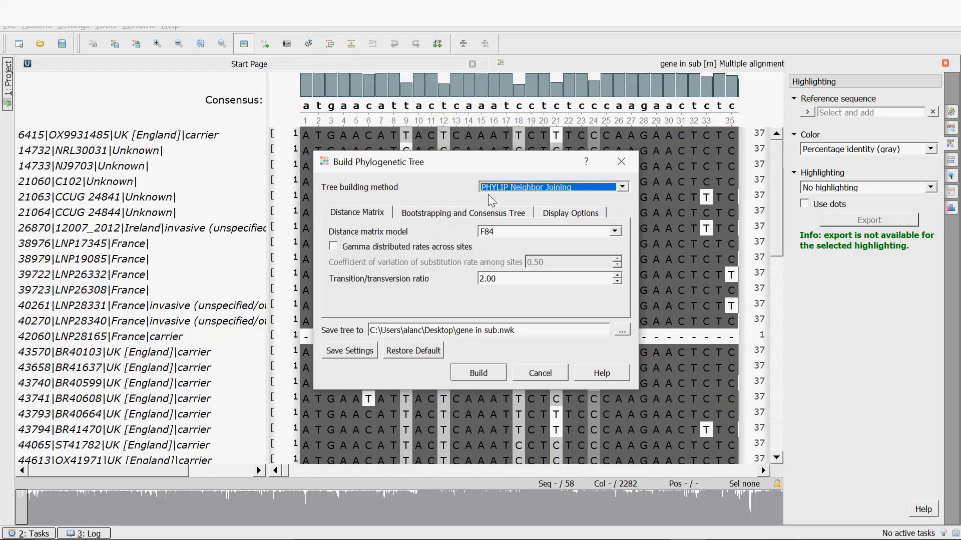
{"action": "mouse_move", "coordinate": [444, 211]}
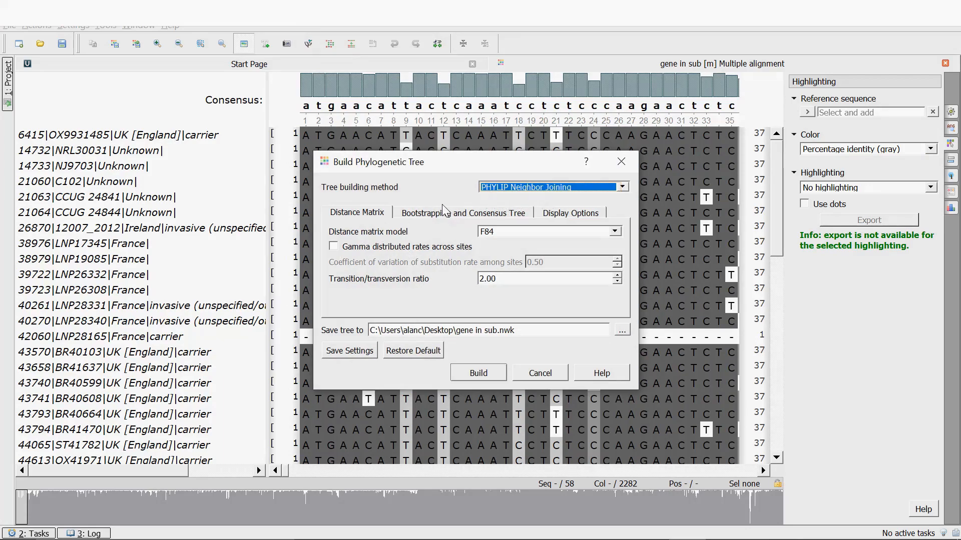
{"action": "mouse_move", "coordinate": [429, 221]}
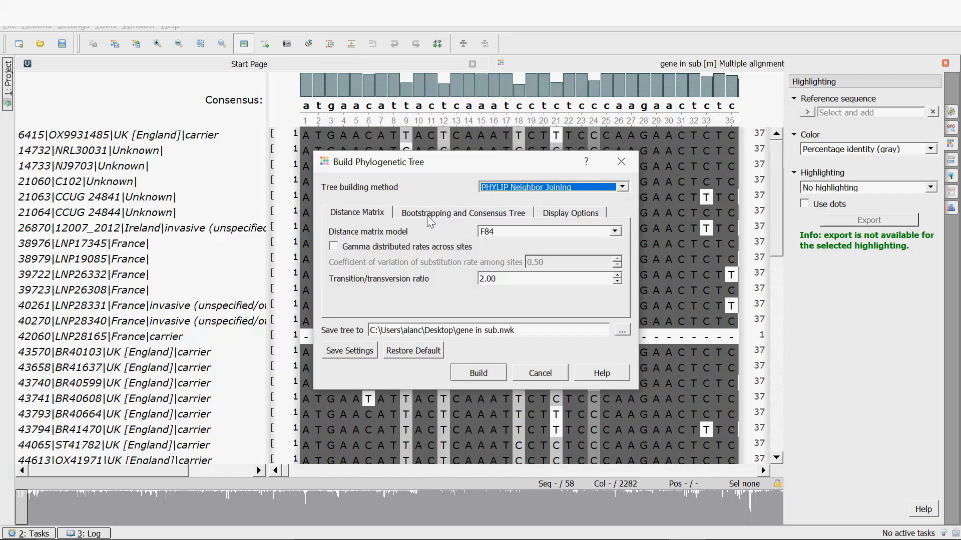
{"action": "left_click", "coordinate": [463, 213]}
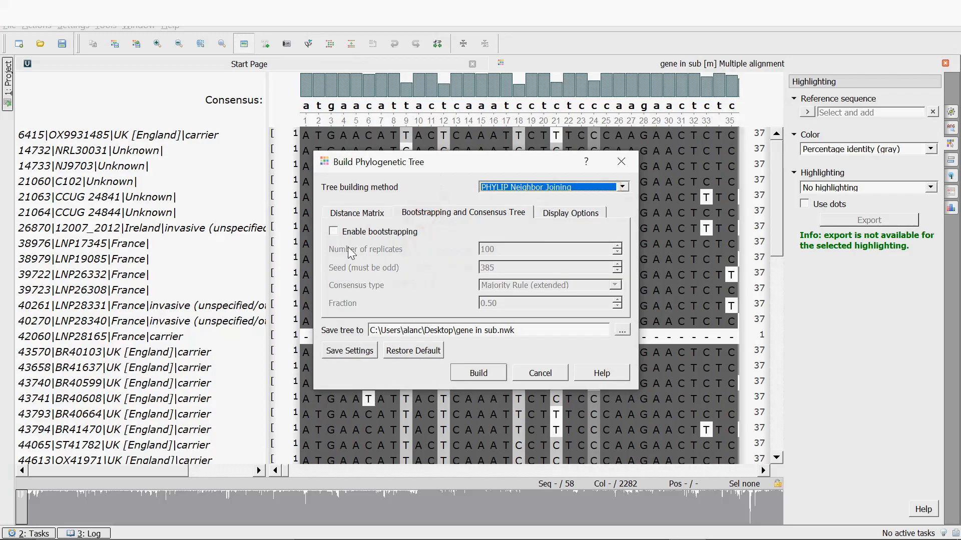
{"action": "left_click", "coordinate": [333, 232]}
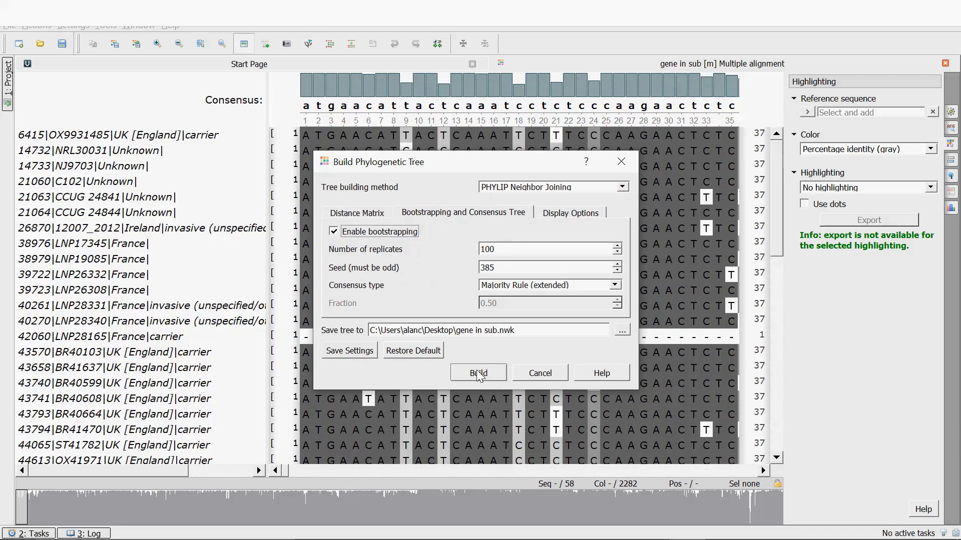
{"action": "left_click", "coordinate": [478, 372]}
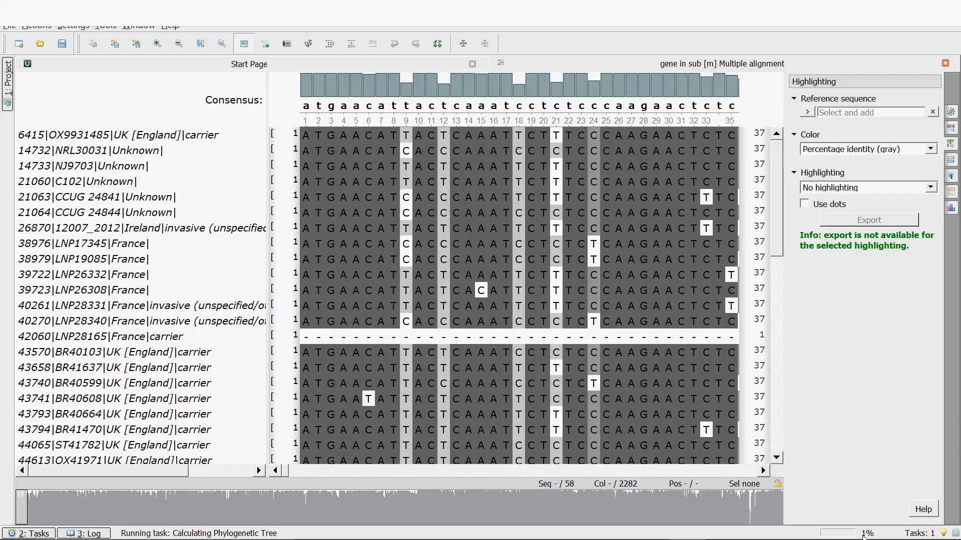
{"action": "mouse_move", "coordinate": [866, 499]}
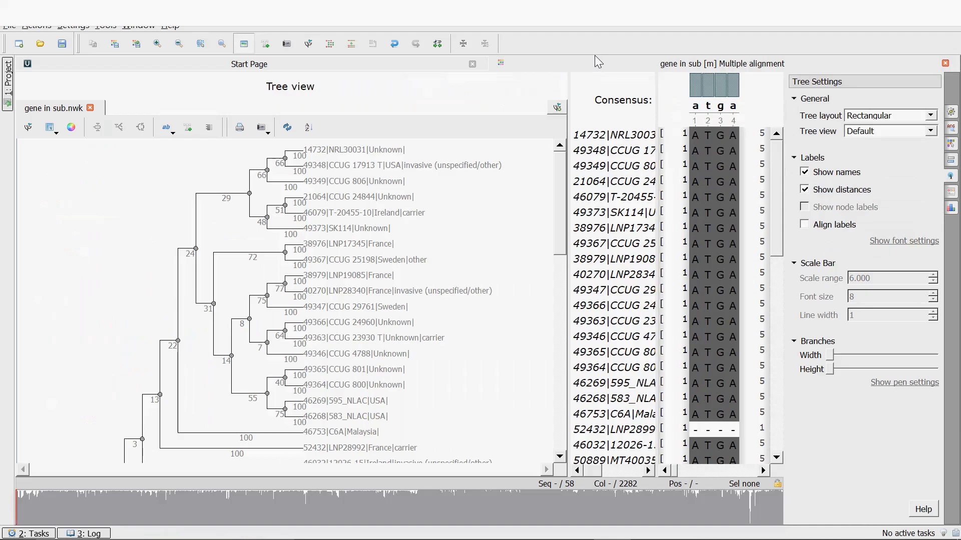
{"action": "mouse_move", "coordinate": [421, 196]}
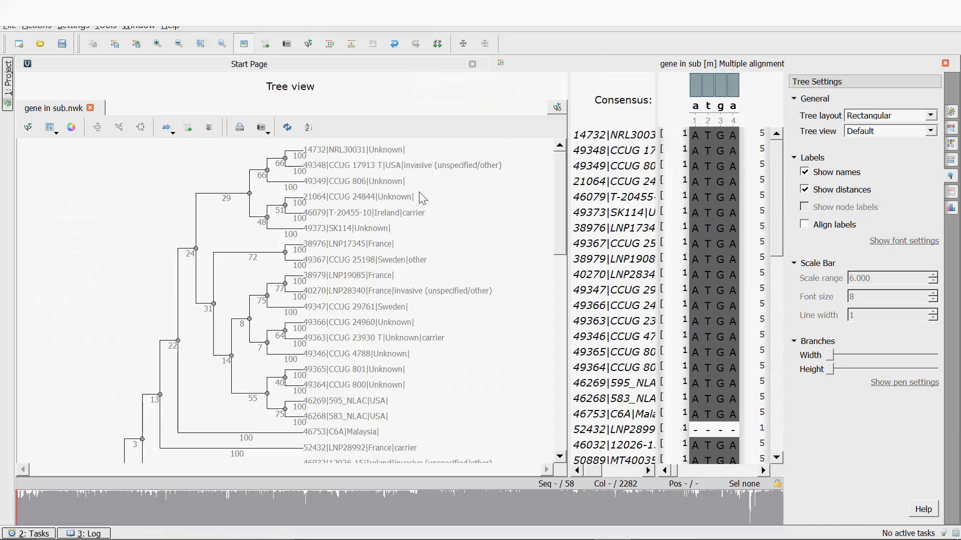
{"action": "scroll", "scroll_direction": "down", "scroll_amount": 3}
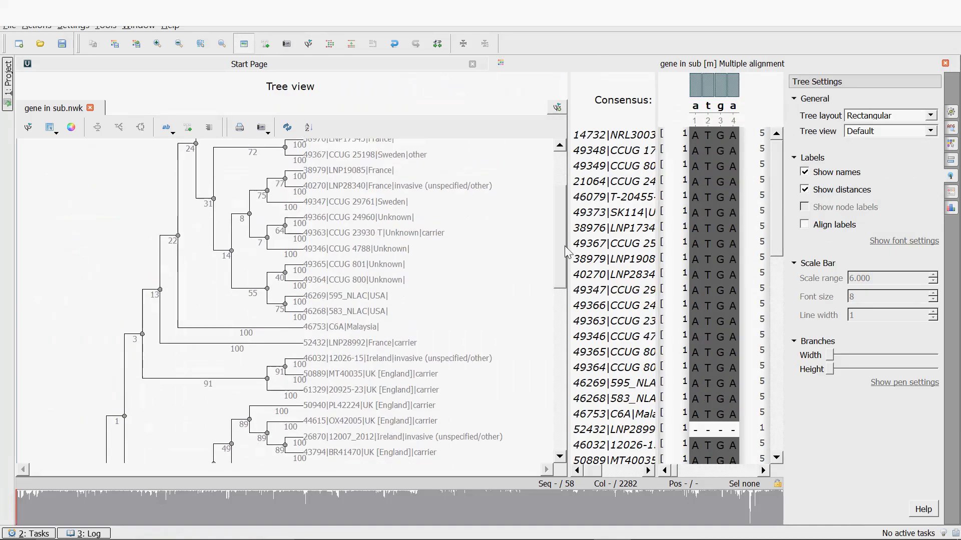
{"action": "scroll", "scroll_direction": "down", "scroll_amount": 3}
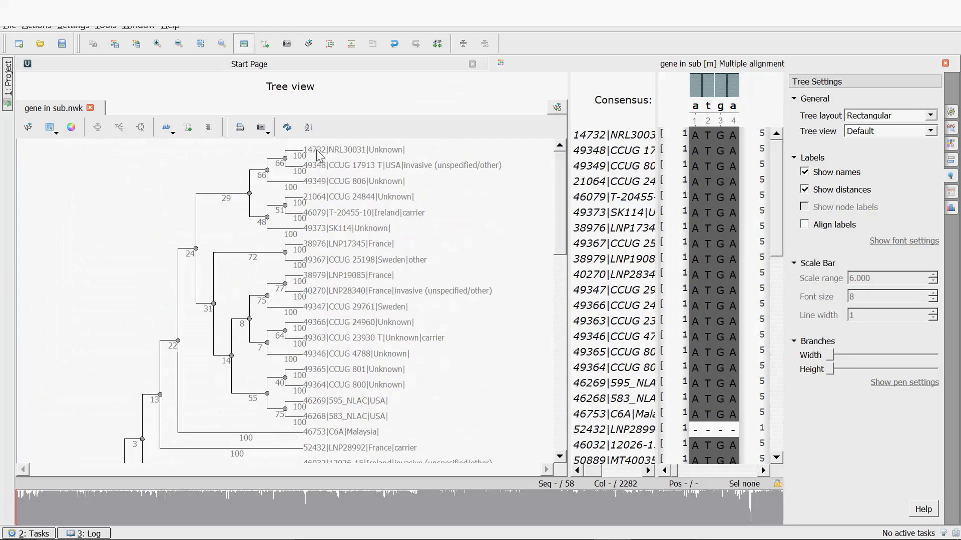
{"action": "mouse_move", "coordinate": [393, 157]}
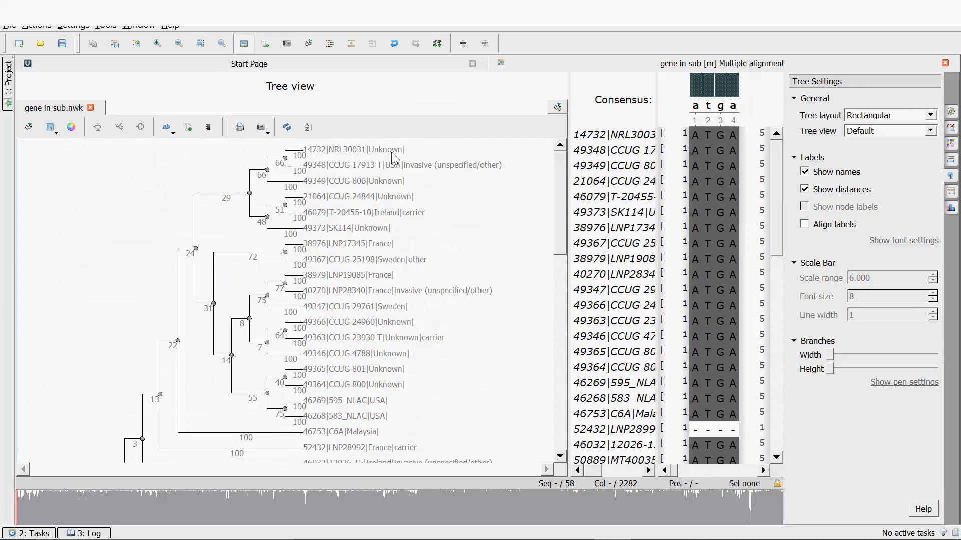
{"action": "mouse_move", "coordinate": [428, 171]}
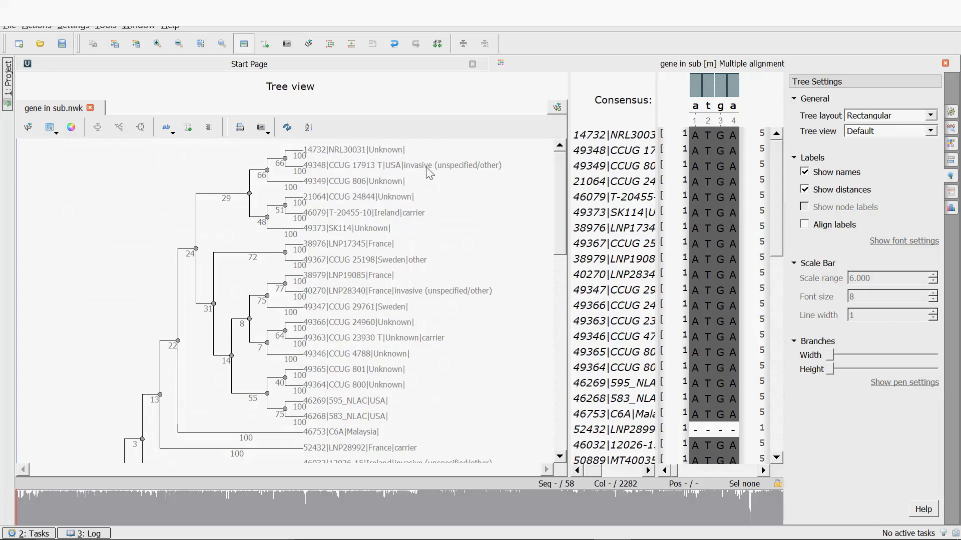
{"action": "mouse_move", "coordinate": [385, 197]}
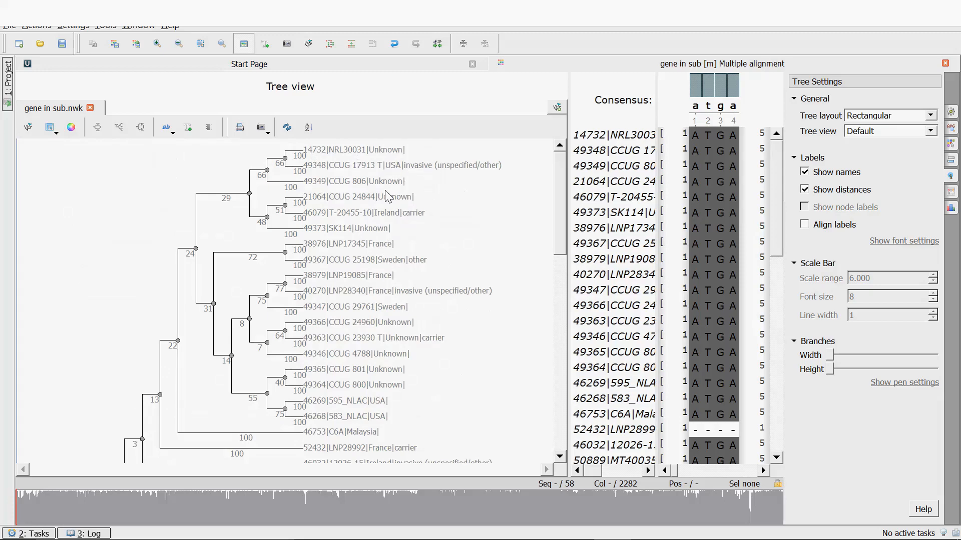
{"action": "mouse_move", "coordinate": [424, 213]}
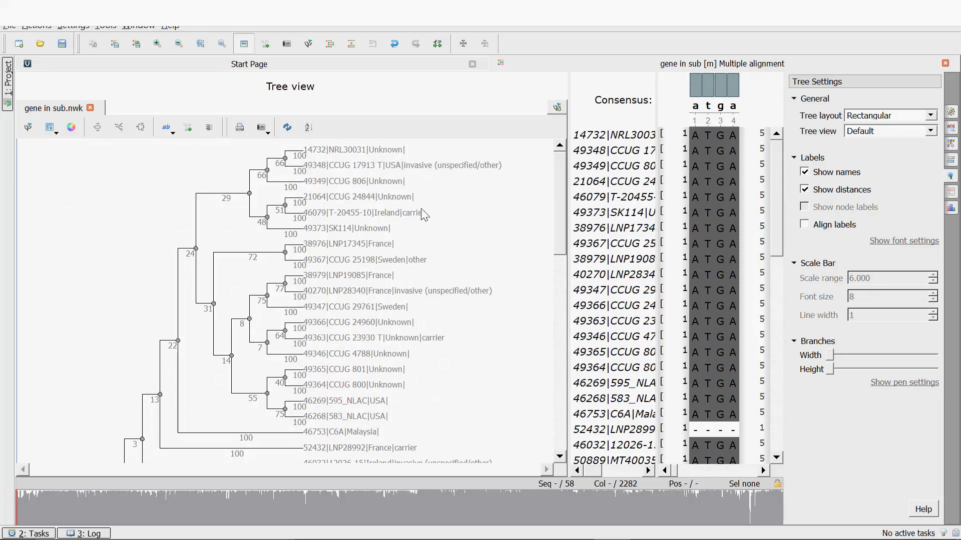
{"action": "mouse_move", "coordinate": [877, 256]}
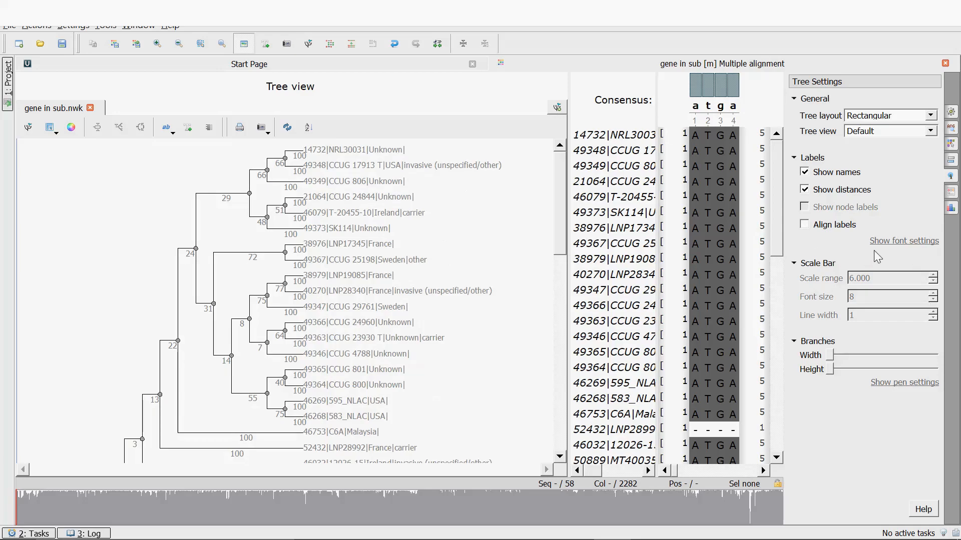
{"action": "mouse_move", "coordinate": [844, 256]}
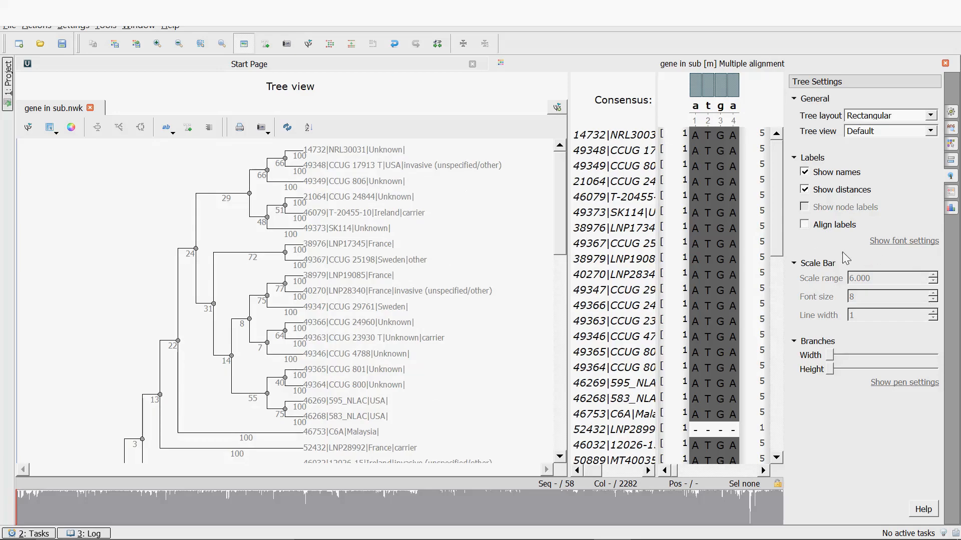
Step: Change the tree label font colour to black
{"action": "left_click", "coordinate": [904, 240]}
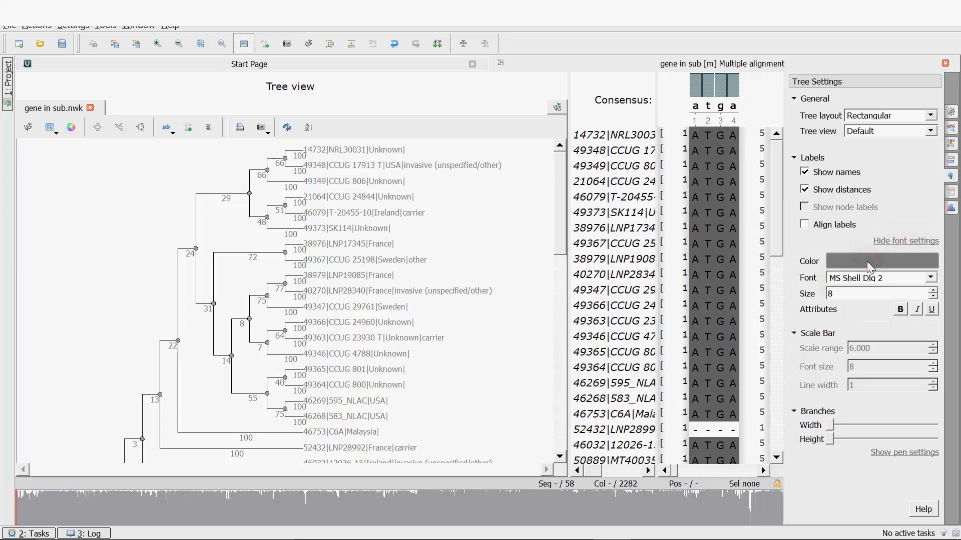
{"action": "left_click", "coordinate": [881, 261]}
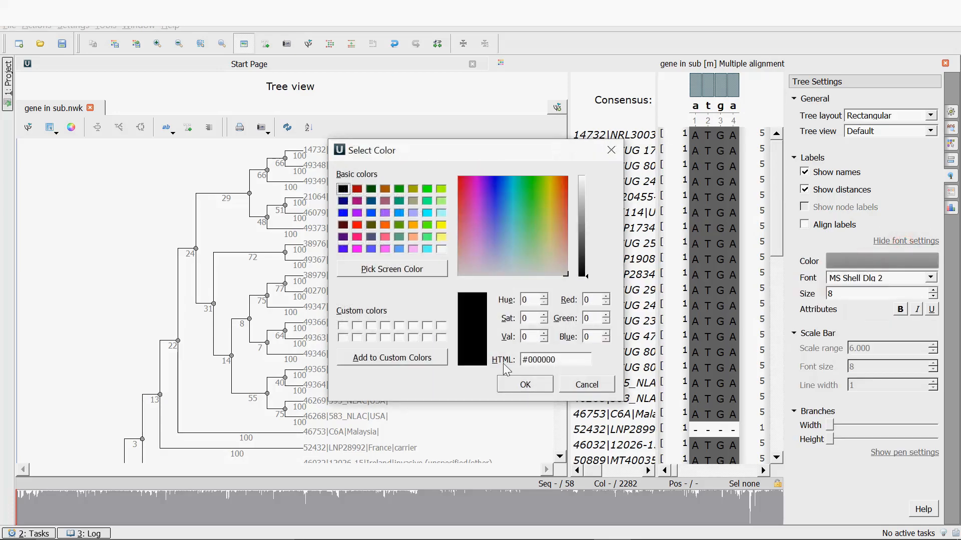
{"action": "left_click", "coordinate": [525, 384]}
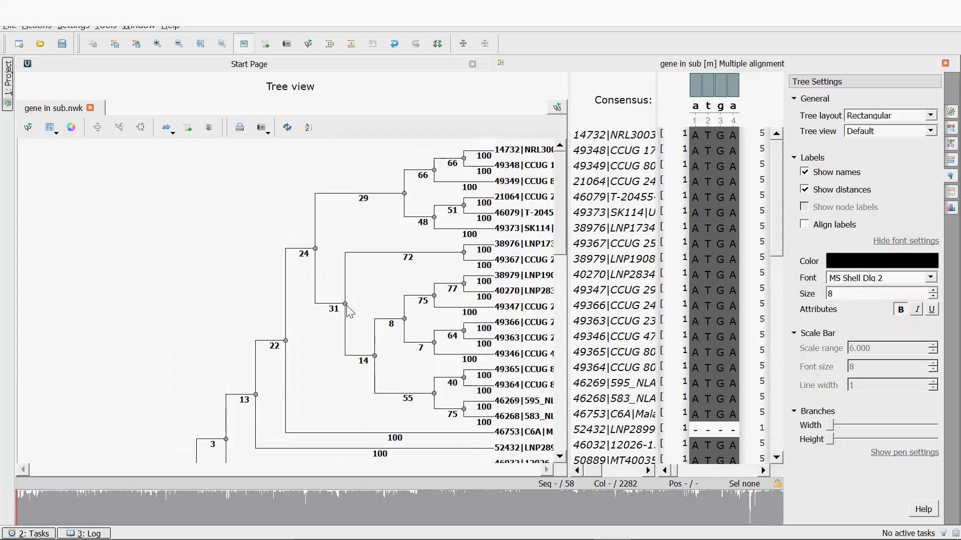
{"action": "mouse_move", "coordinate": [344, 304]}
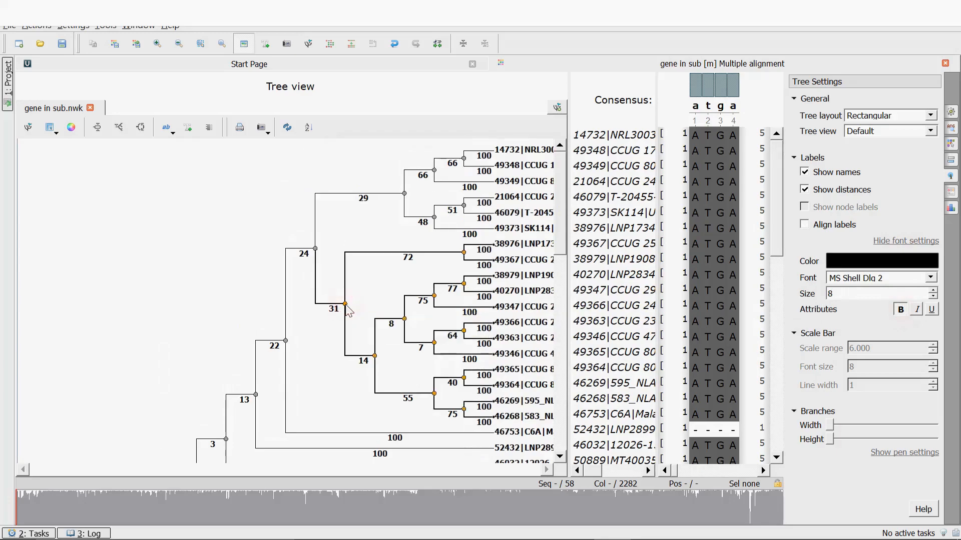
{"action": "mouse_move", "coordinate": [194, 196]}
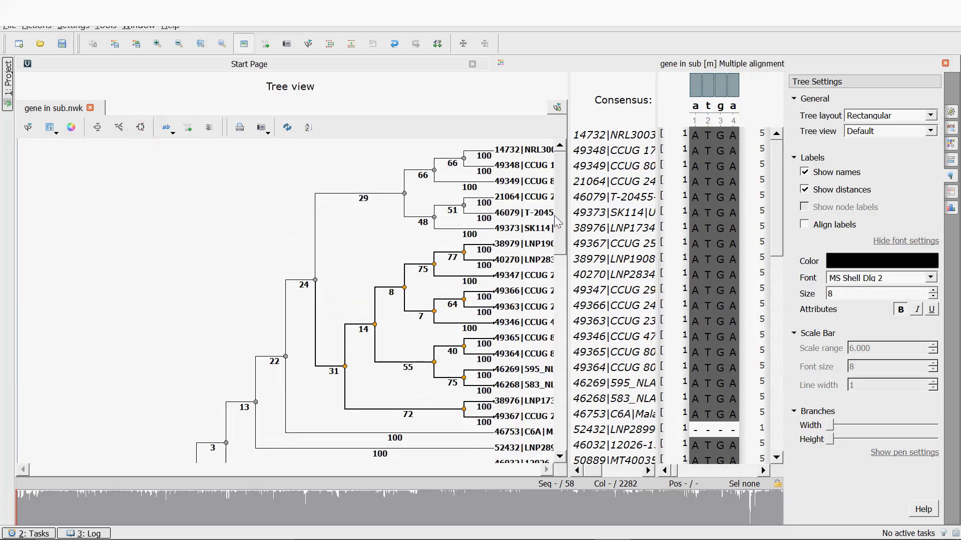
Step: Swap the 92876 leaf with its sister clade in the tree
{"action": "scroll", "scroll_direction": "down", "scroll_amount": 3}
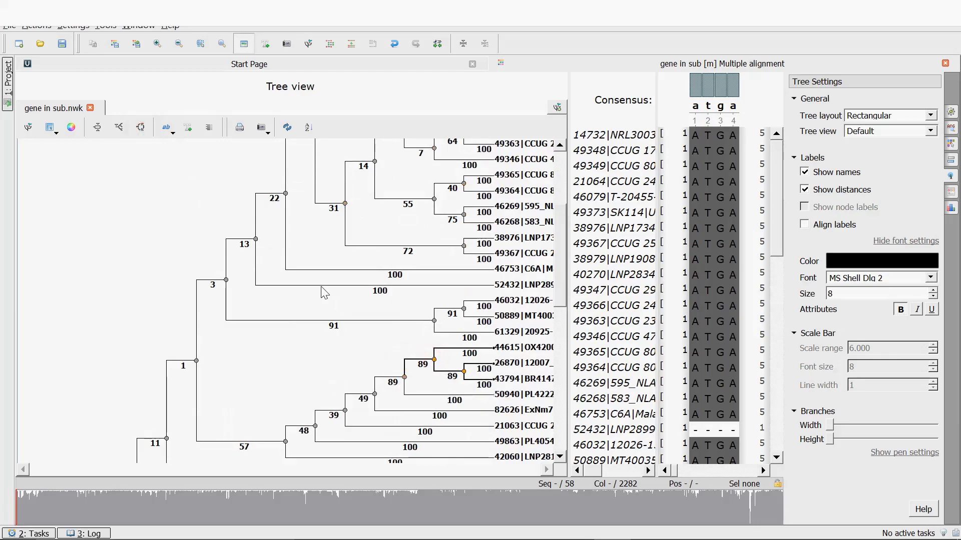
{"action": "scroll", "scroll_direction": "down", "scroll_amount": 3}
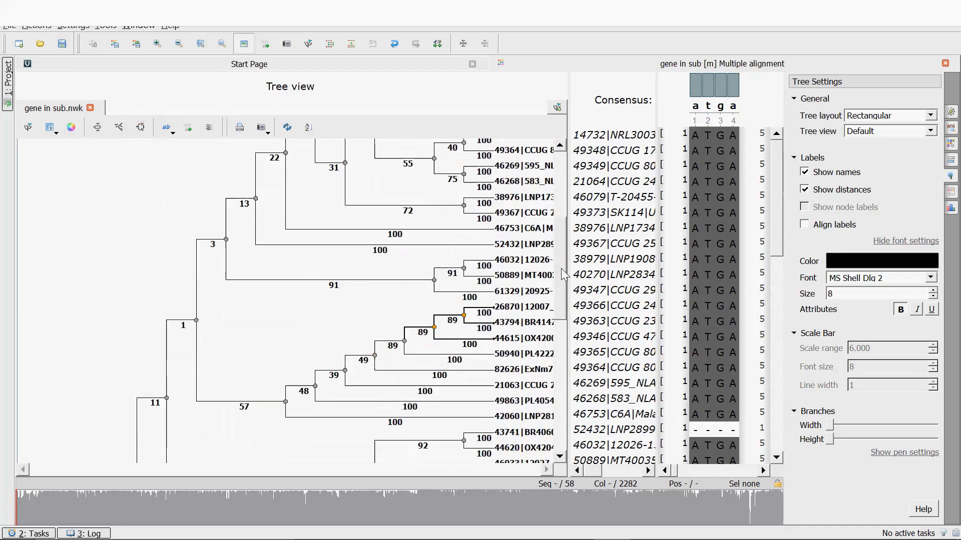
{"action": "scroll", "scroll_direction": "down", "scroll_amount": 3}
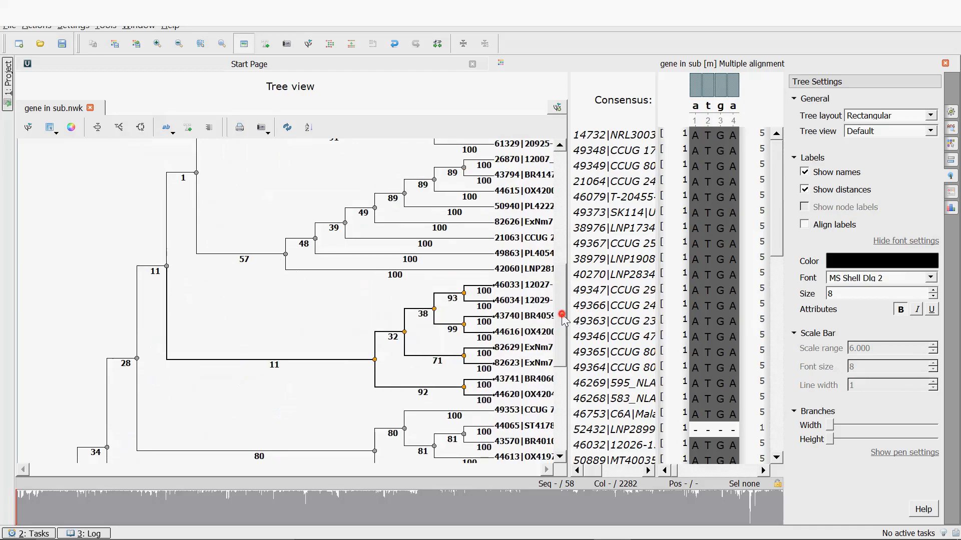
{"action": "scroll", "scroll_direction": "down", "scroll_amount": 3}
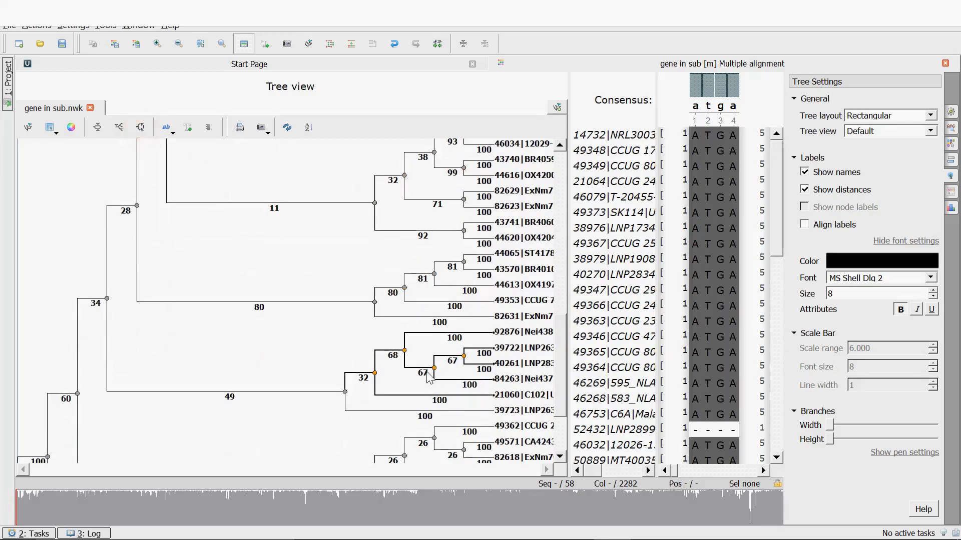
{"action": "left_click", "coordinate": [141, 127]}
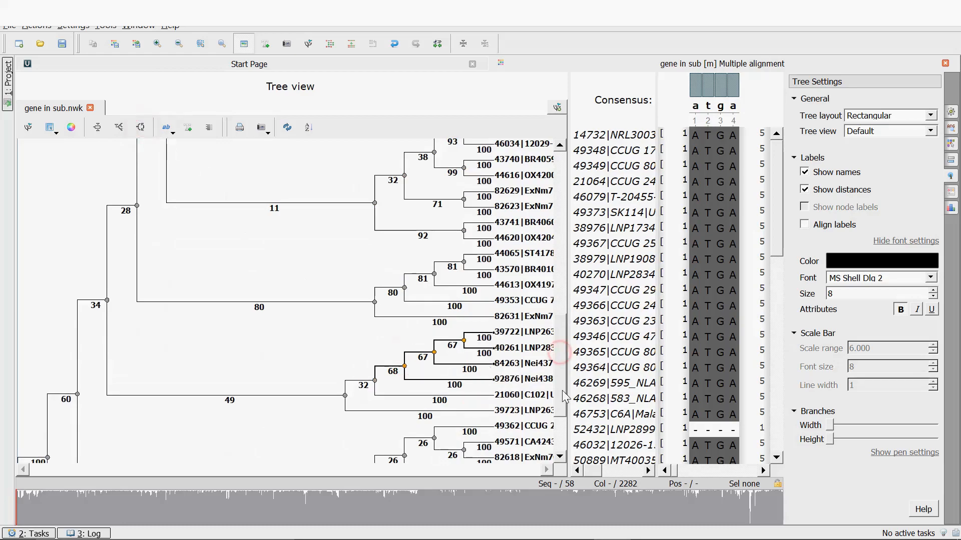
{"action": "scroll", "scroll_direction": "down", "scroll_amount": 3}
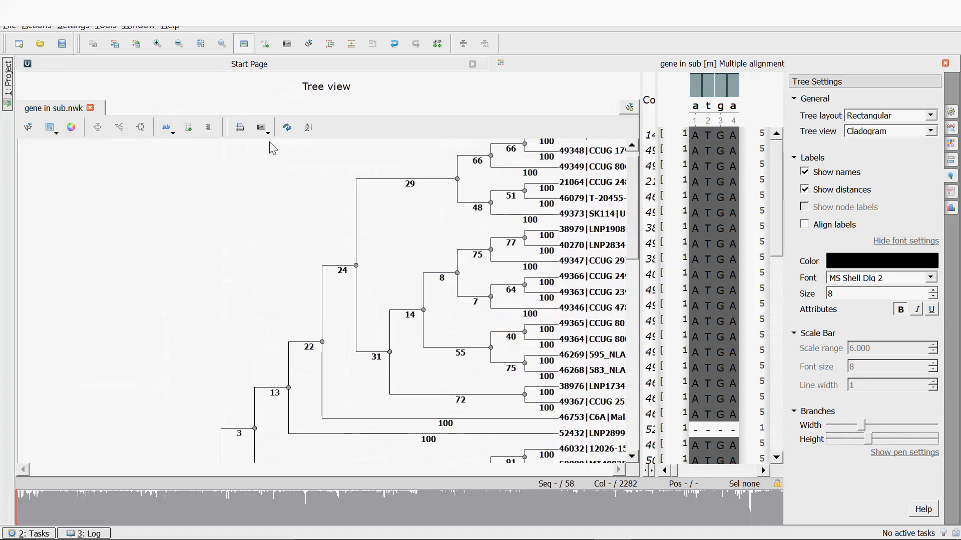
{"action": "mouse_move", "coordinate": [261, 127]}
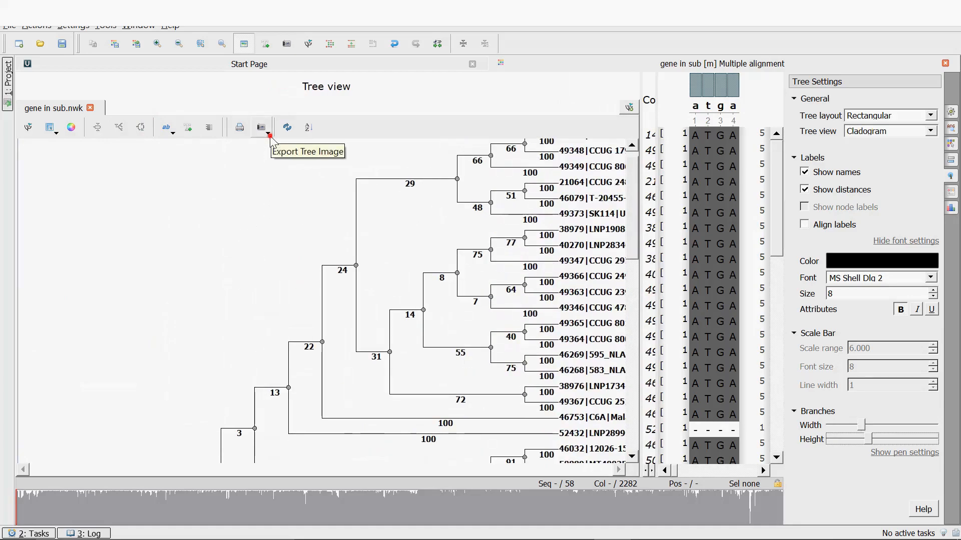
Step: Open the tree image export options, then adjust the tree view settings
{"action": "left_click", "coordinate": [261, 127]}
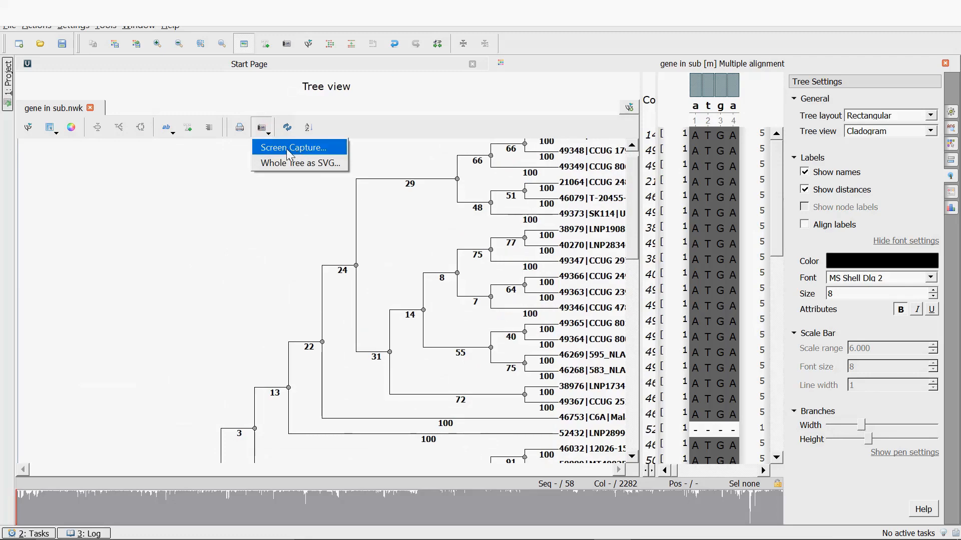
{"action": "mouse_move", "coordinate": [298, 165]}
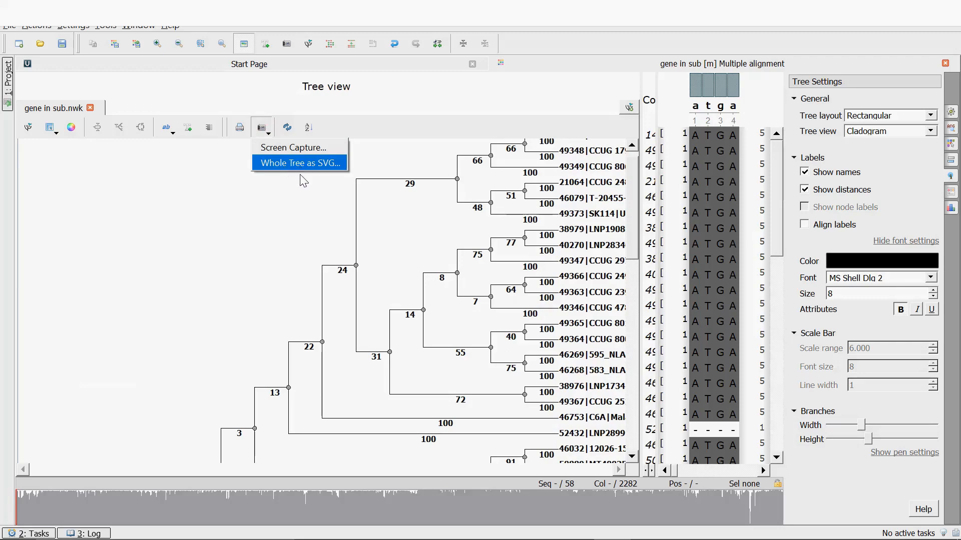
{"action": "mouse_move", "coordinate": [192, 229]}
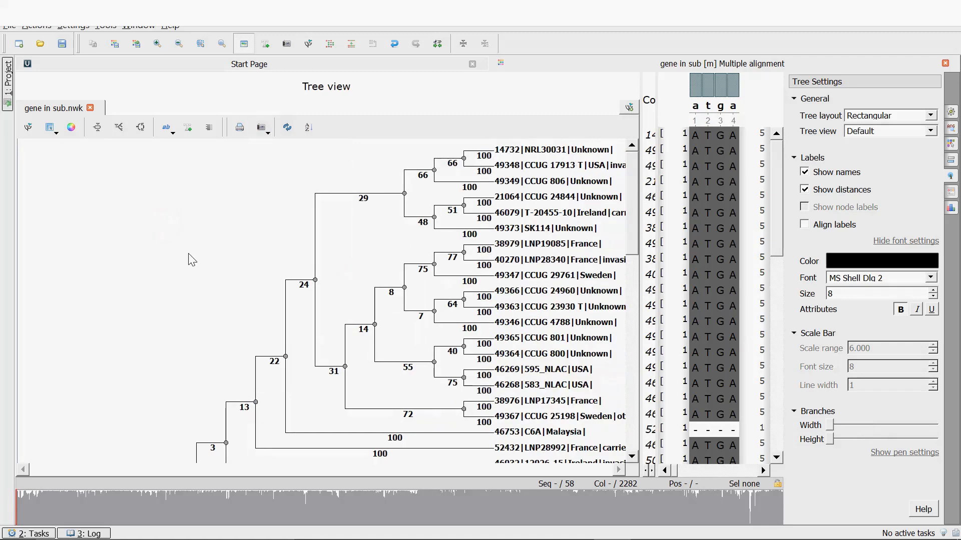
{"action": "left_click", "coordinate": [930, 131]}
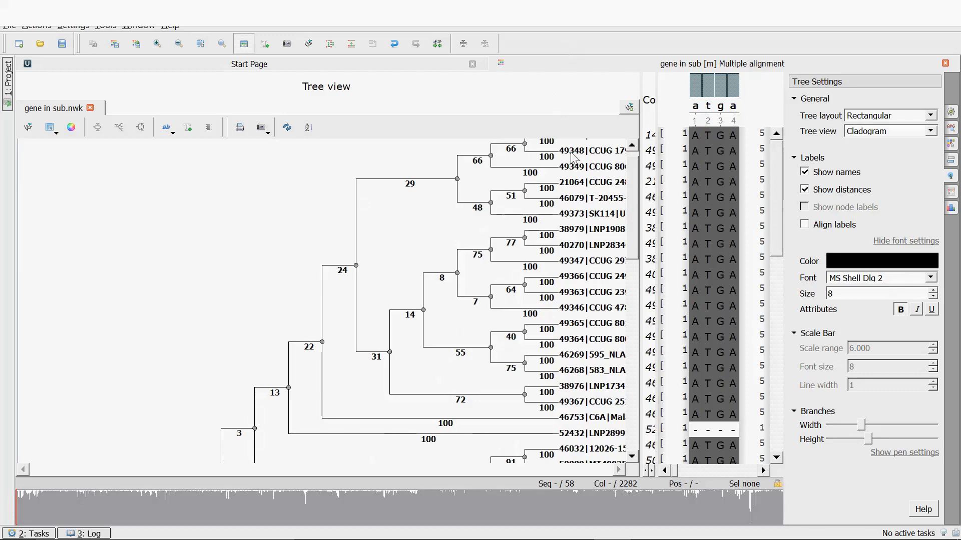
{"action": "mouse_move", "coordinate": [510, 254]}
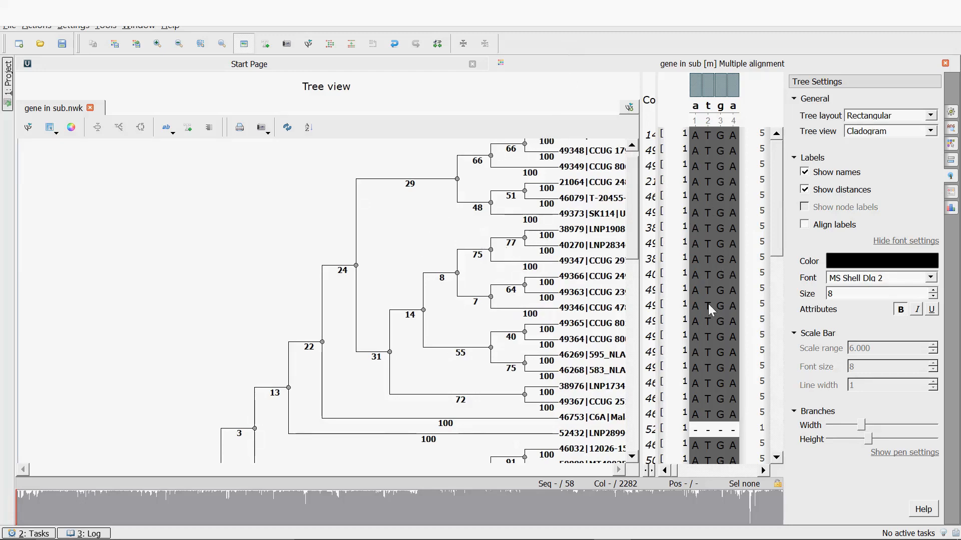
{"action": "mouse_move", "coordinate": [564, 260]}
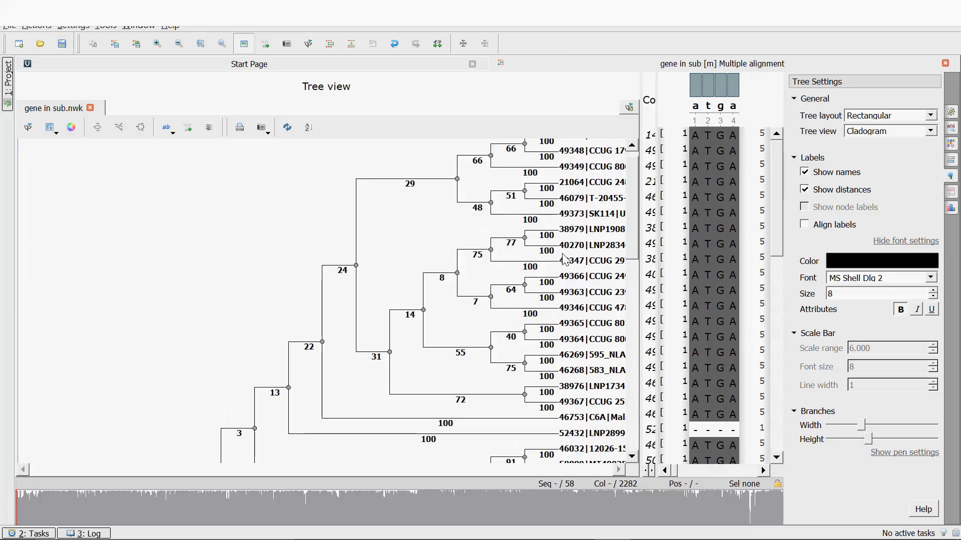
{"action": "mouse_move", "coordinate": [471, 322]}
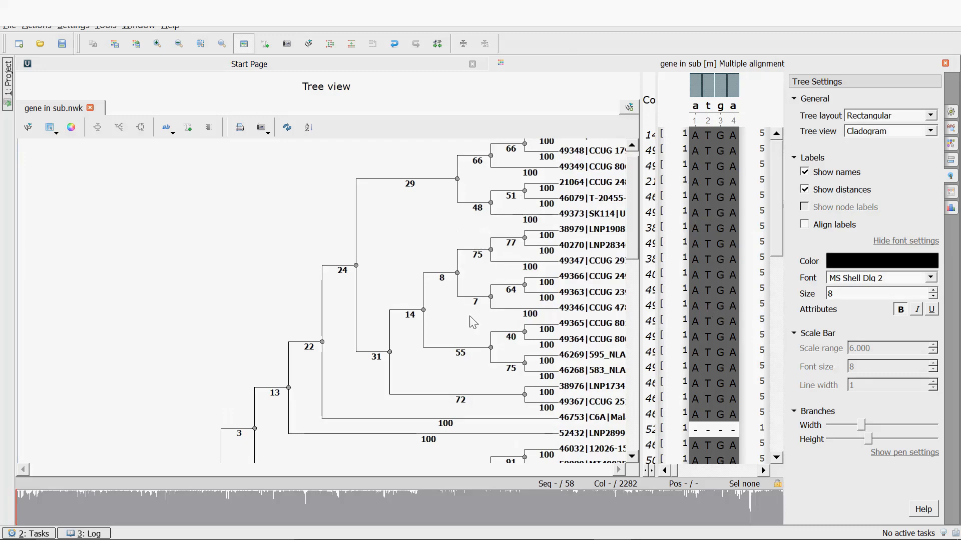